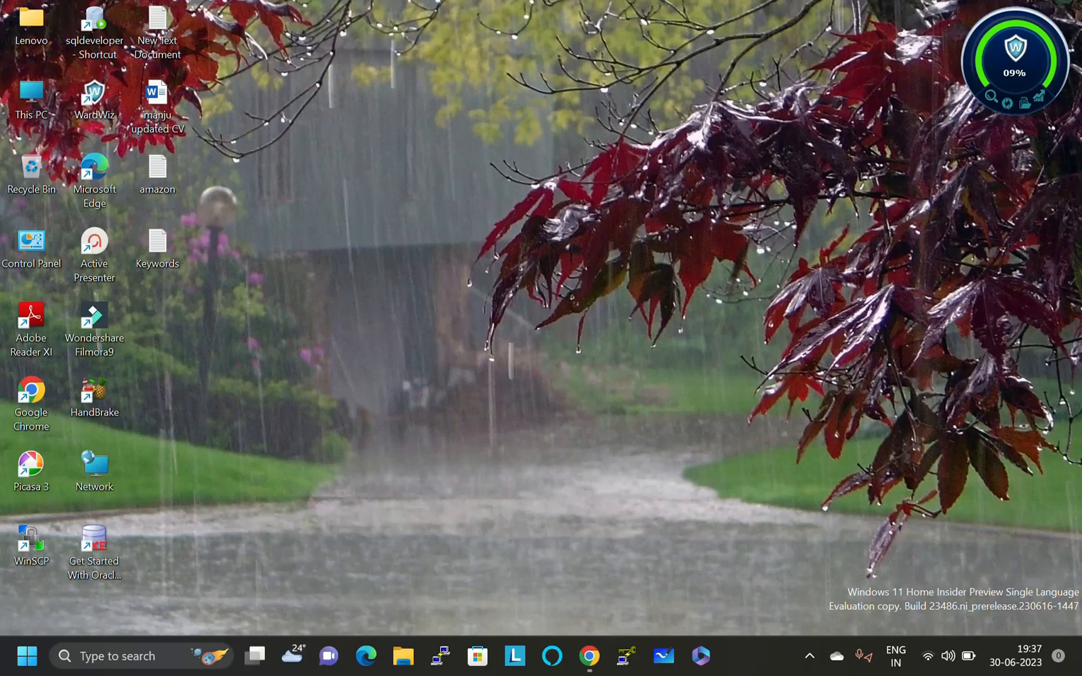
Bring the Chrome window forward showing SQL Master's YouTube Videos page, newest uploads first
{"action": "left_click", "coordinate": [589, 656]}
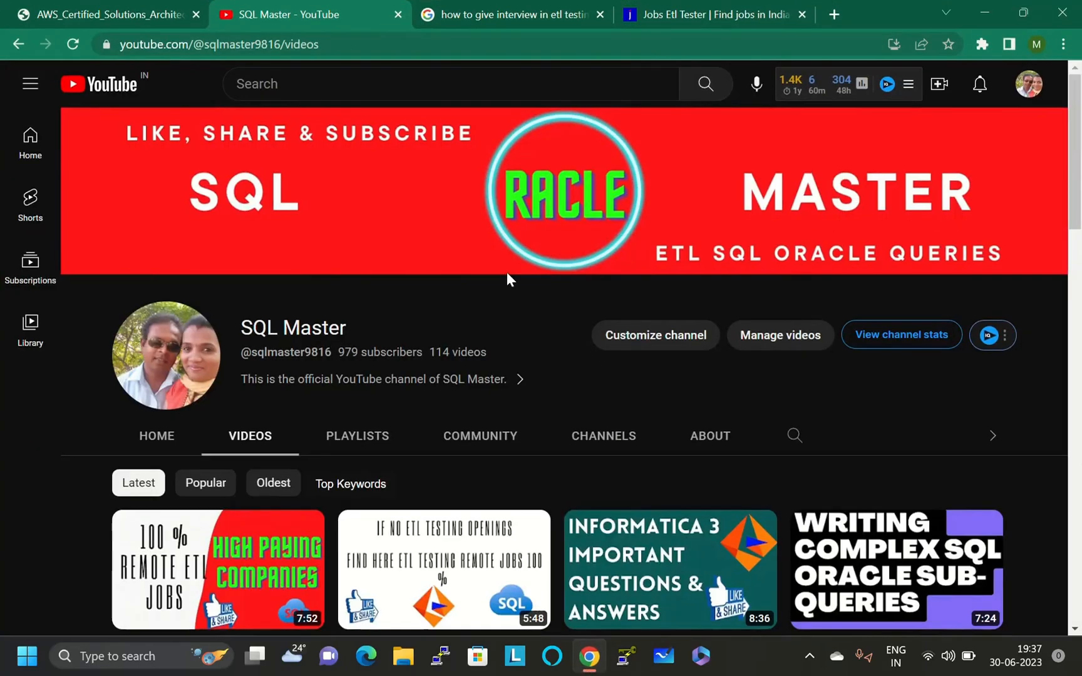
{"action": "mouse_move", "coordinate": [525, 250]}
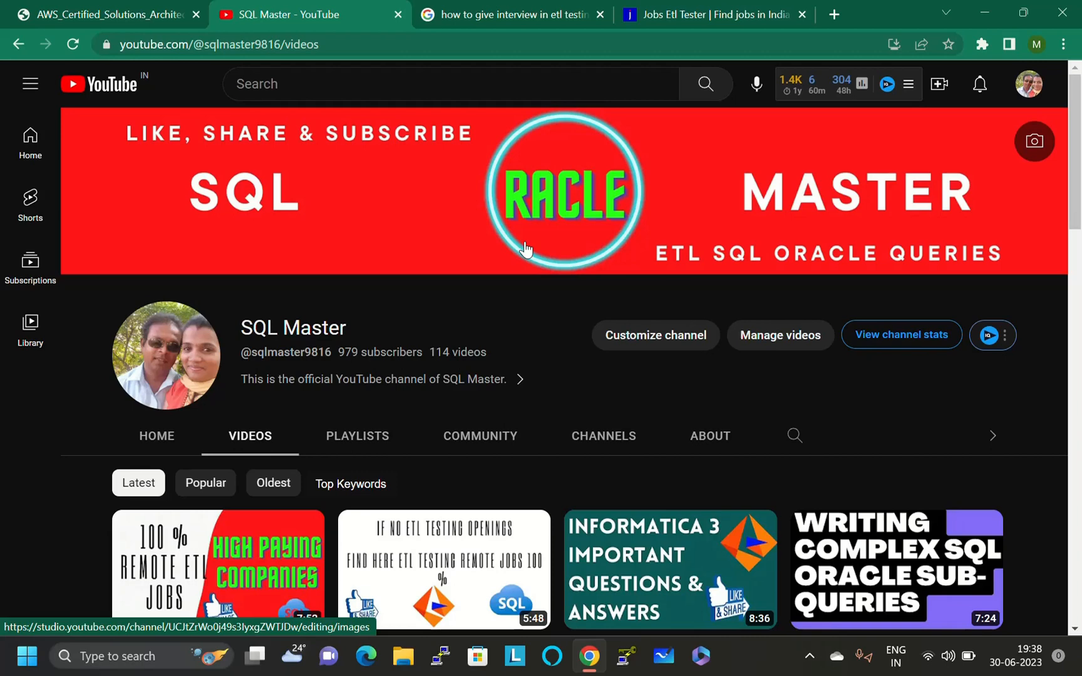
{"action": "mouse_move", "coordinate": [509, 358]}
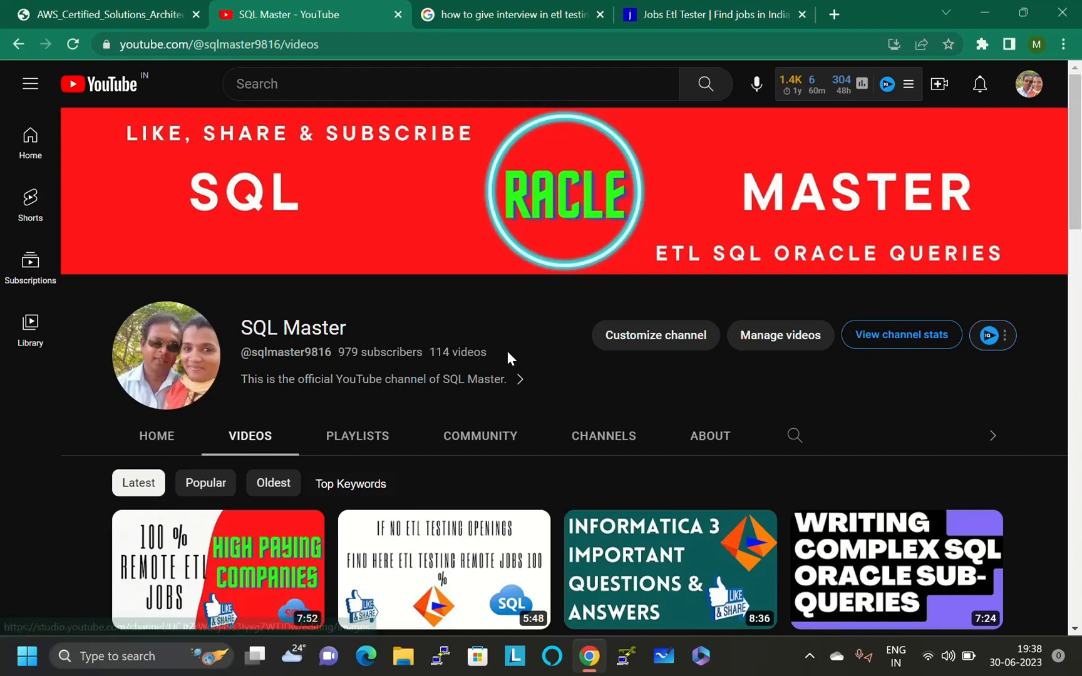
{"action": "mouse_move", "coordinate": [596, 418]}
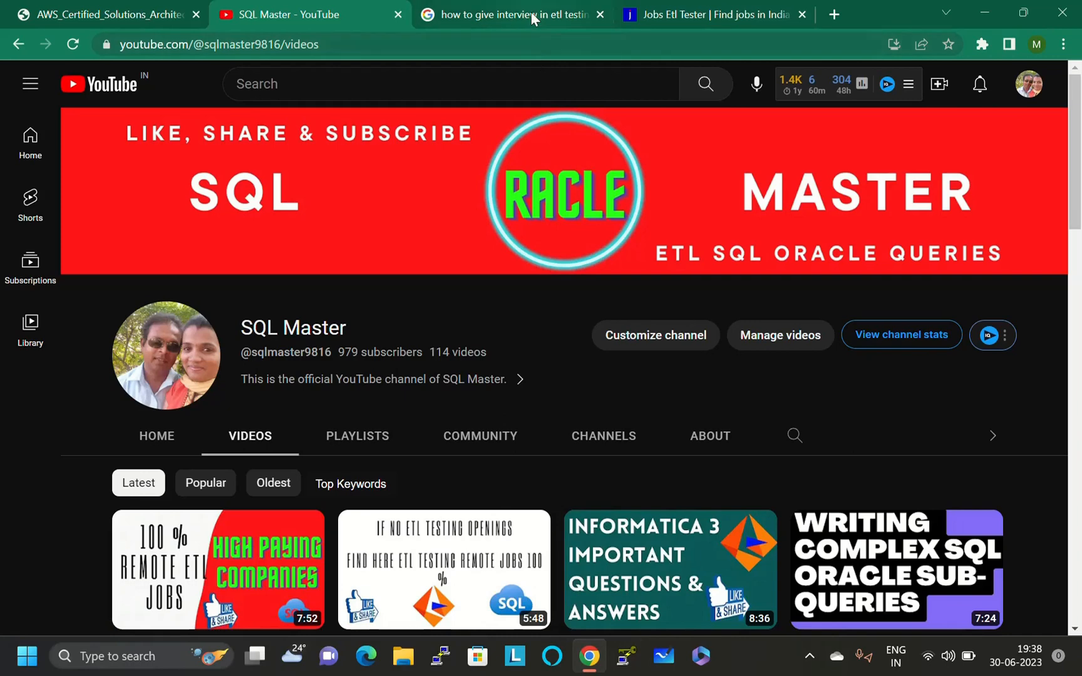
Switch to the 'how to give interview in etl testing' results and scroll to the jobtome ETL Tester ad
{"action": "left_click", "coordinate": [511, 14]}
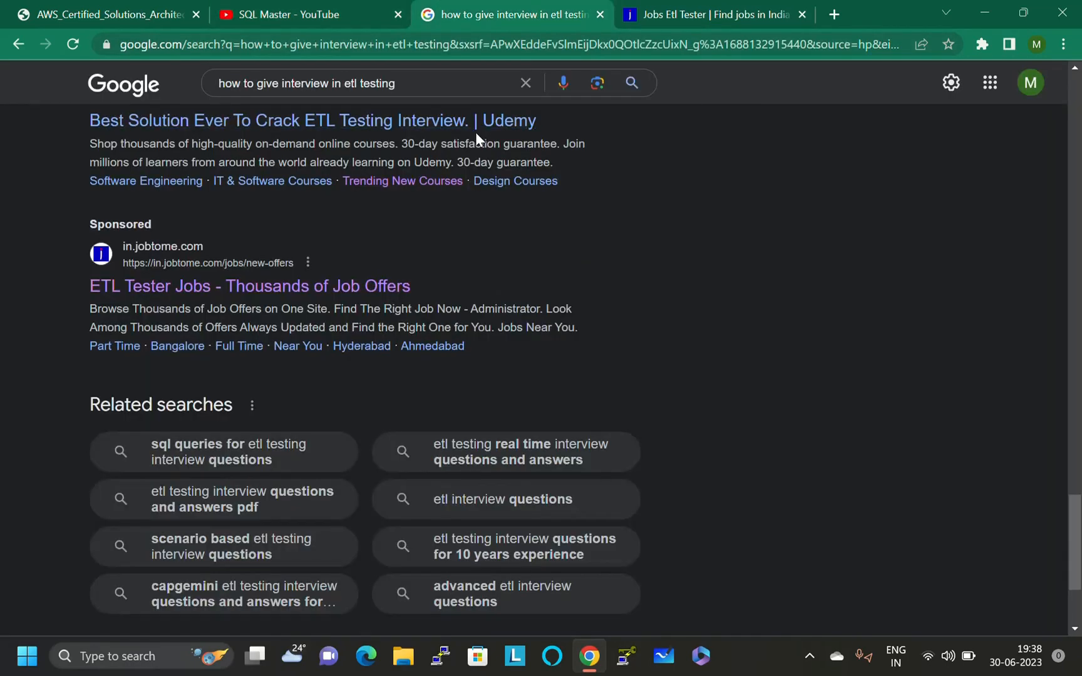
{"action": "mouse_move", "coordinate": [417, 88]}
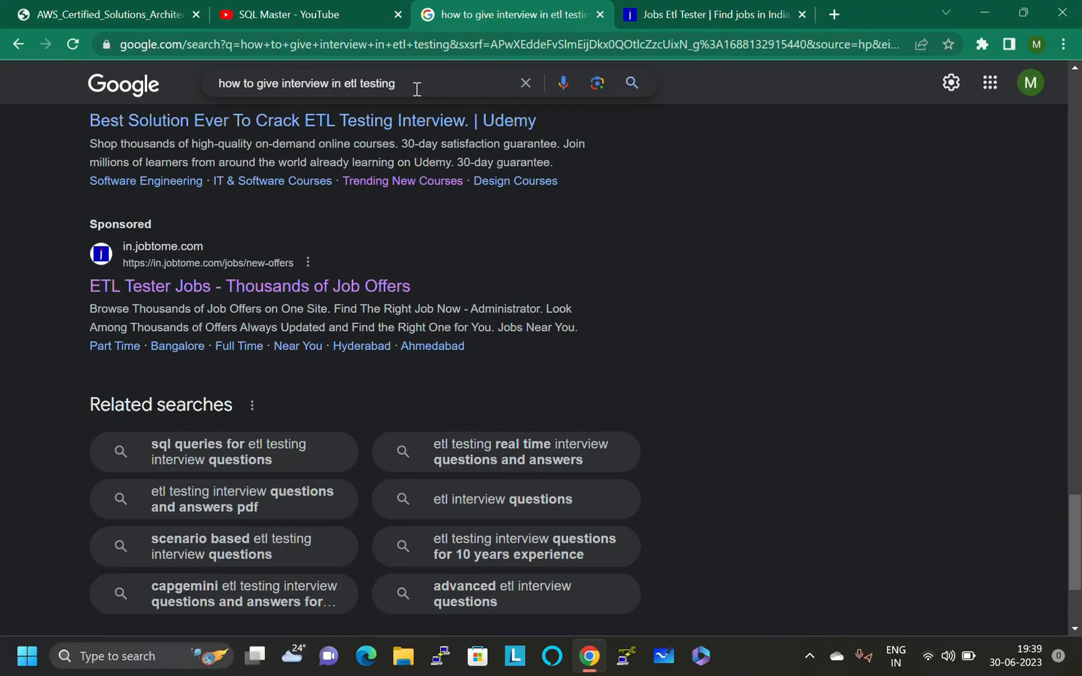
{"action": "mouse_move", "coordinate": [428, 94]}
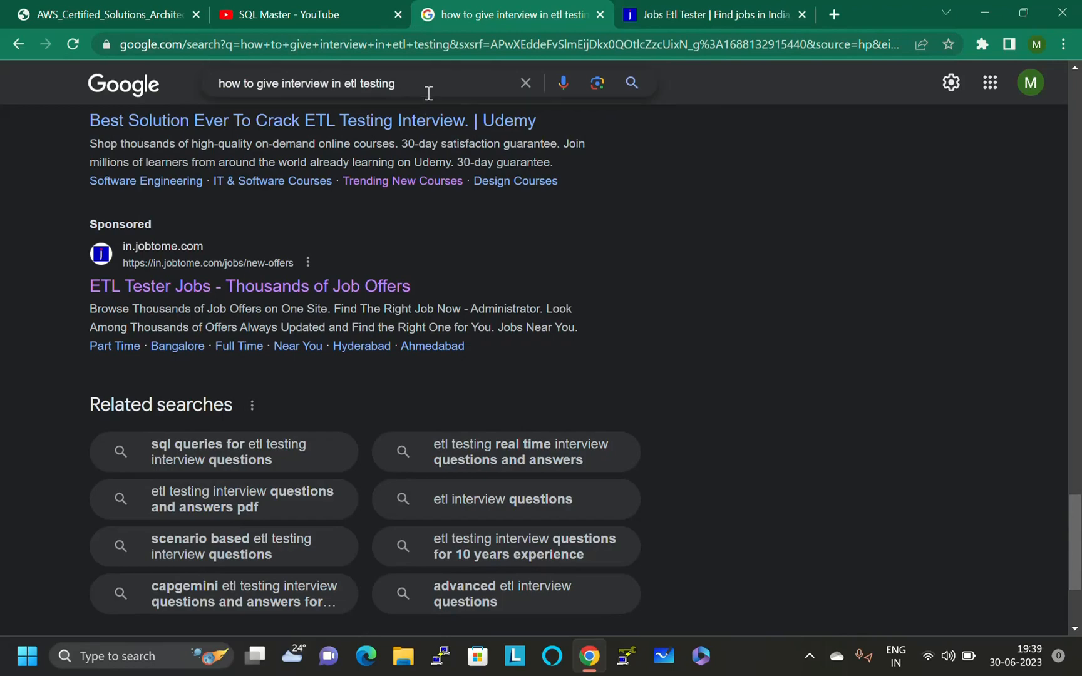
{"action": "scroll", "scroll_direction": "up", "scroll_amount": 3}
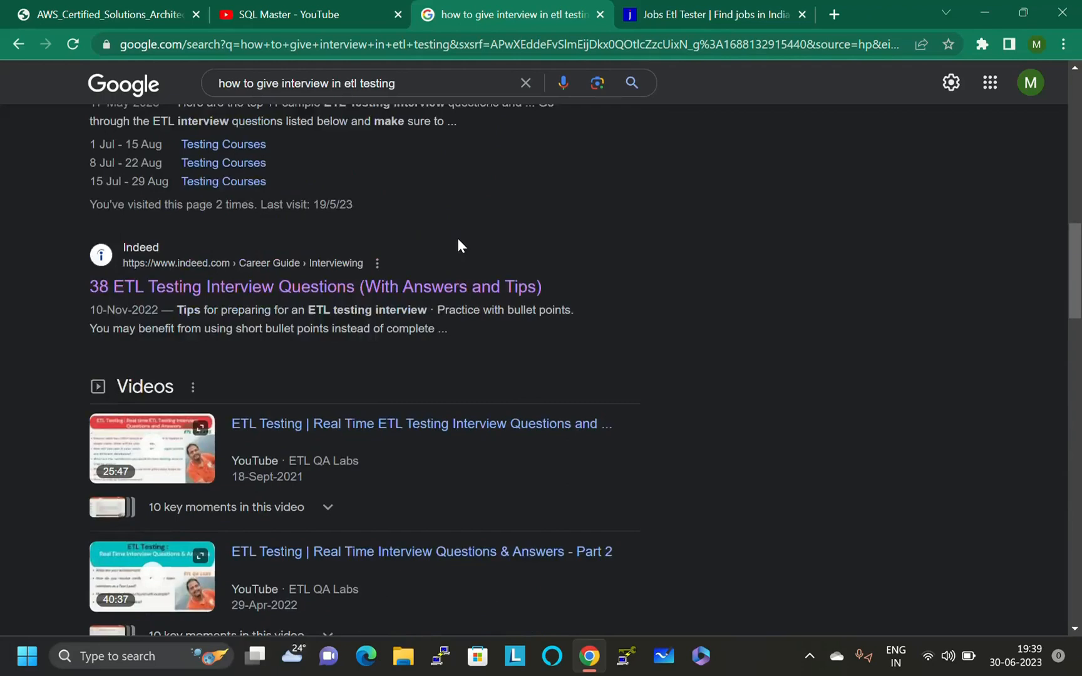
{"action": "scroll", "scroll_direction": "up", "scroll_amount": 3}
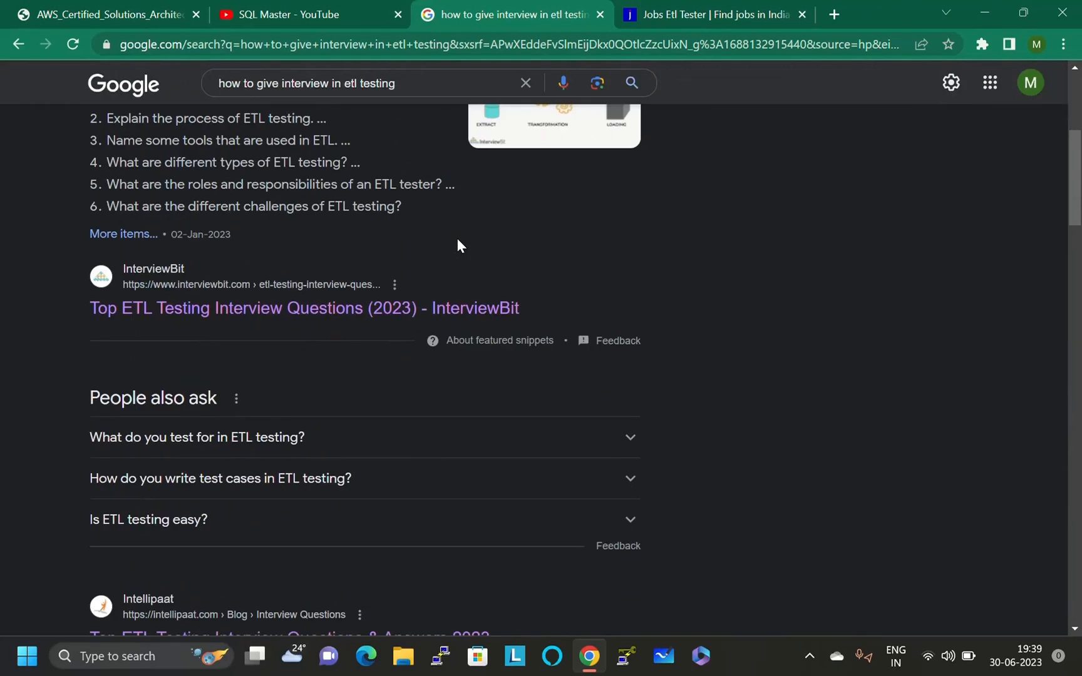
{"action": "scroll", "scroll_direction": "down", "scroll_amount": 3}
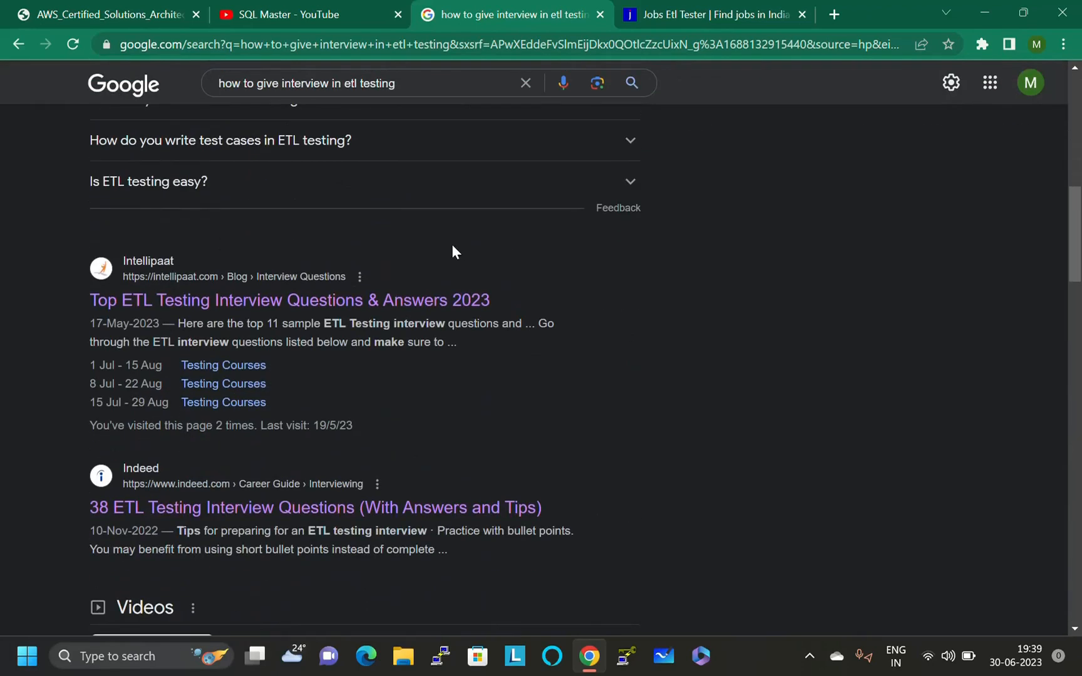
{"action": "scroll", "scroll_direction": "down", "scroll_amount": 3}
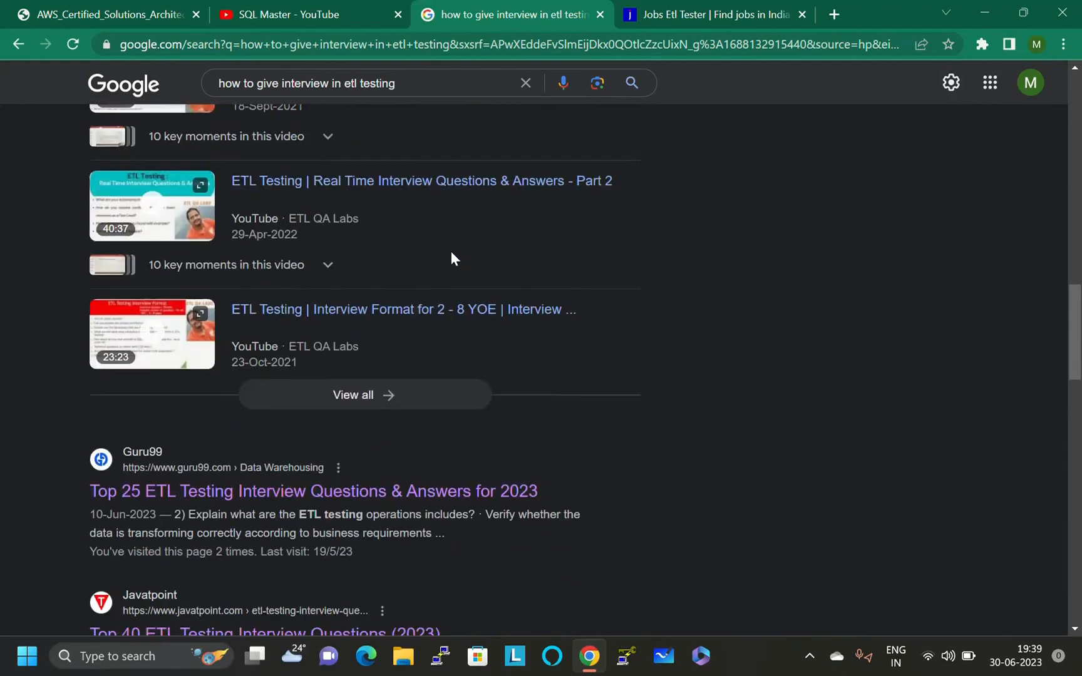
{"action": "scroll", "scroll_direction": "down", "scroll_amount": 3}
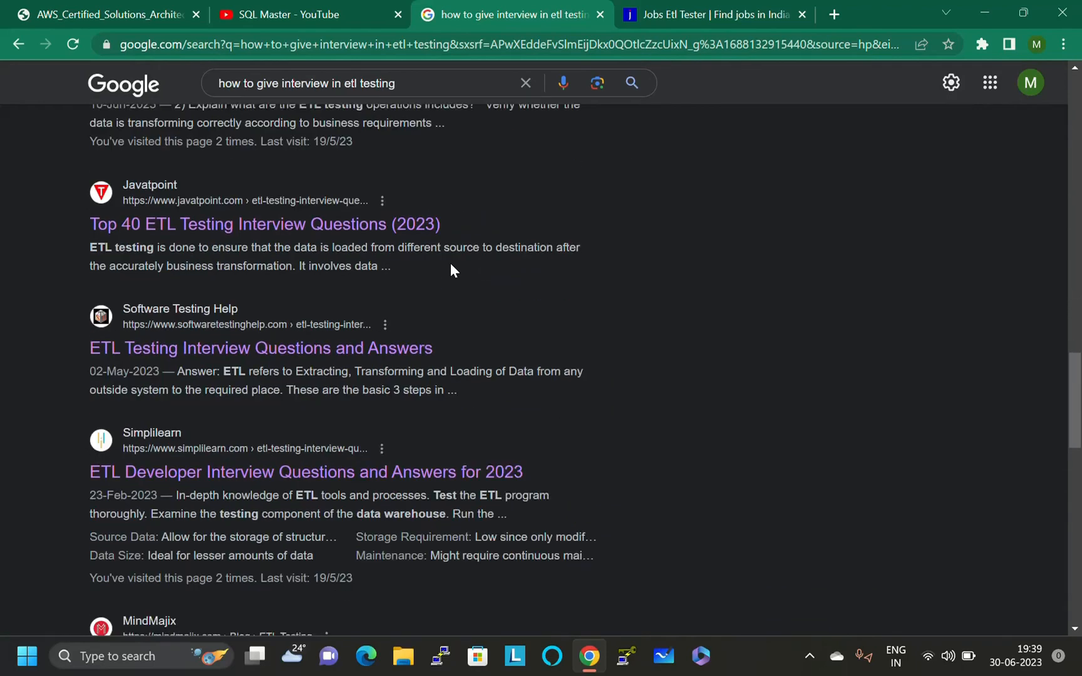
{"action": "scroll", "scroll_direction": "down", "scroll_amount": 3}
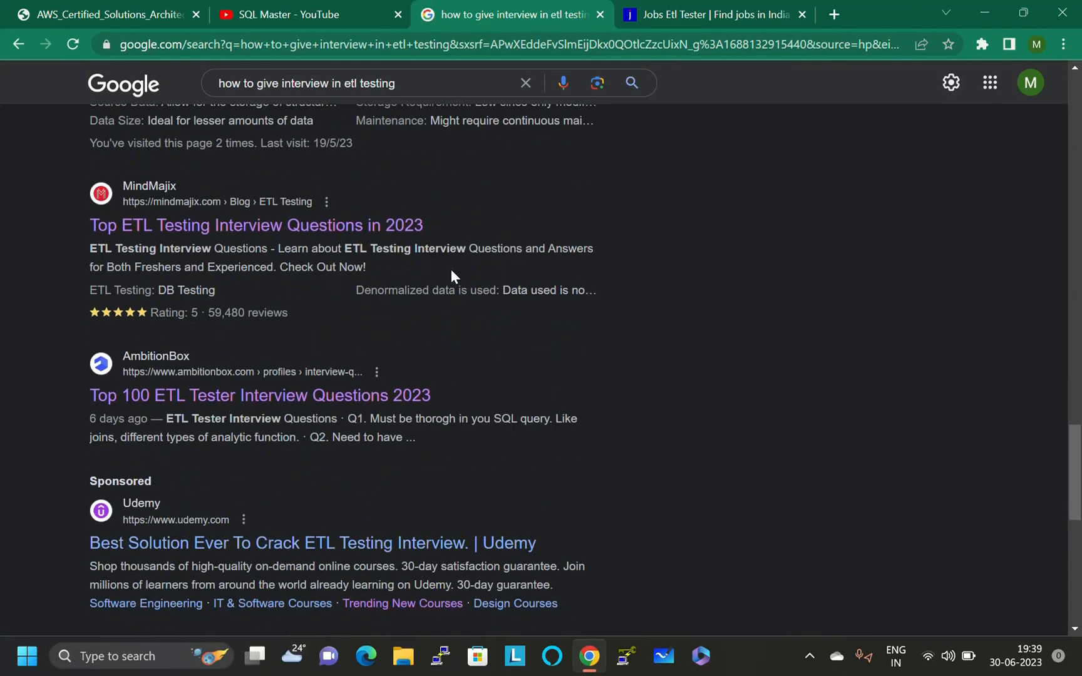
{"action": "scroll", "scroll_direction": "down", "scroll_amount": 3}
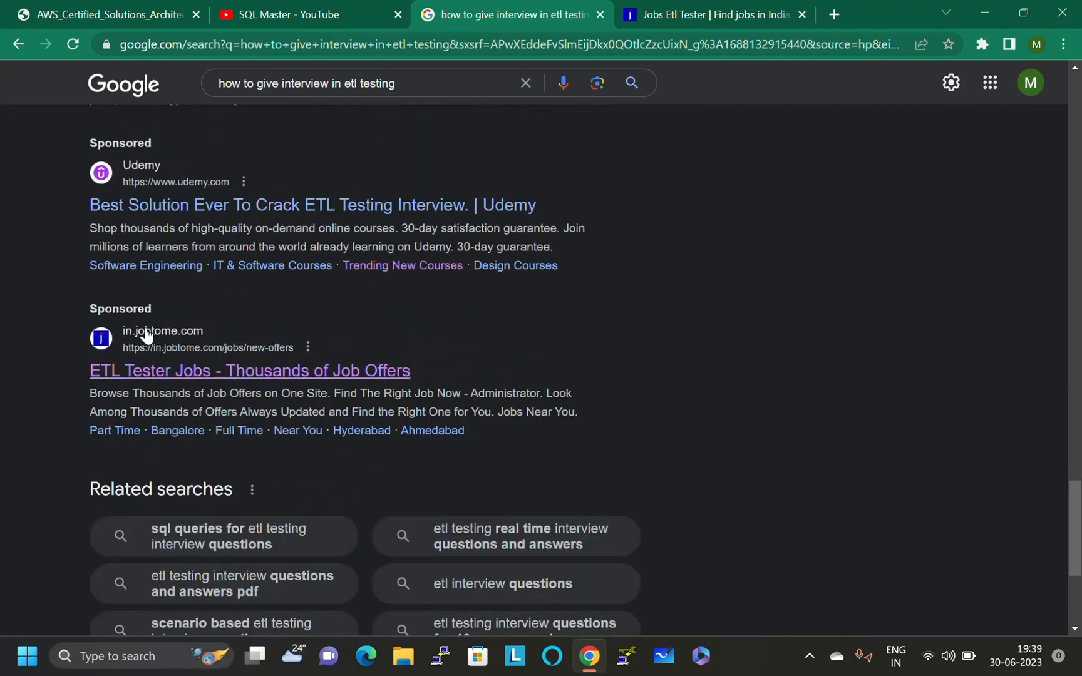
{"action": "mouse_move", "coordinate": [187, 346]}
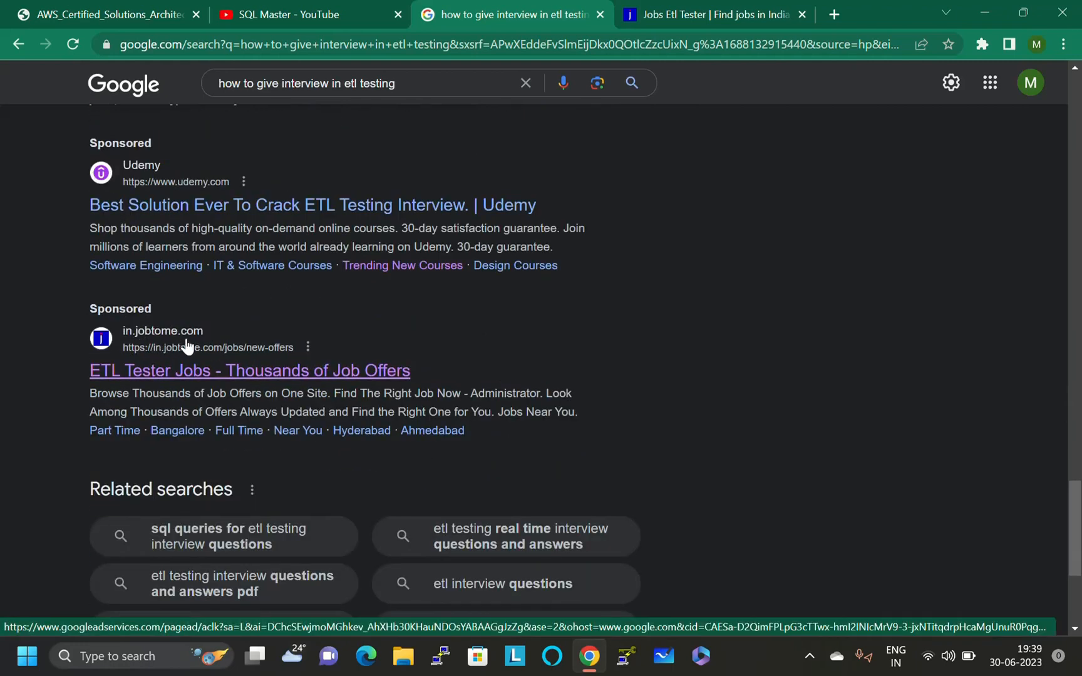
{"action": "mouse_move", "coordinate": [292, 379]}
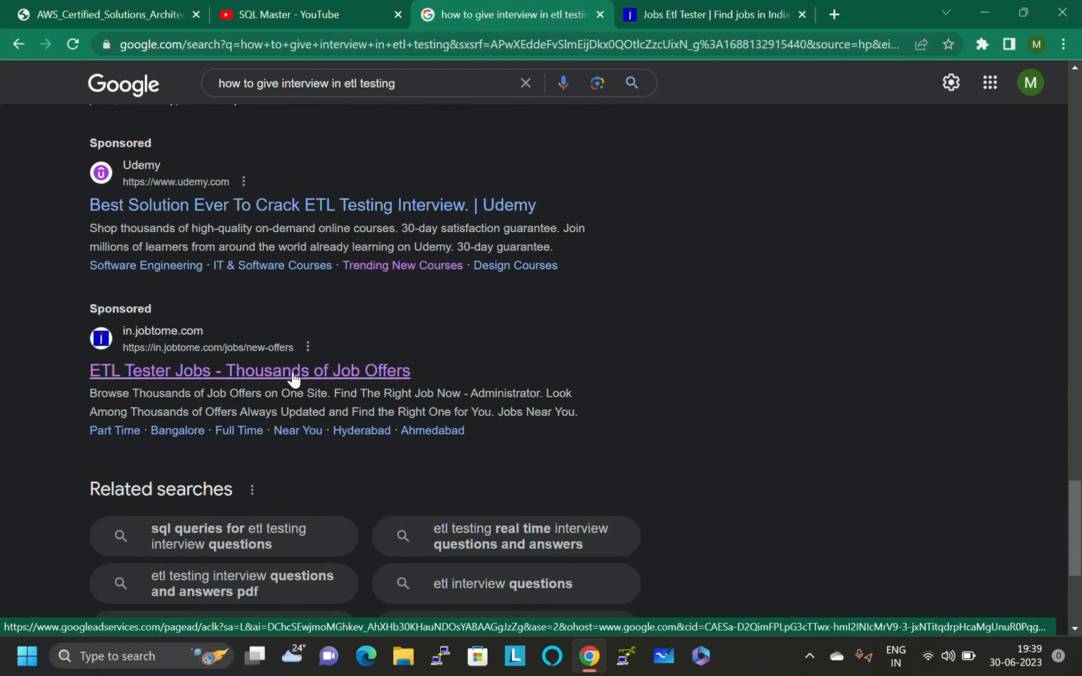
{"action": "mouse_move", "coordinate": [339, 374]}
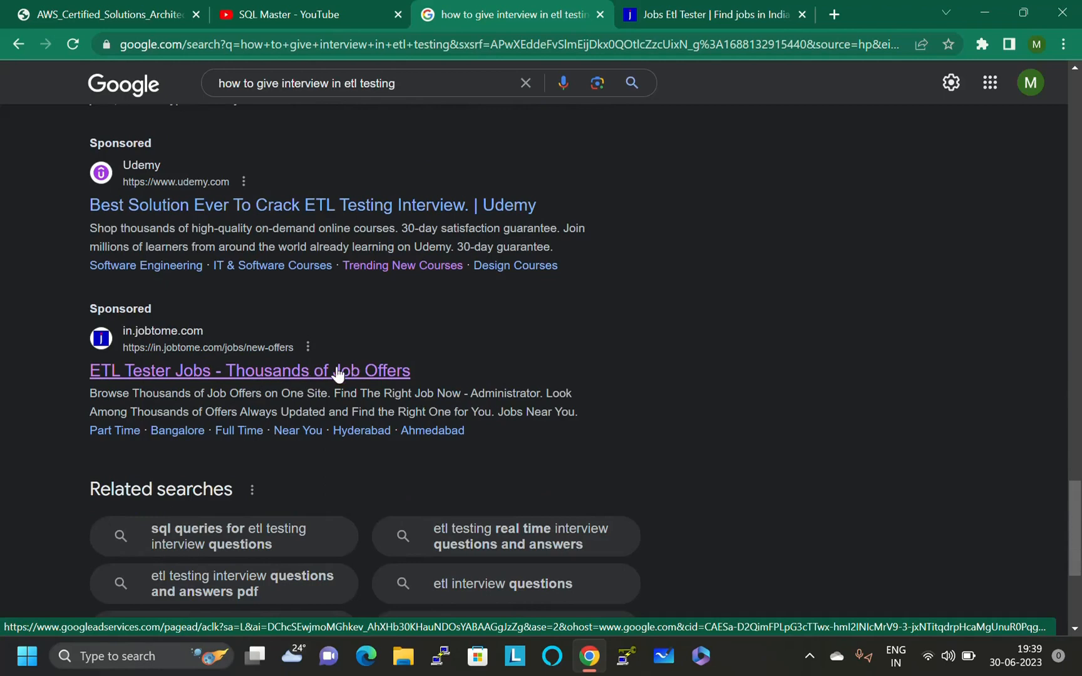
{"action": "mouse_move", "coordinate": [326, 383]}
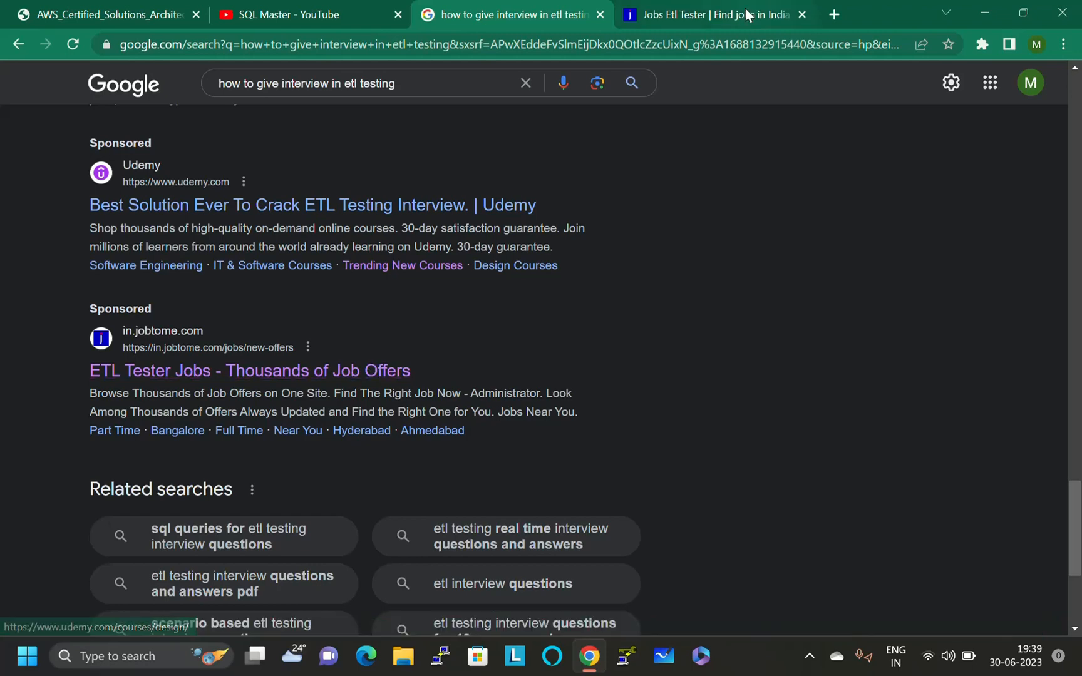
{"action": "left_click", "coordinate": [704, 15]}
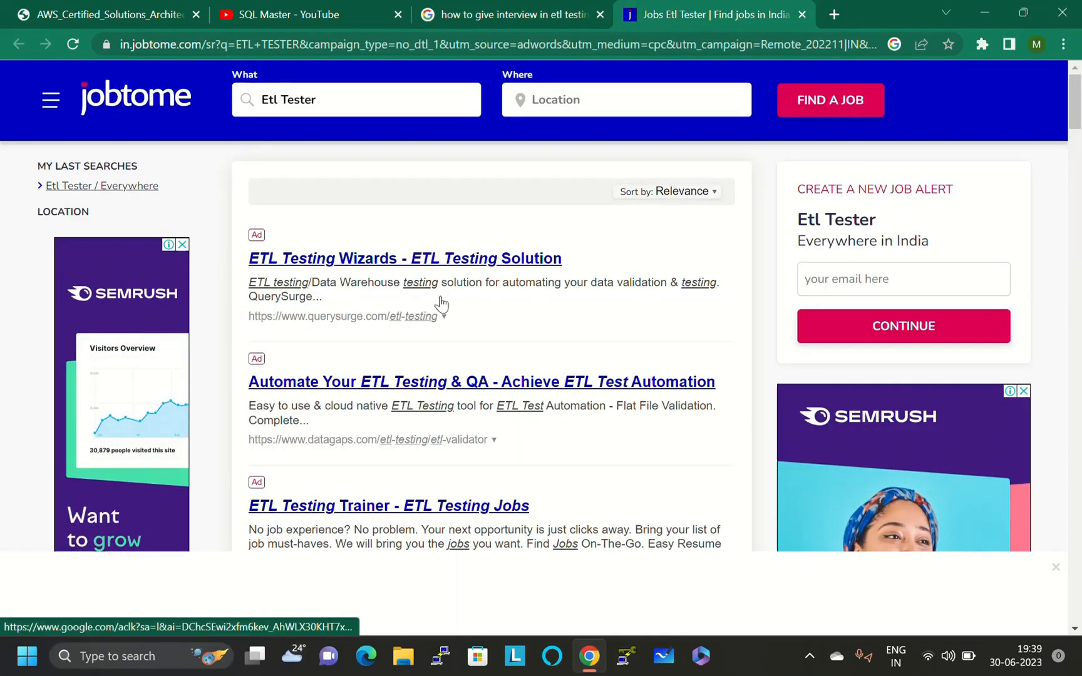
{"action": "mouse_move", "coordinate": [483, 271]}
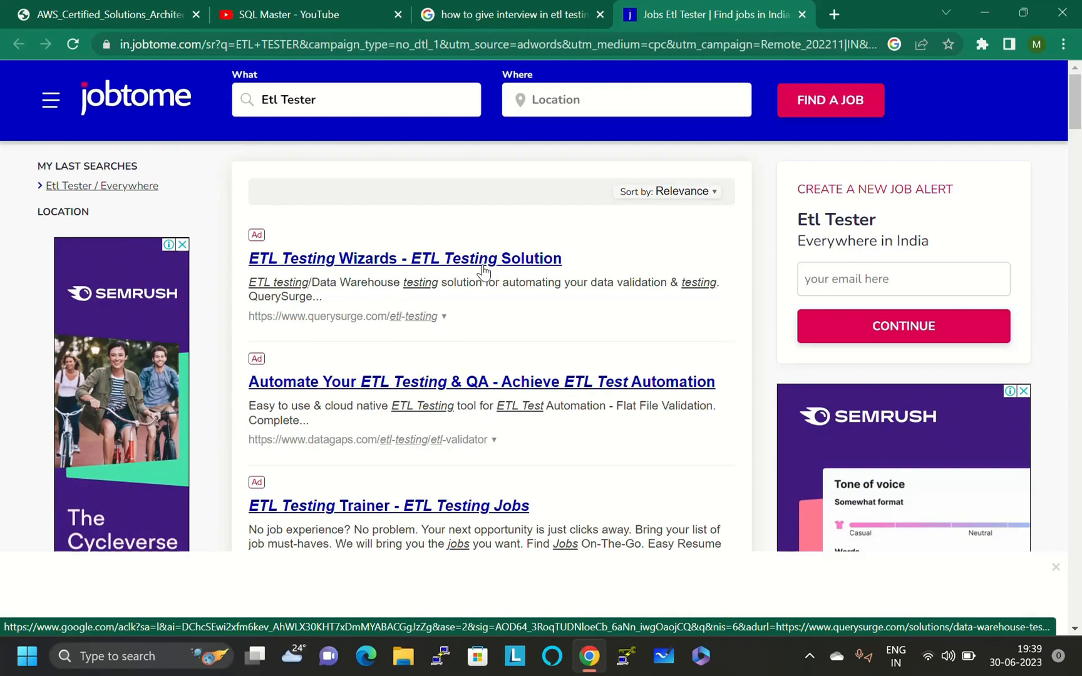
{"action": "mouse_move", "coordinate": [579, 385]}
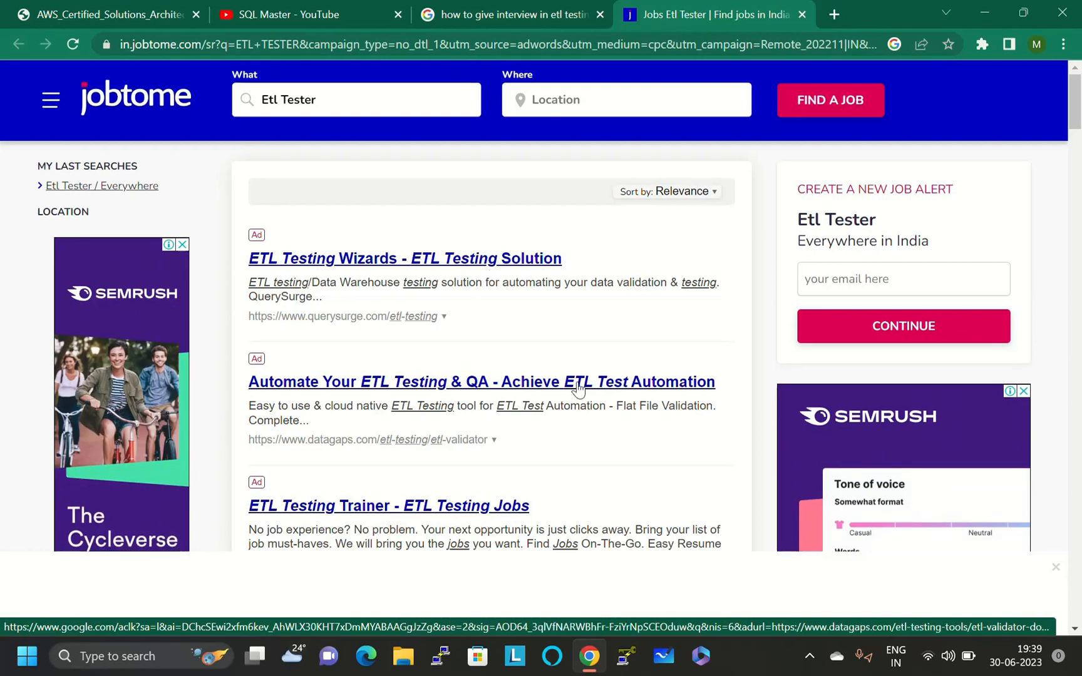
{"action": "scroll", "scroll_direction": "down", "scroll_amount": 3}
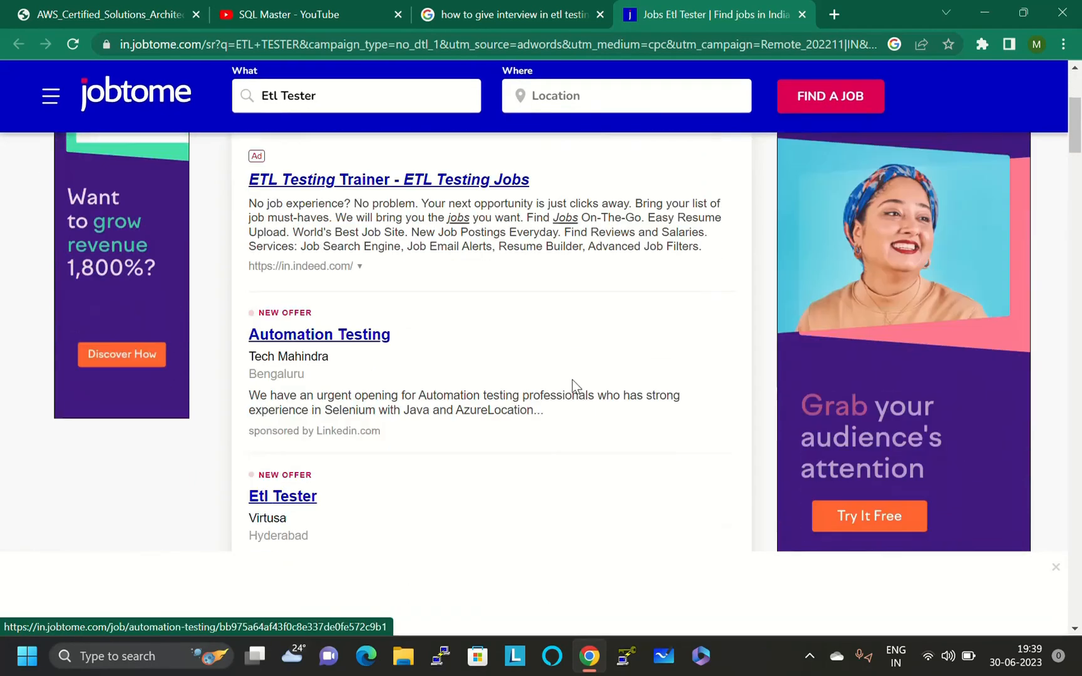
{"action": "scroll", "scroll_direction": "up", "scroll_amount": 3}
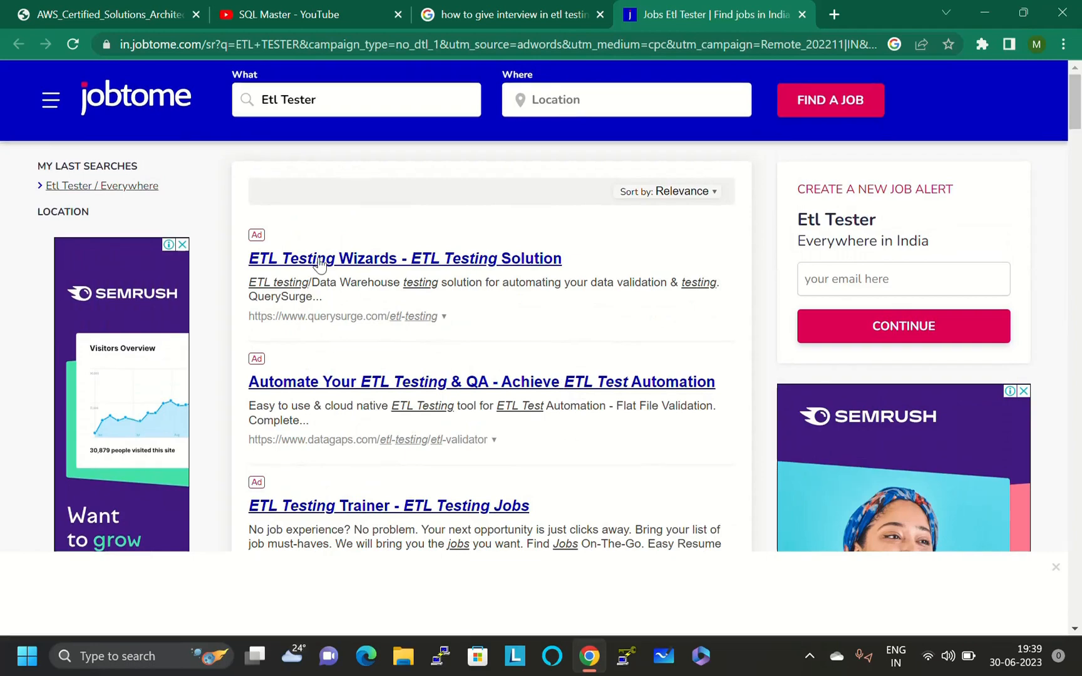
{"action": "mouse_move", "coordinate": [364, 265]}
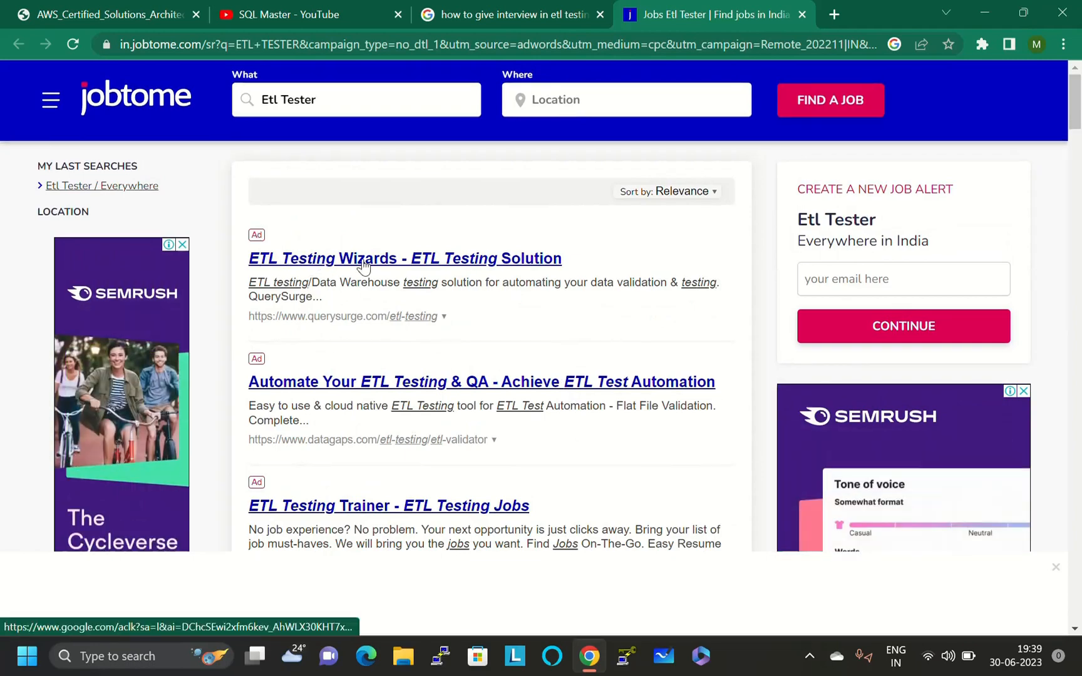
{"action": "scroll", "scroll_direction": "down", "scroll_amount": 3}
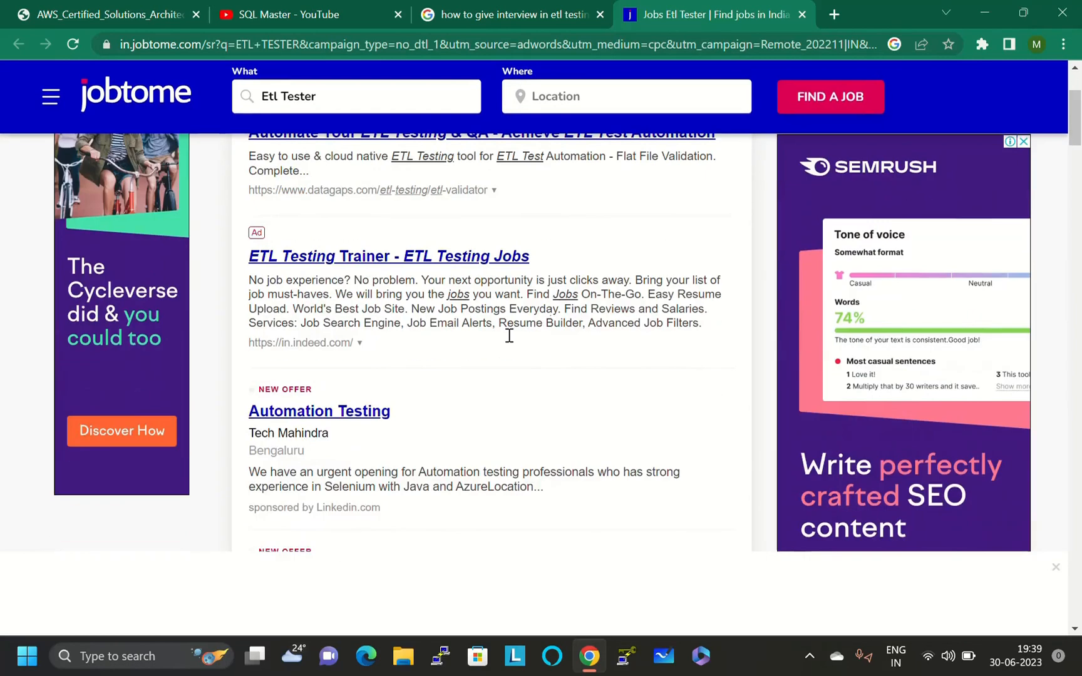
{"action": "scroll", "scroll_direction": "down", "scroll_amount": 3}
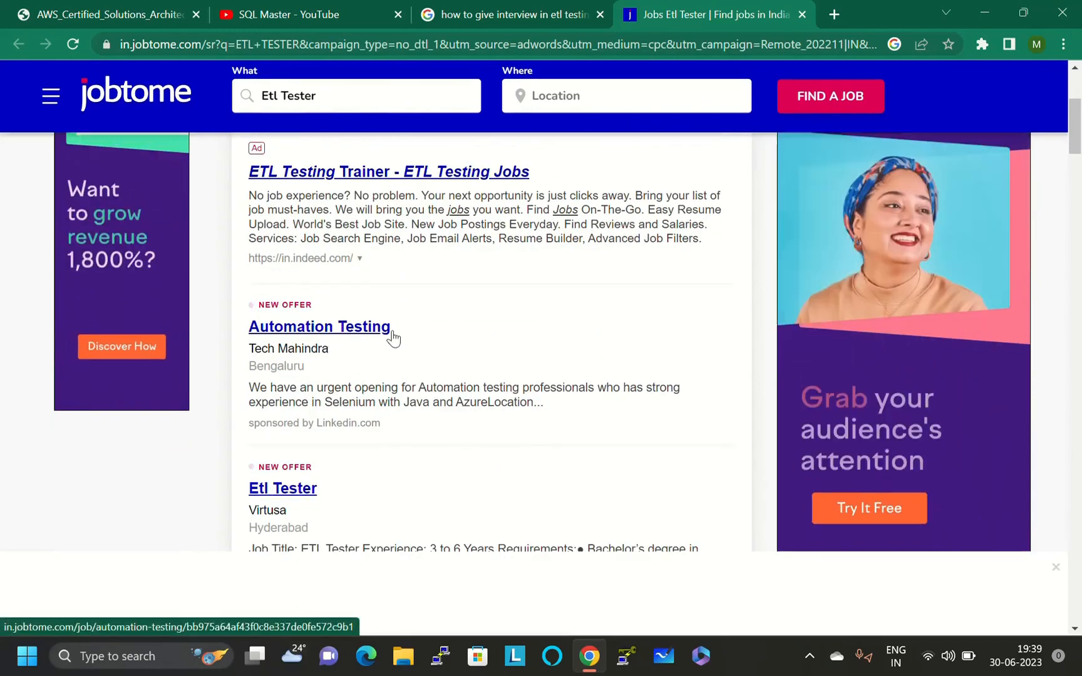
{"action": "scroll", "scroll_direction": "down", "scroll_amount": 3}
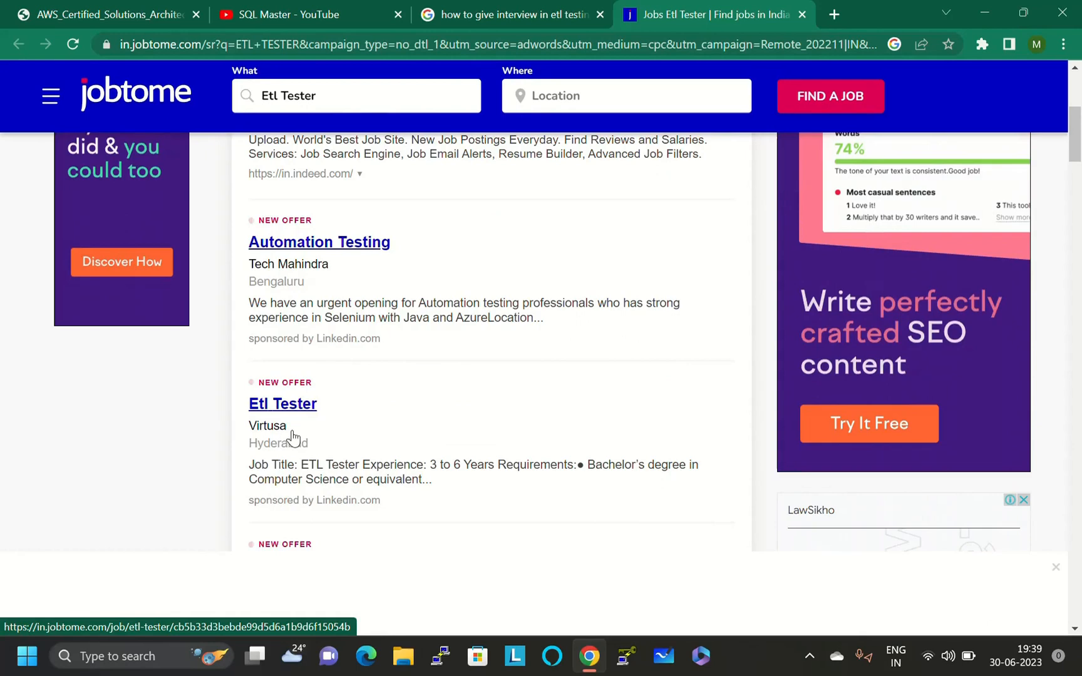
{"action": "scroll", "scroll_direction": "down", "scroll_amount": 3}
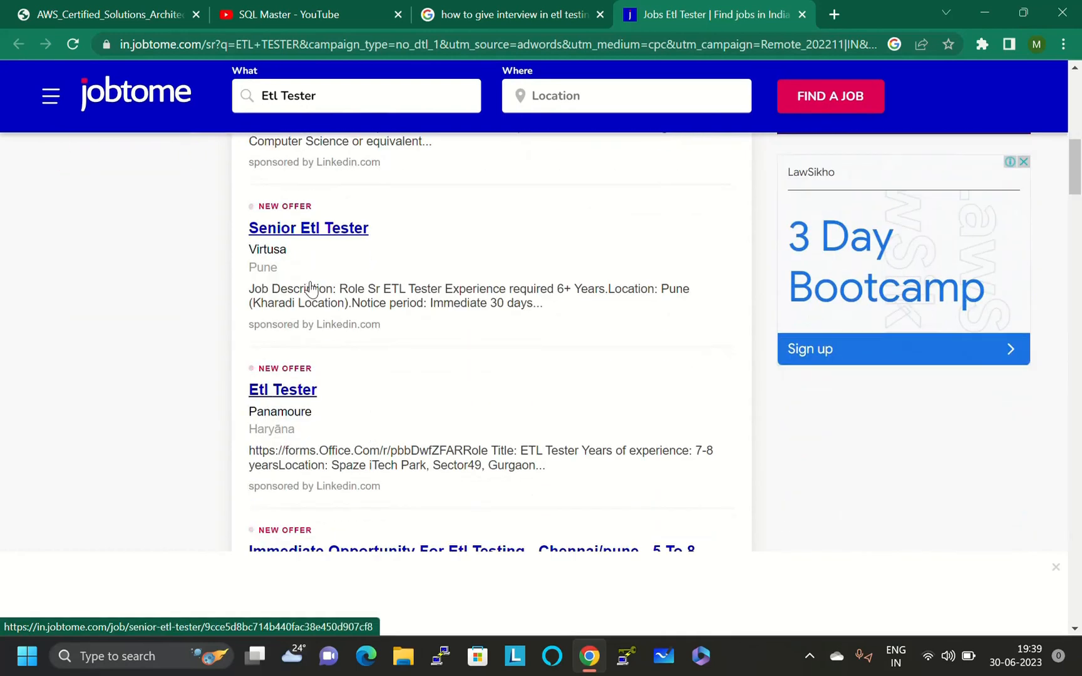
{"action": "mouse_move", "coordinate": [363, 230]}
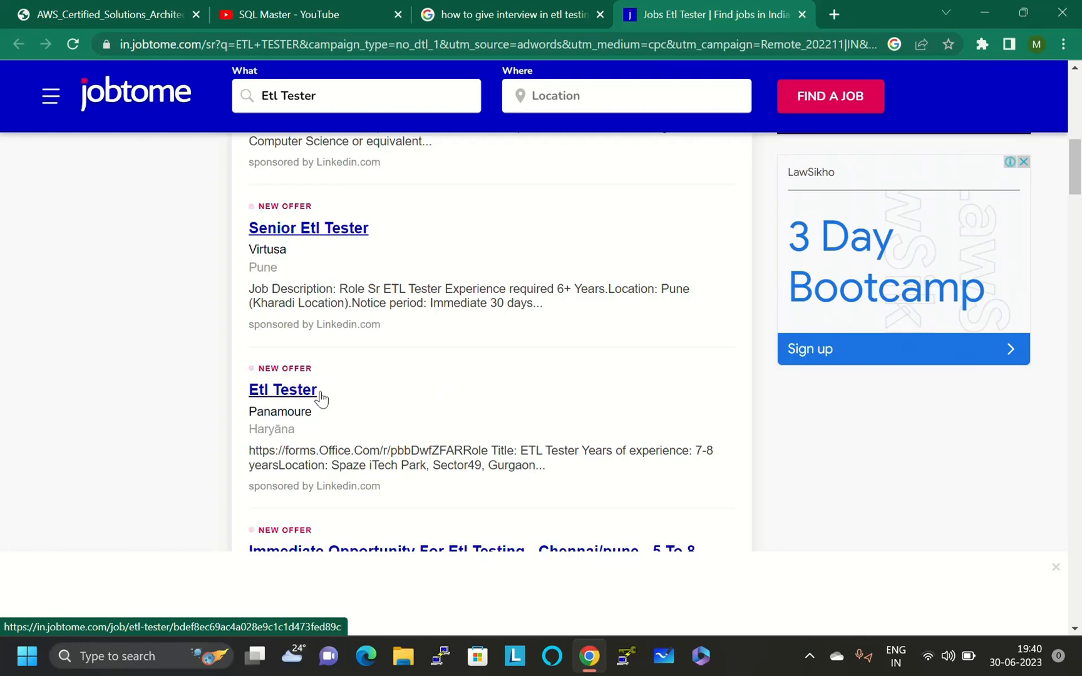
{"action": "mouse_move", "coordinate": [309, 431]}
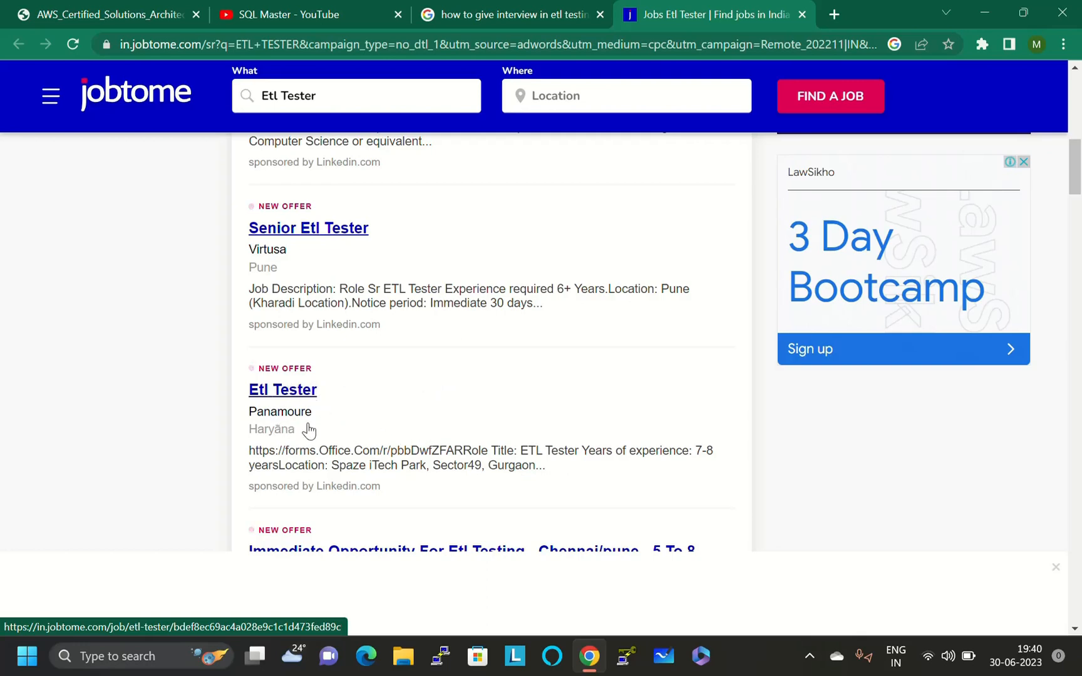
{"action": "scroll", "scroll_direction": "down", "scroll_amount": 3}
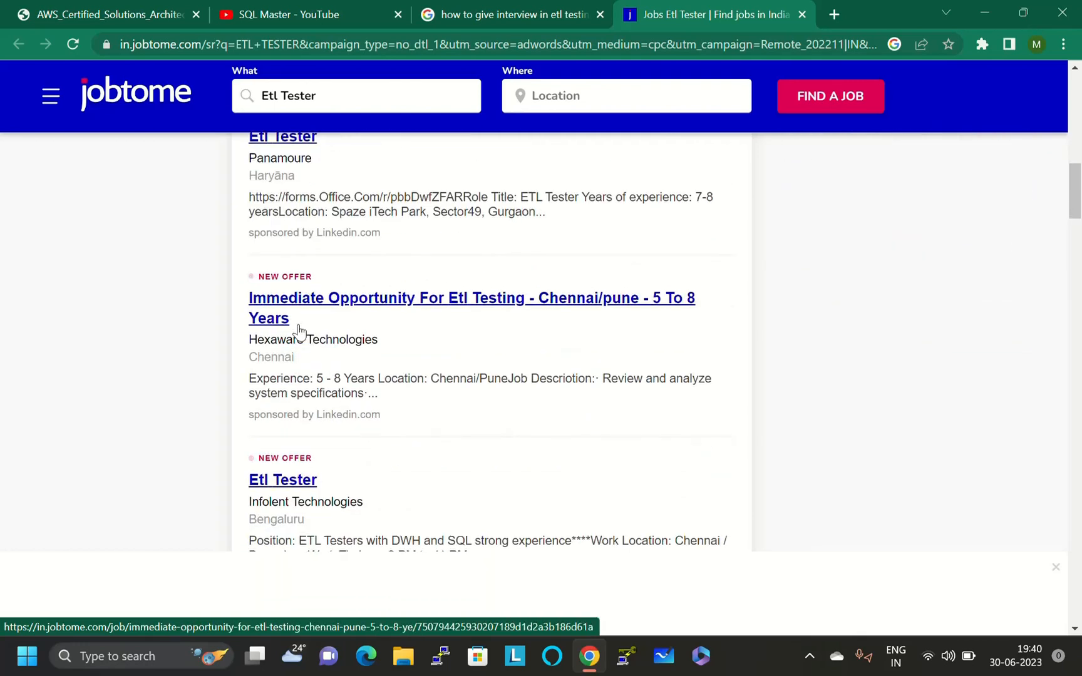
{"action": "mouse_move", "coordinate": [422, 319]}
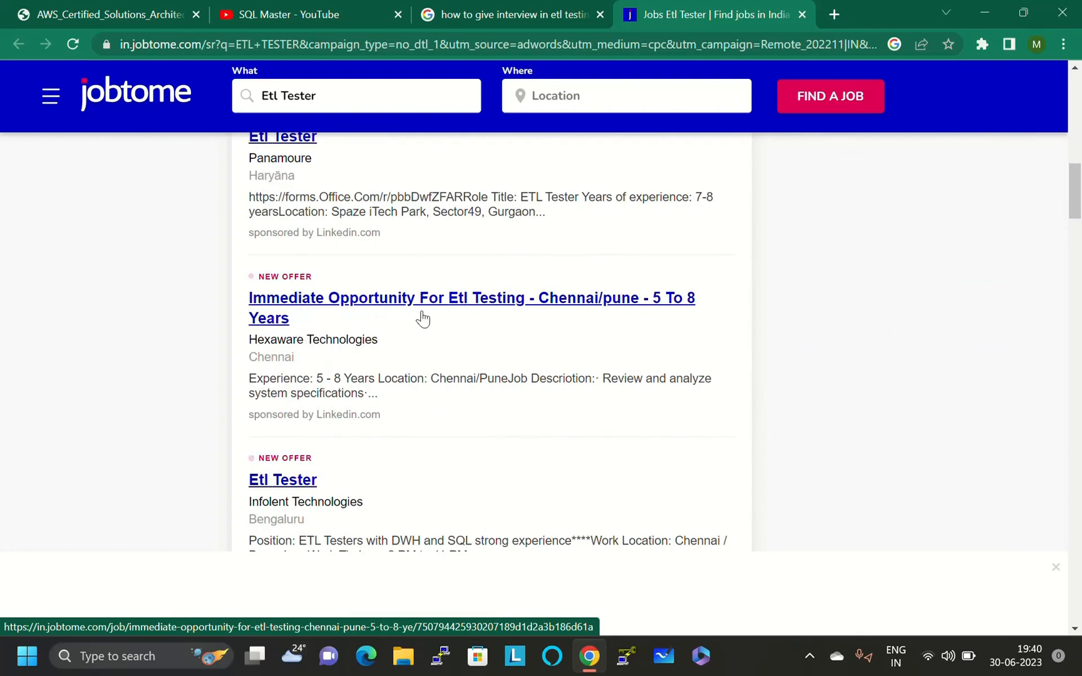
{"action": "mouse_move", "coordinate": [636, 315]}
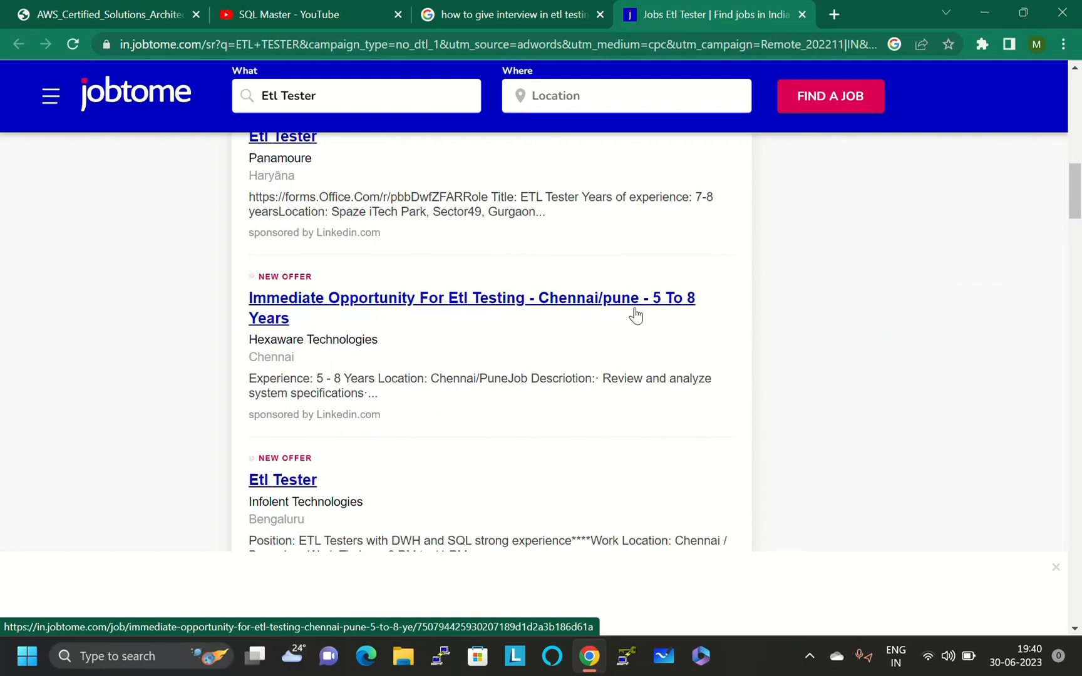
{"action": "mouse_move", "coordinate": [699, 313]}
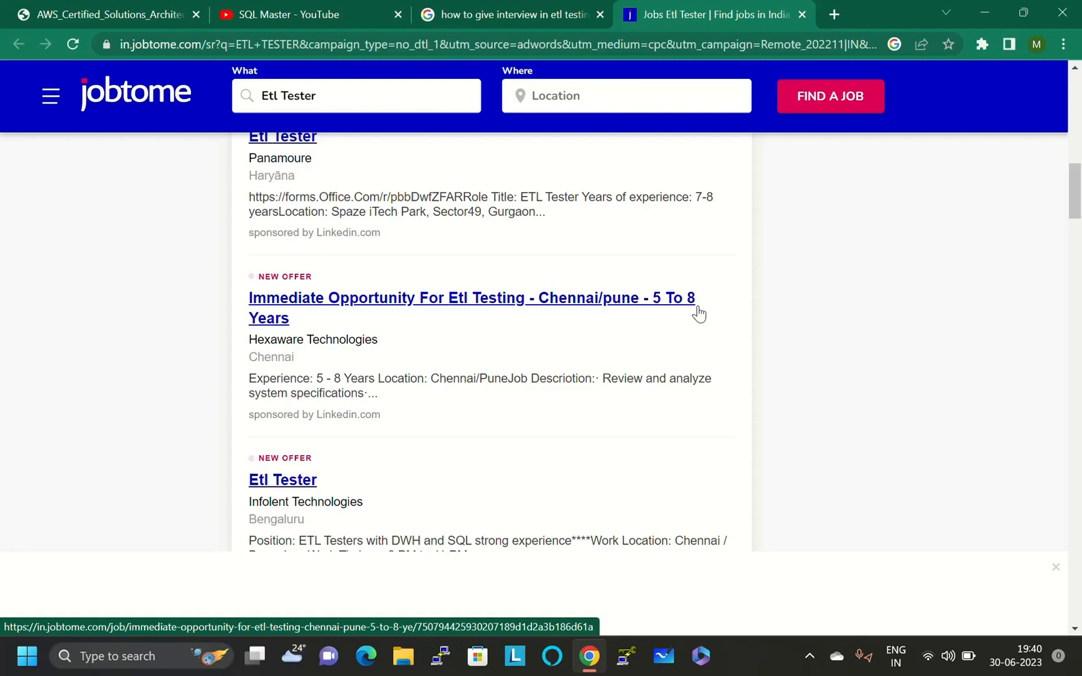
{"action": "mouse_move", "coordinate": [364, 358]}
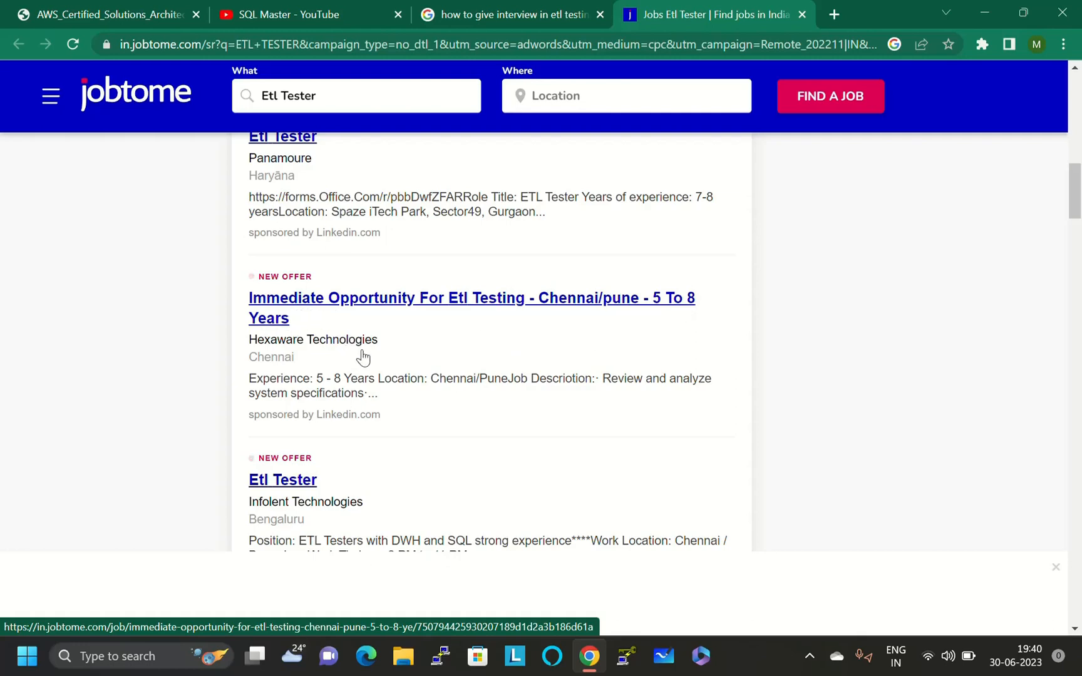
{"action": "scroll", "scroll_direction": "down", "scroll_amount": 3}
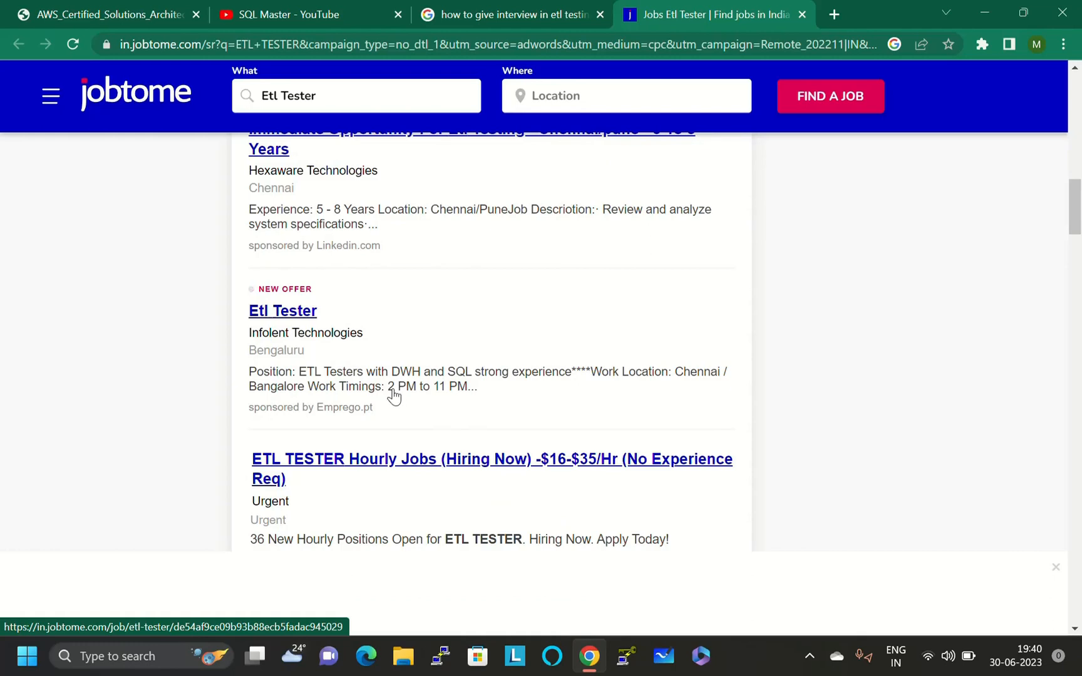
{"action": "mouse_move", "coordinate": [158, 66]}
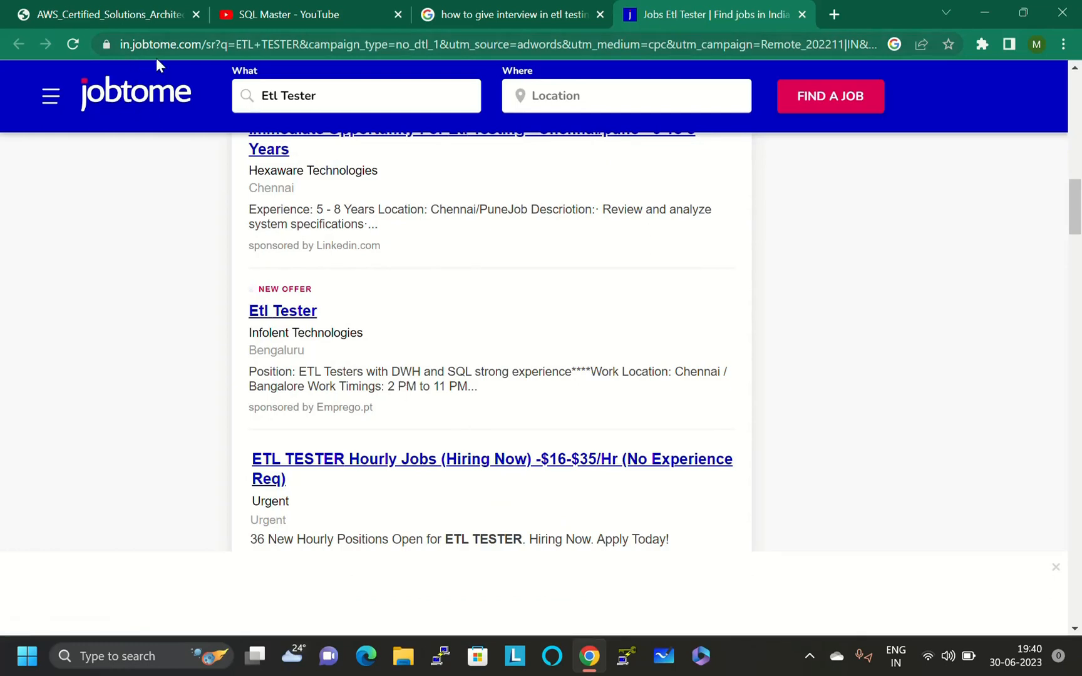
{"action": "mouse_move", "coordinate": [353, 342]}
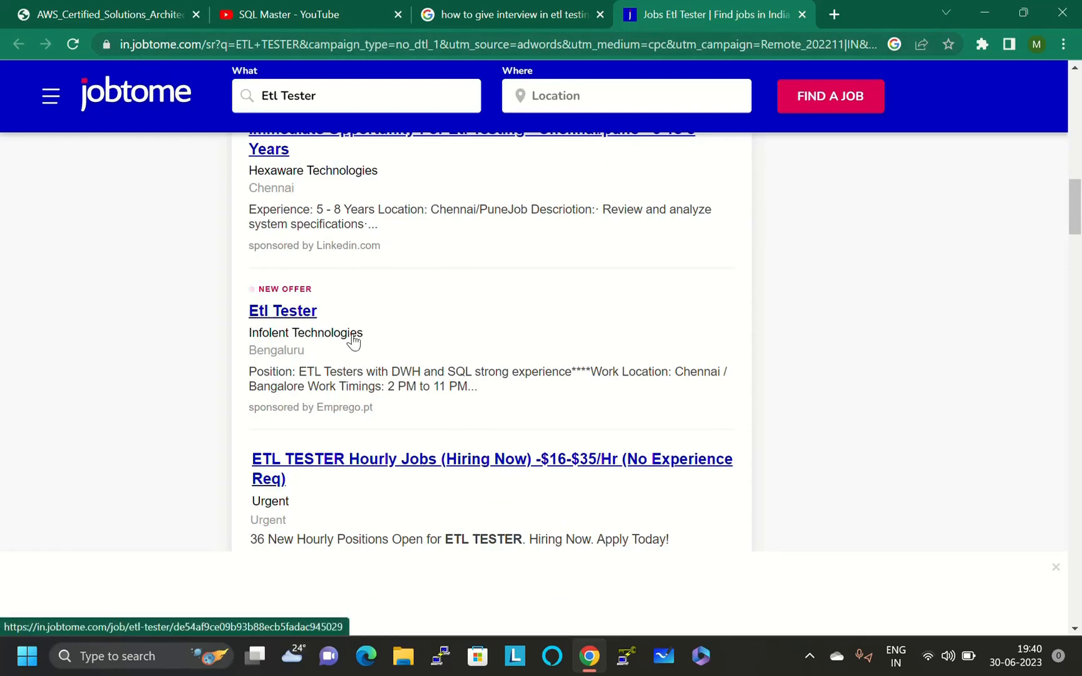
{"action": "mouse_move", "coordinate": [373, 368]}
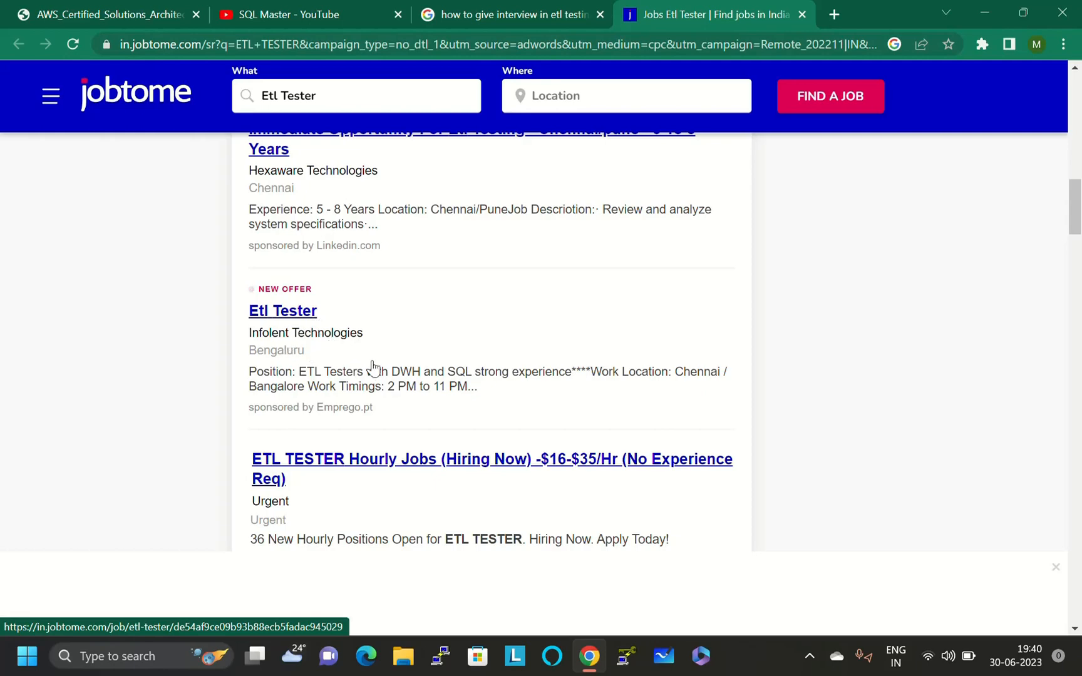
{"action": "scroll", "scroll_direction": "down", "scroll_amount": 3}
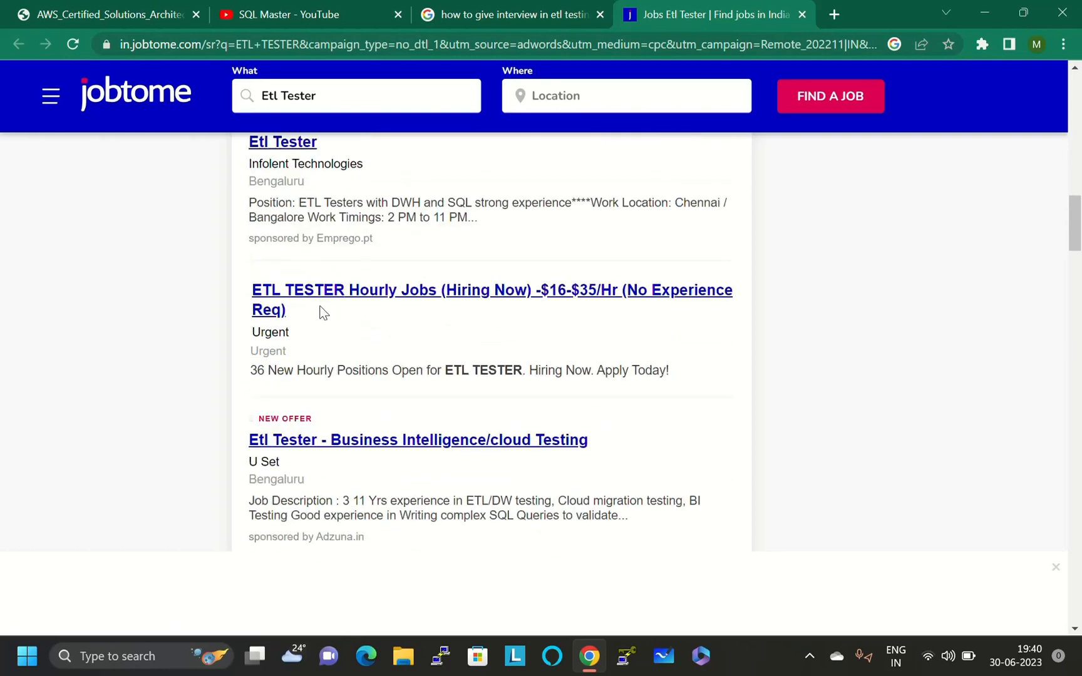
{"action": "mouse_move", "coordinate": [459, 314]}
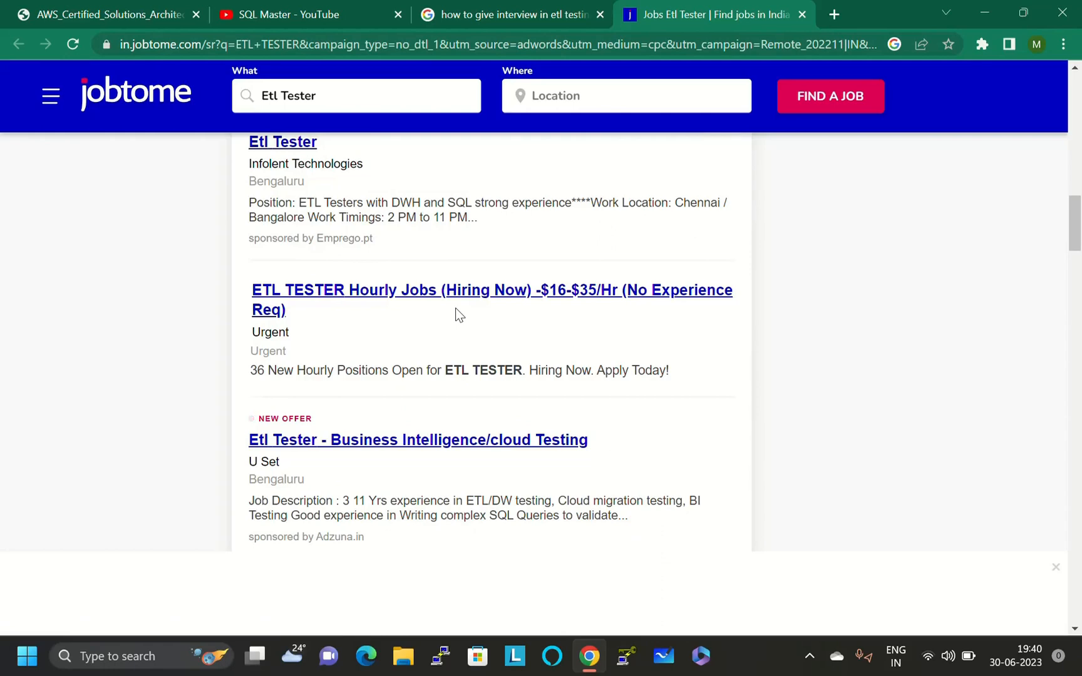
{"action": "mouse_move", "coordinate": [431, 304]}
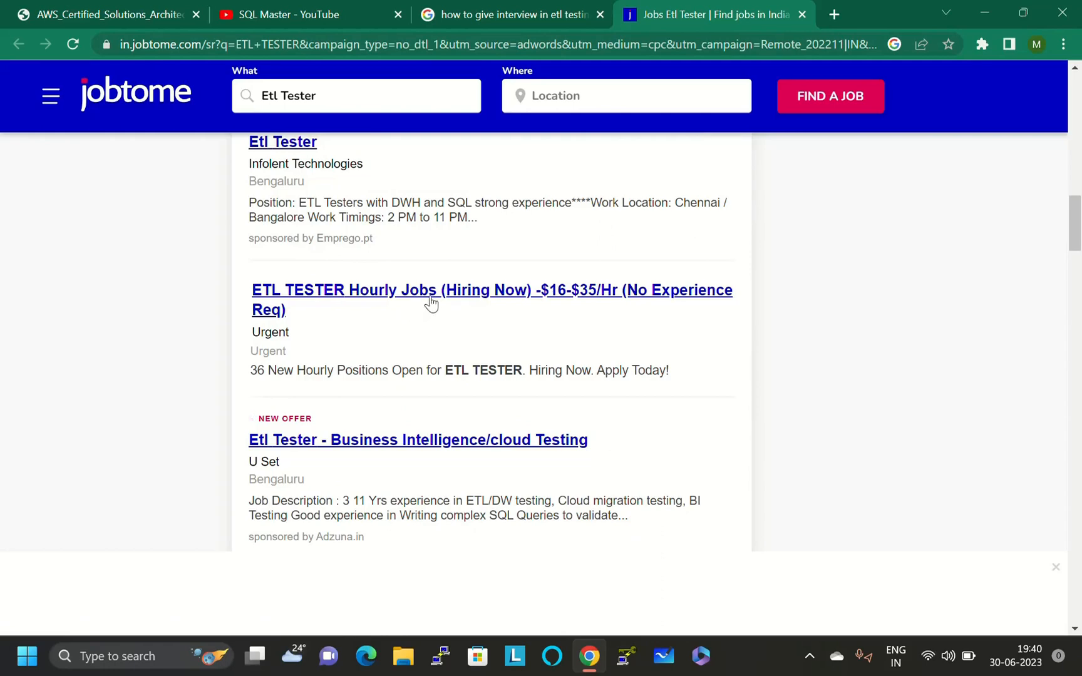
{"action": "mouse_move", "coordinate": [575, 299]}
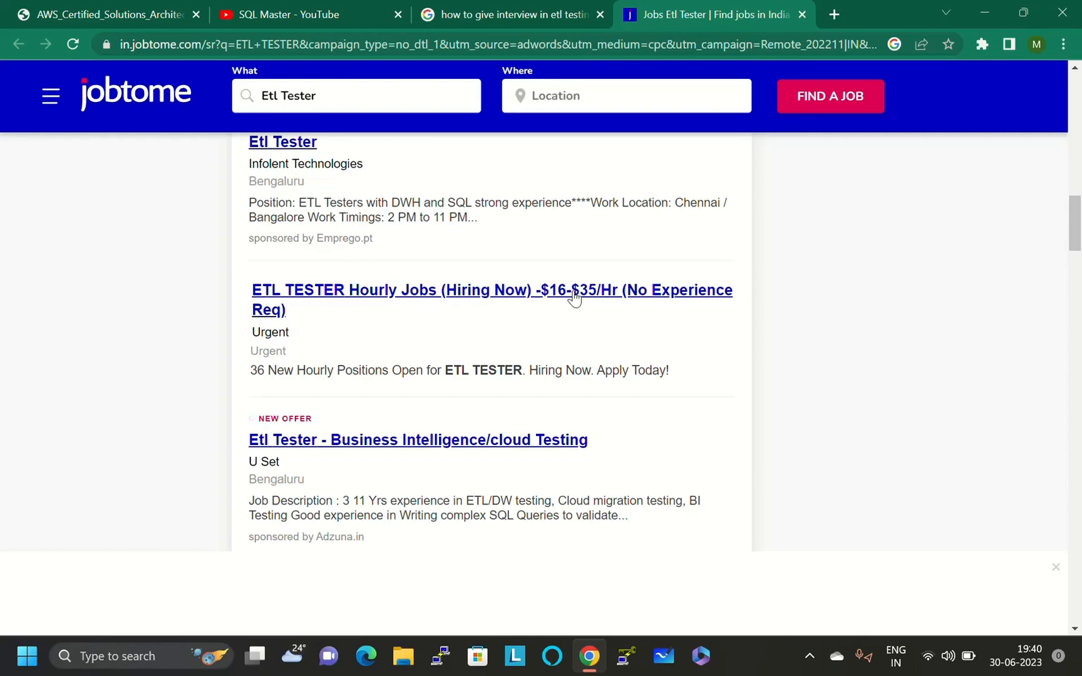
{"action": "mouse_move", "coordinate": [545, 307]}
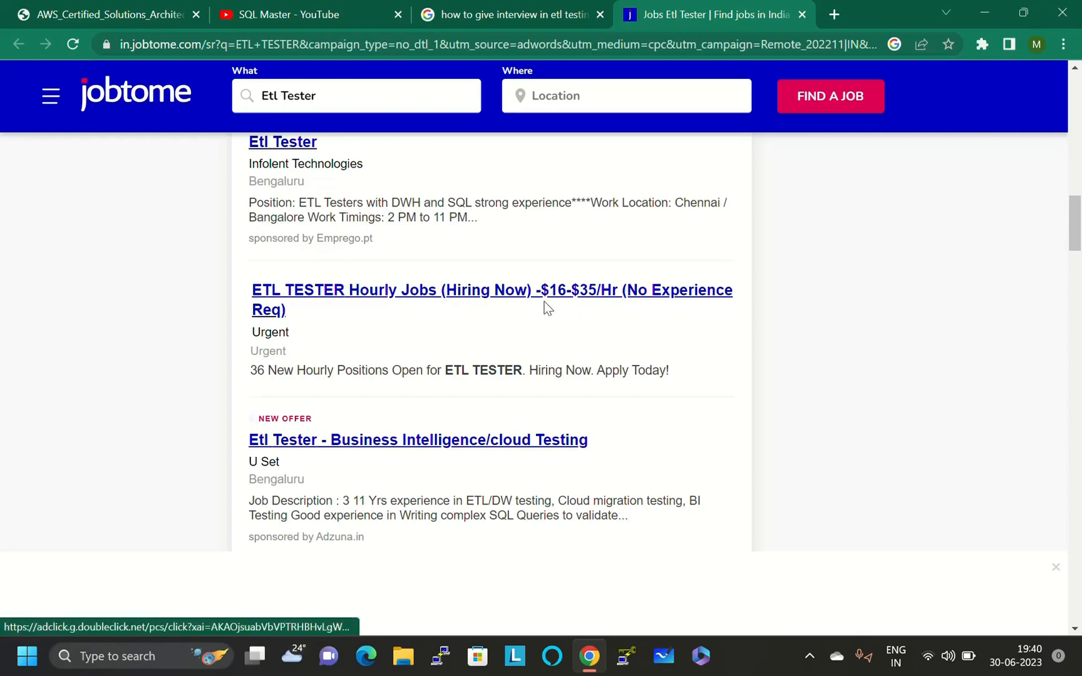
{"action": "mouse_move", "coordinate": [587, 304]}
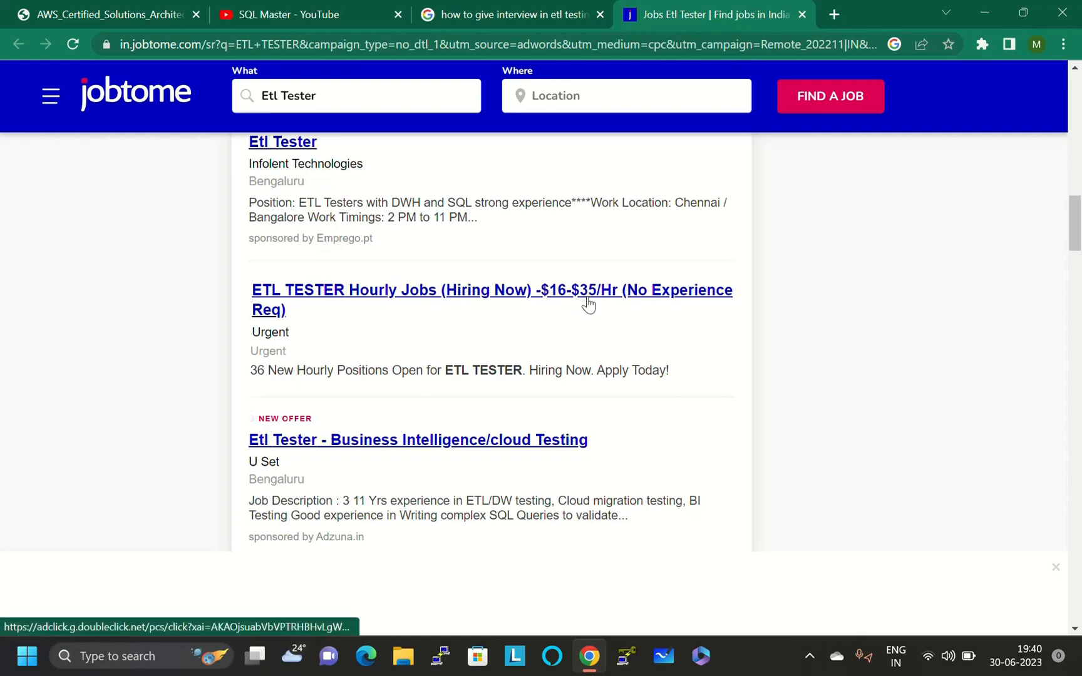
{"action": "mouse_move", "coordinate": [688, 313]}
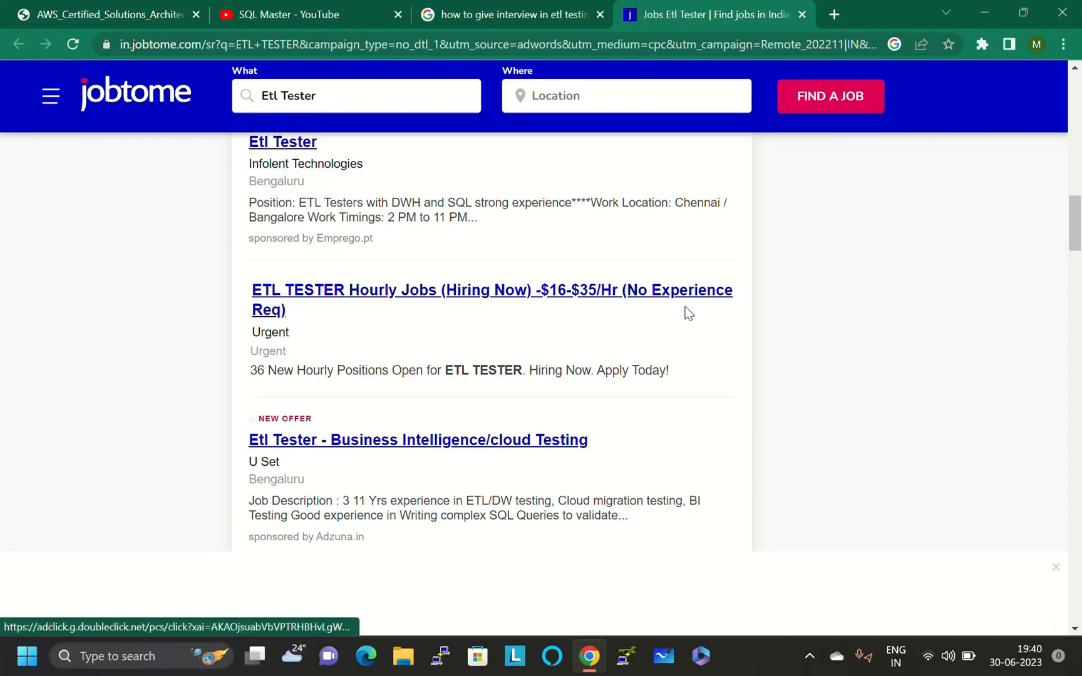
{"action": "mouse_move", "coordinate": [582, 302]}
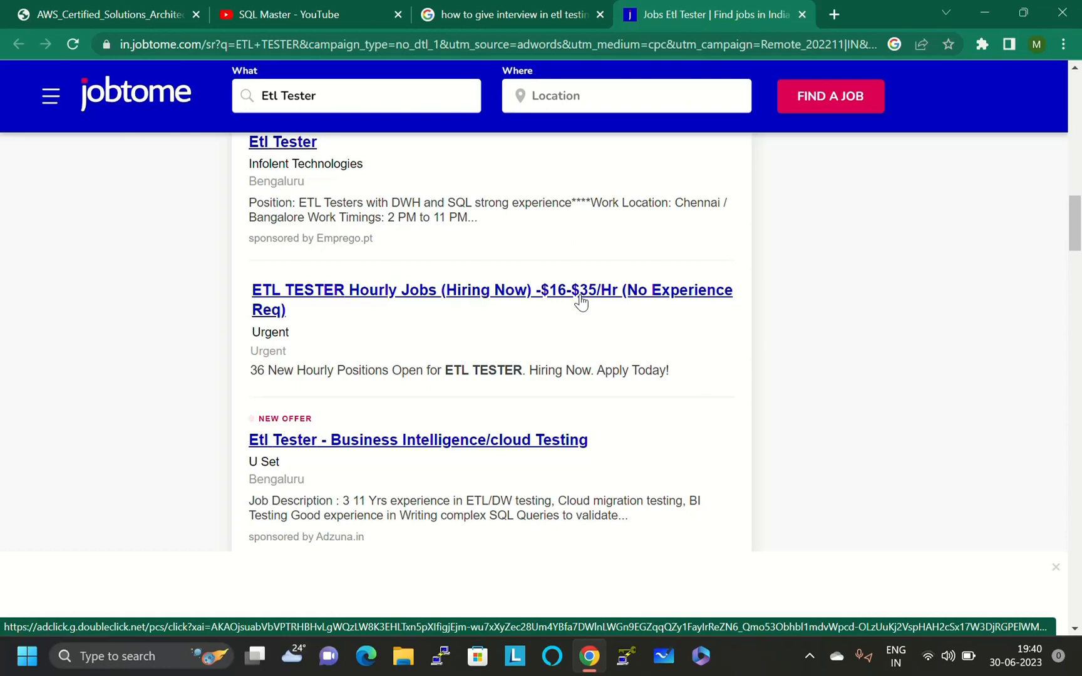
{"action": "mouse_move", "coordinate": [564, 302]}
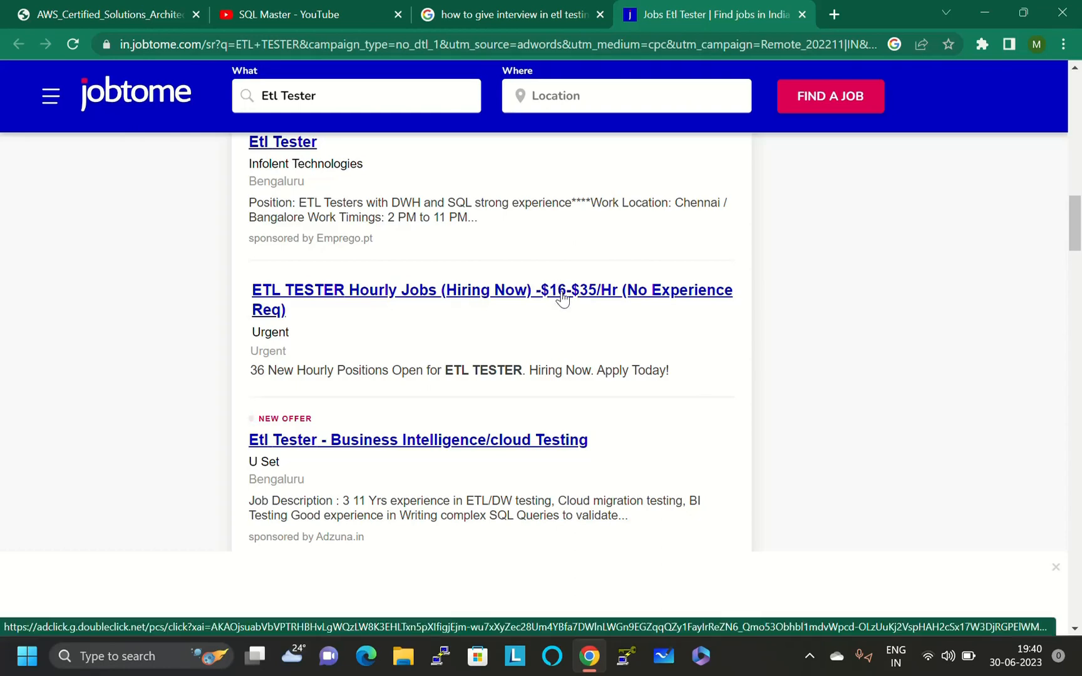
{"action": "mouse_move", "coordinate": [546, 306]}
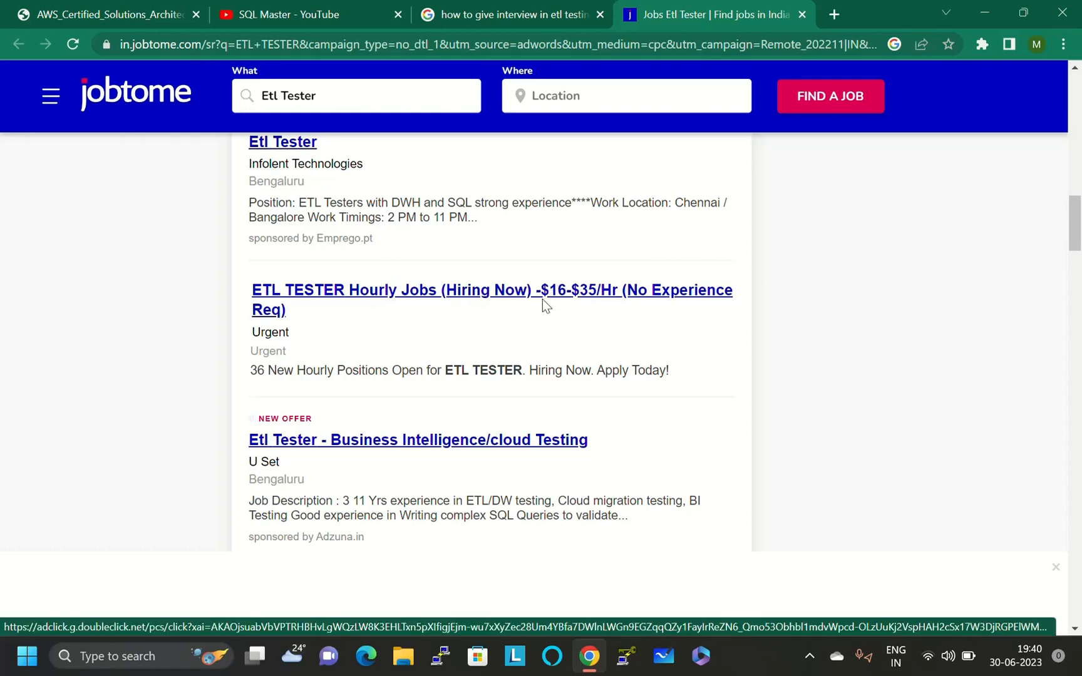
{"action": "mouse_move", "coordinate": [679, 302]}
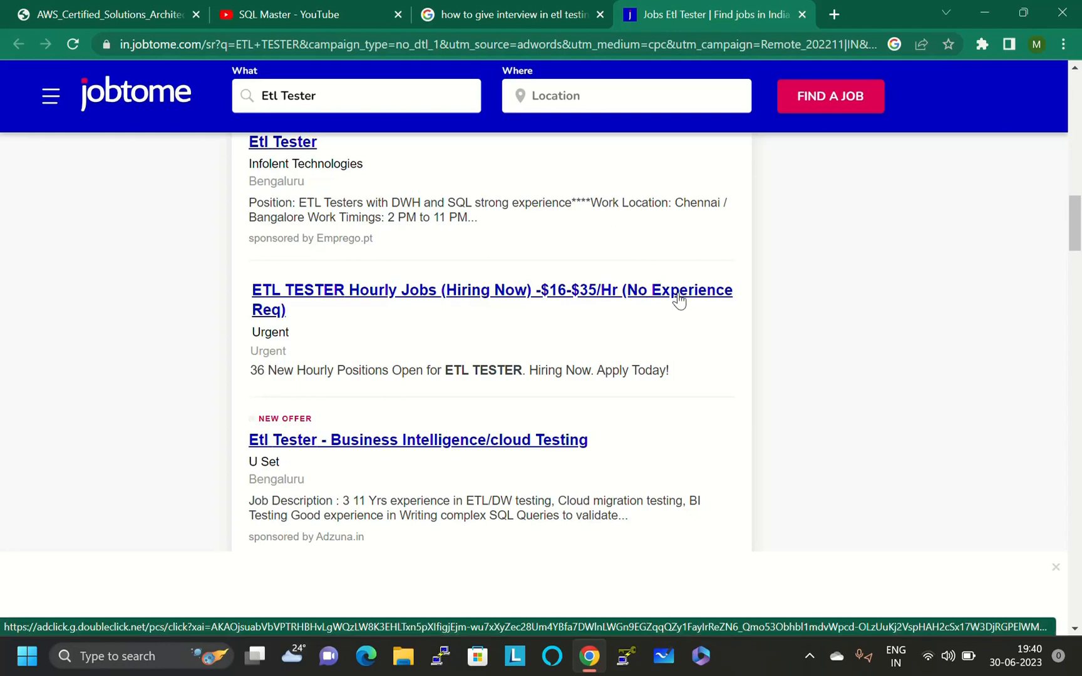
{"action": "scroll", "scroll_direction": "down", "scroll_amount": 3}
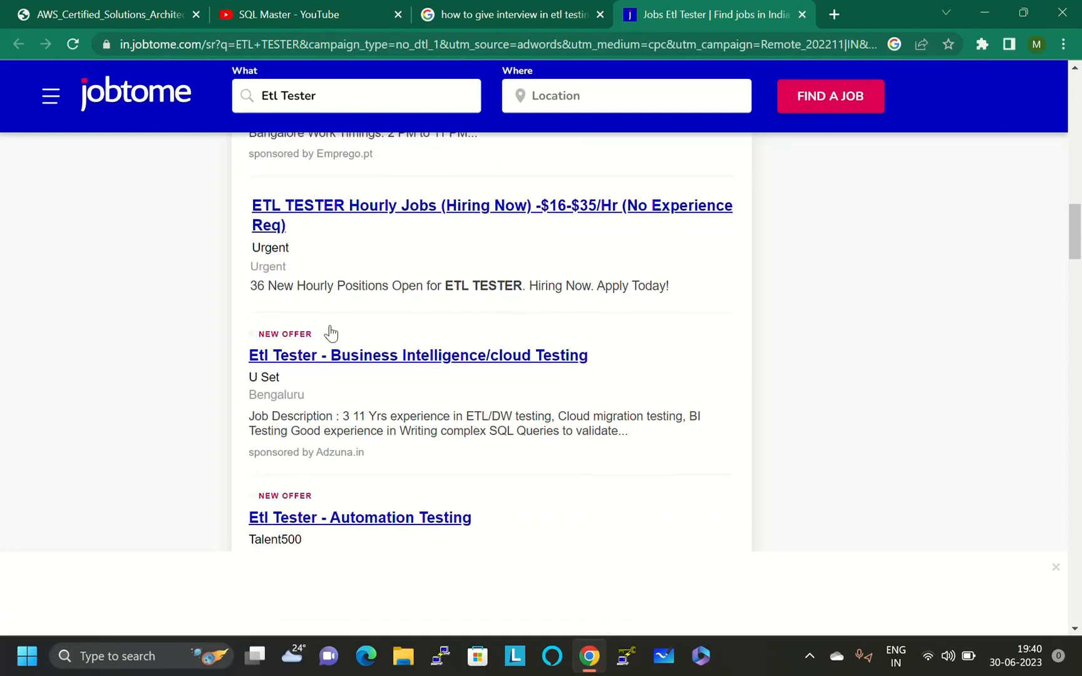
{"action": "mouse_move", "coordinate": [268, 359]}
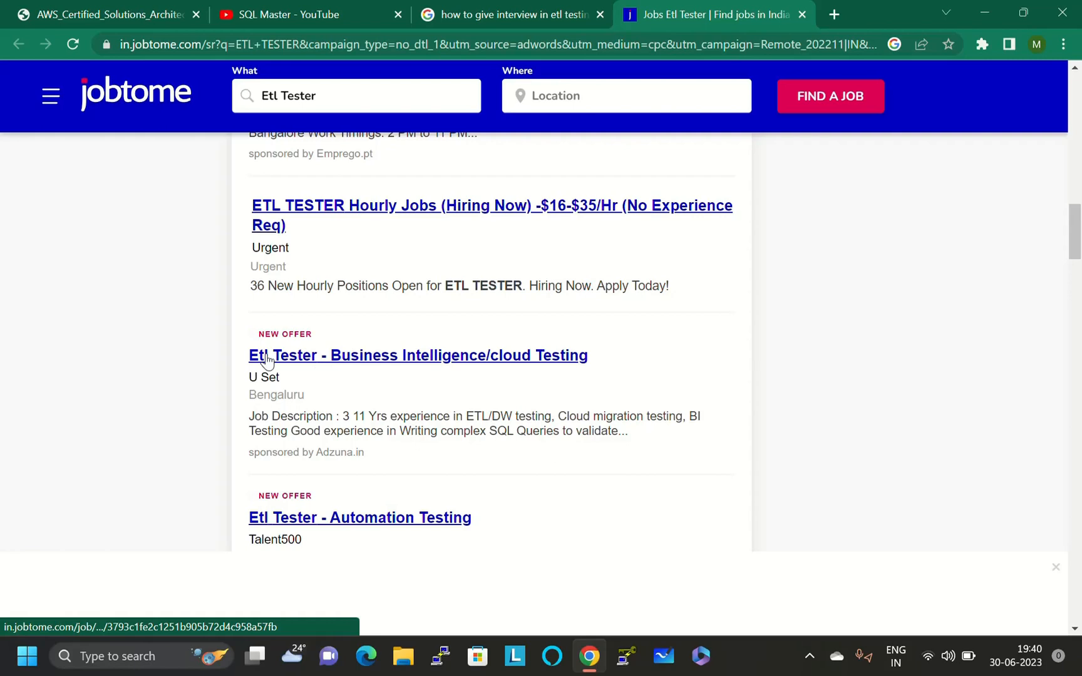
{"action": "mouse_move", "coordinate": [522, 366]}
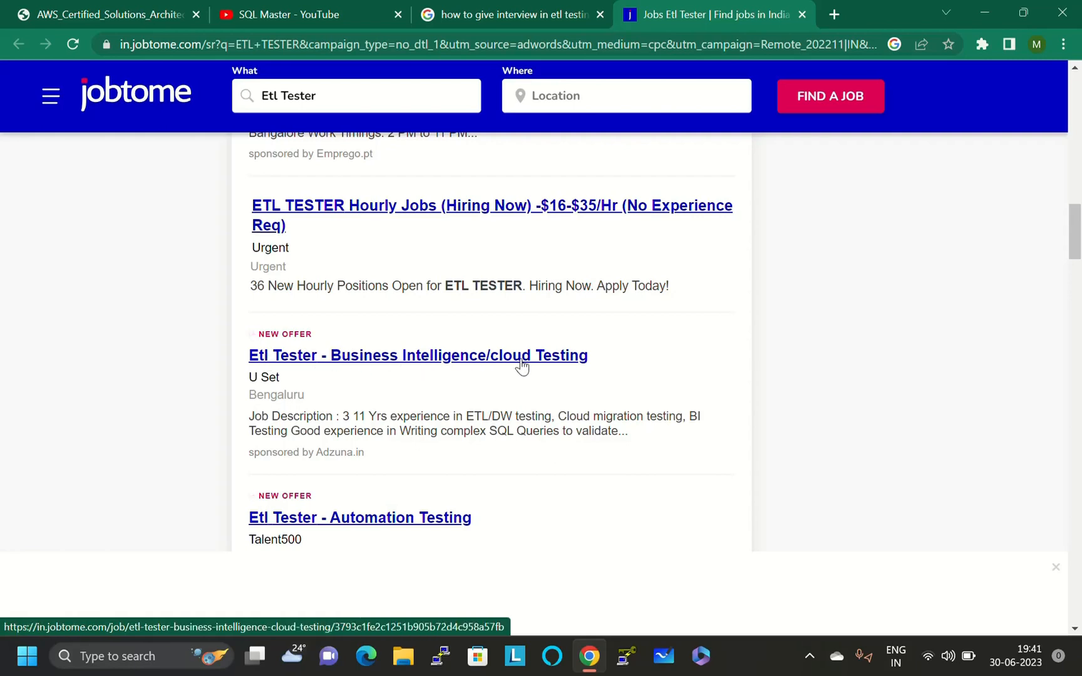
{"action": "scroll", "scroll_direction": "down", "scroll_amount": 3}
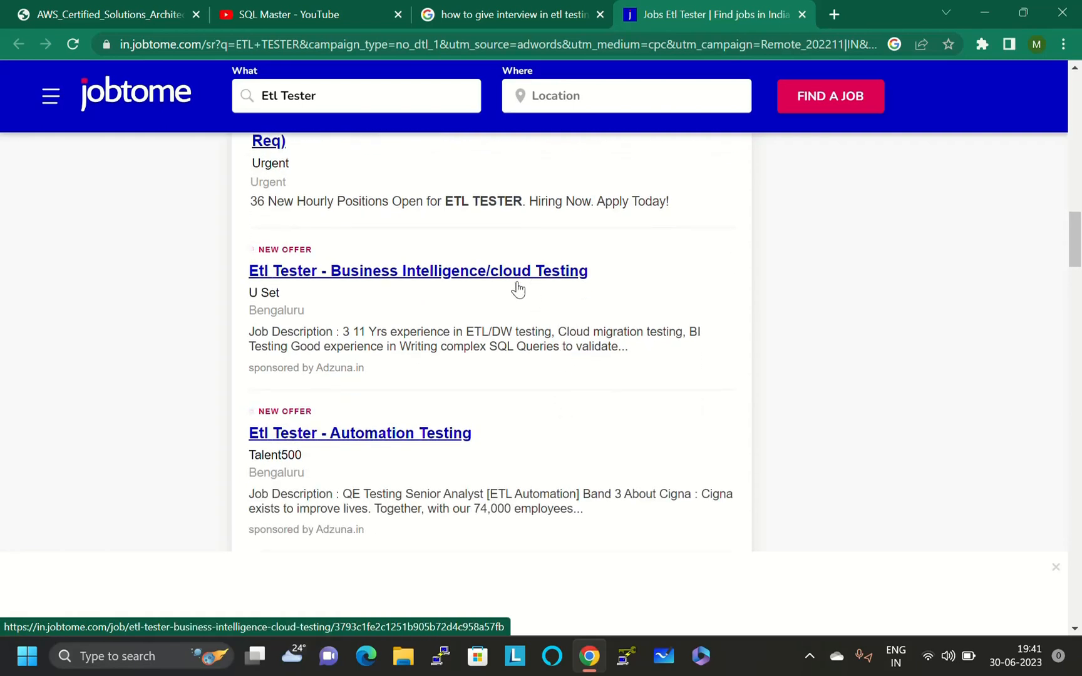
{"action": "mouse_move", "coordinate": [553, 280]}
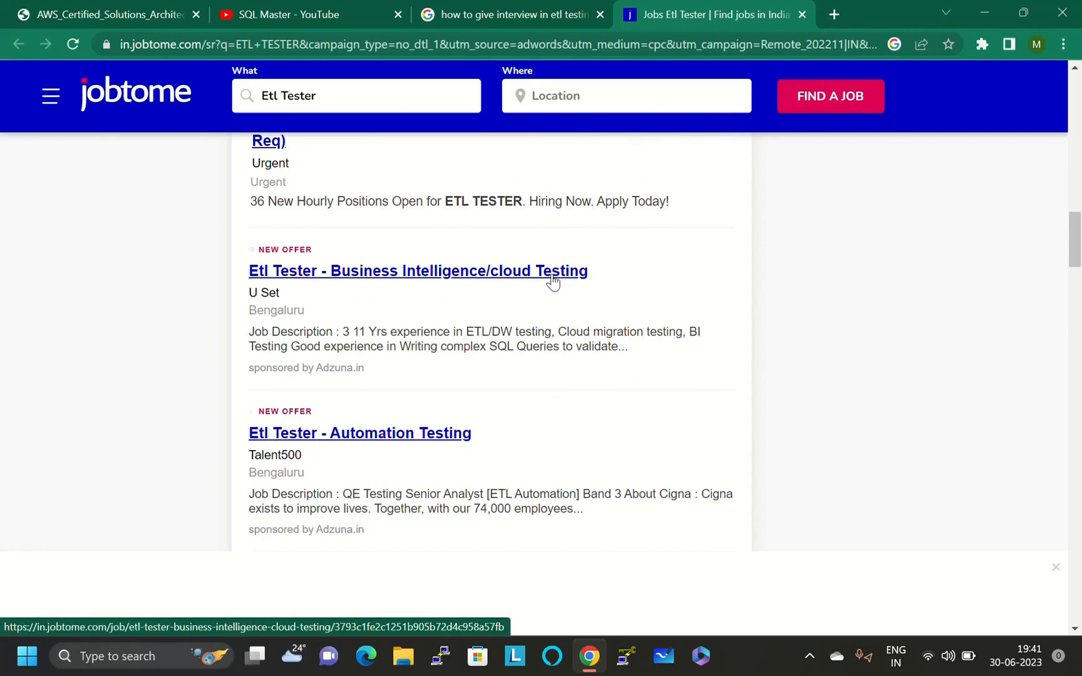
{"action": "scroll", "scroll_direction": "down", "scroll_amount": 3}
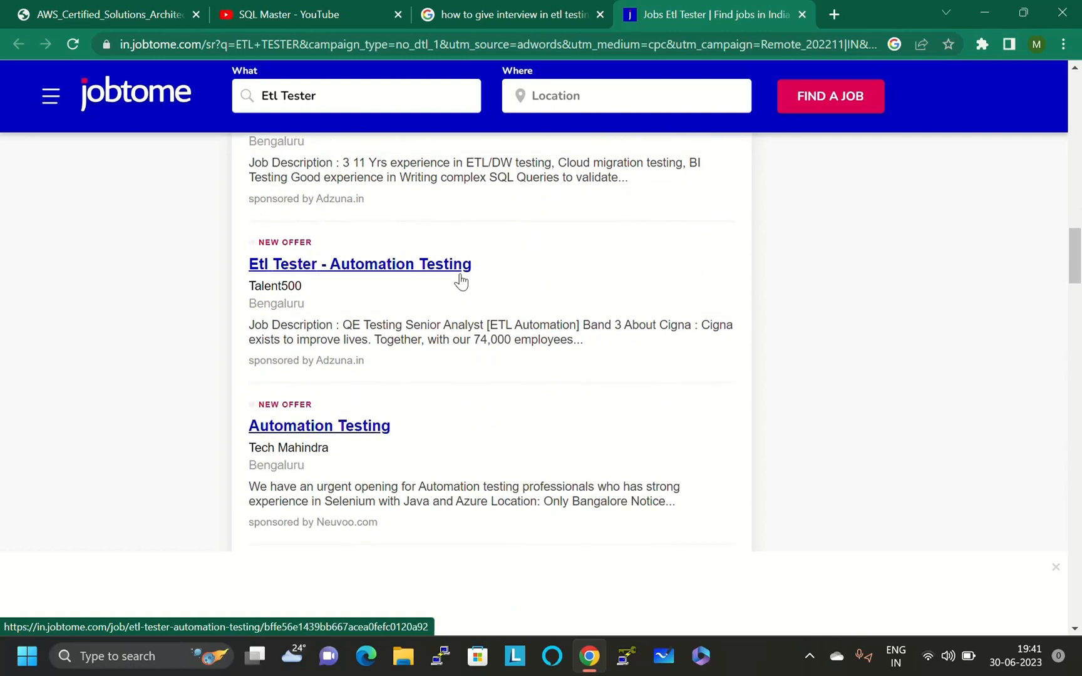
{"action": "mouse_move", "coordinate": [374, 302]}
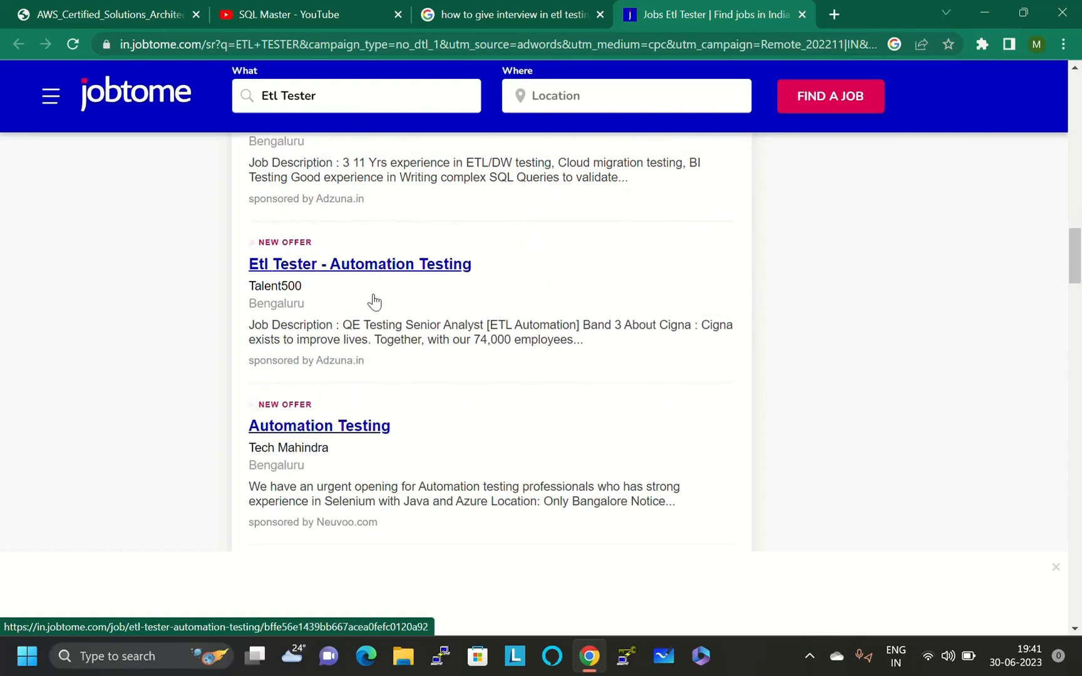
{"action": "mouse_move", "coordinate": [290, 330]}
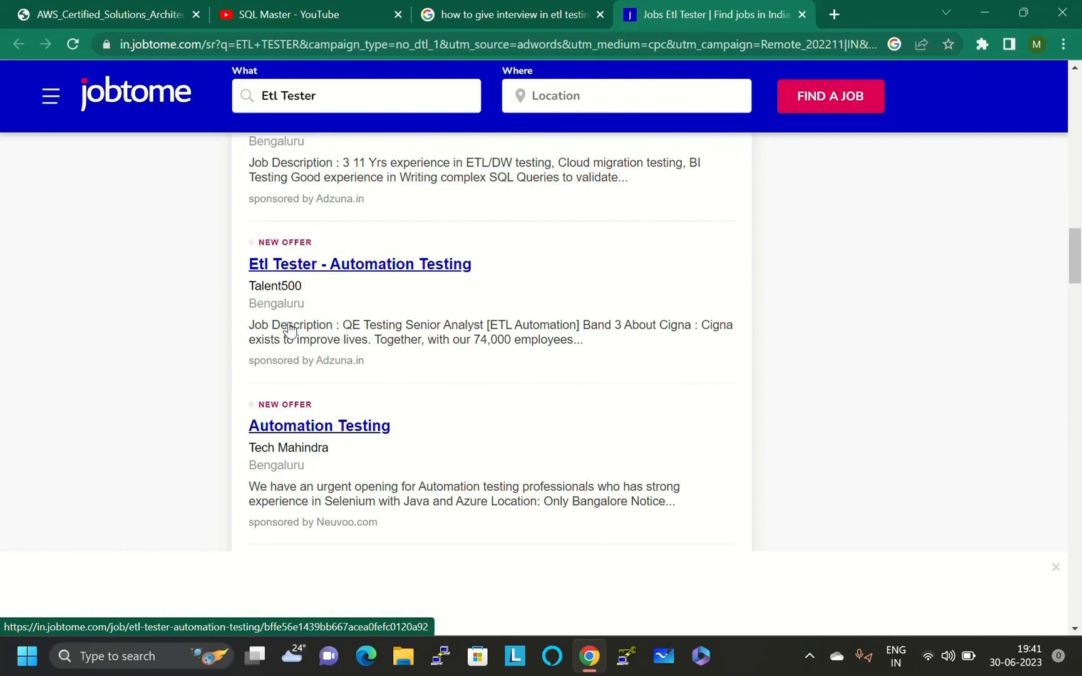
{"action": "mouse_move", "coordinate": [381, 353]}
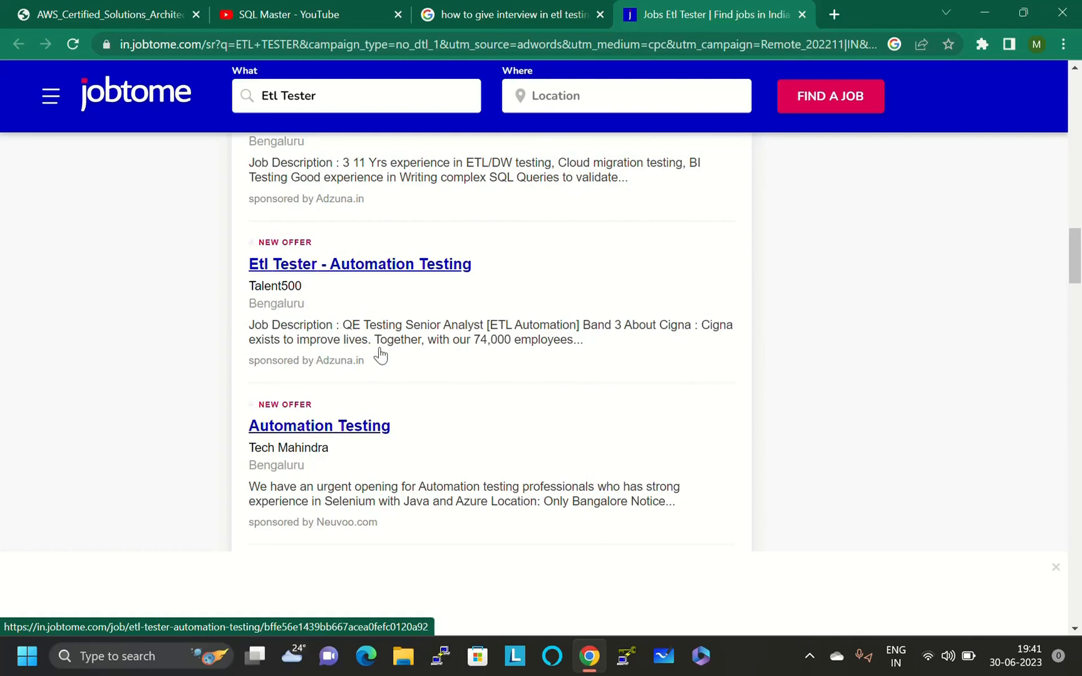
{"action": "scroll", "scroll_direction": "down", "scroll_amount": 3}
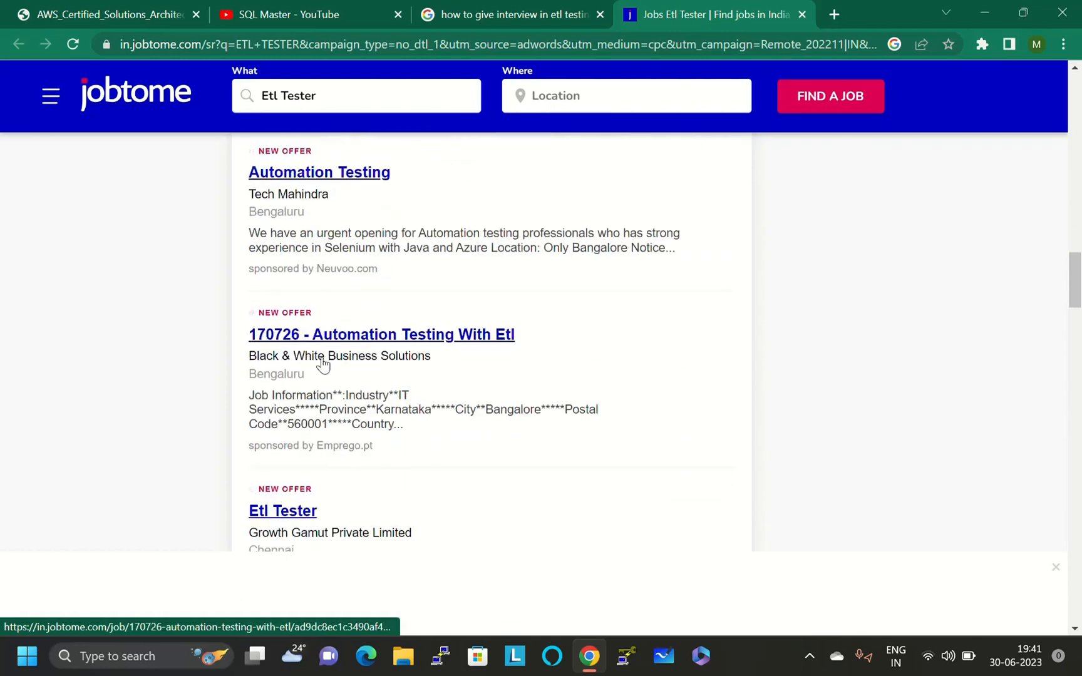
{"action": "mouse_move", "coordinate": [528, 353]}
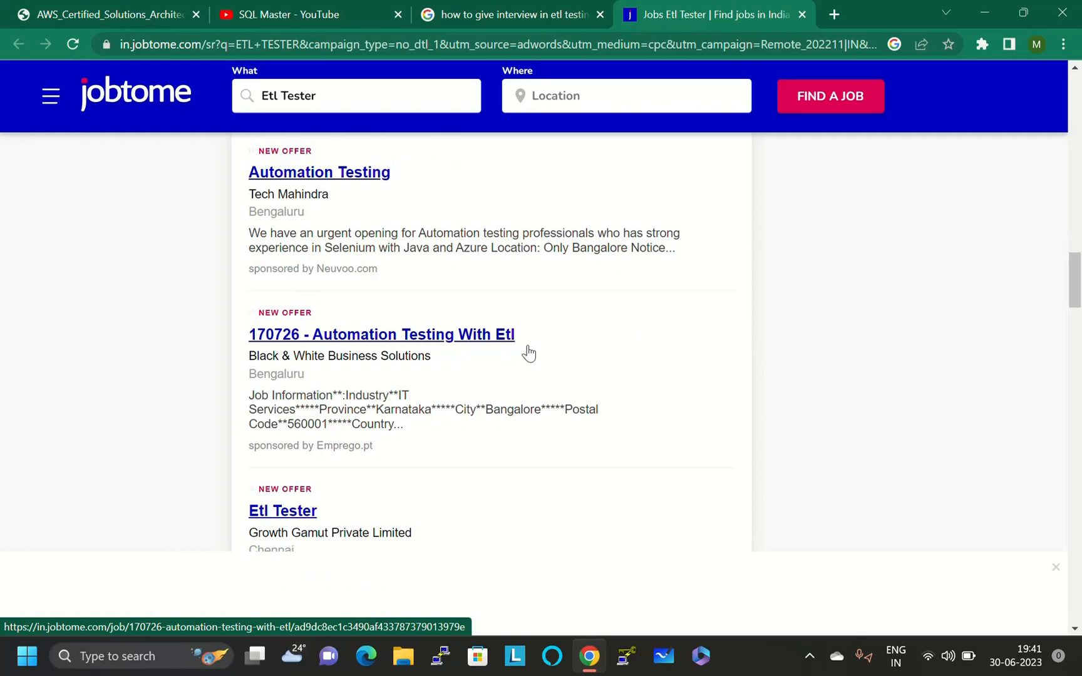
{"action": "scroll", "scroll_direction": "down", "scroll_amount": 3}
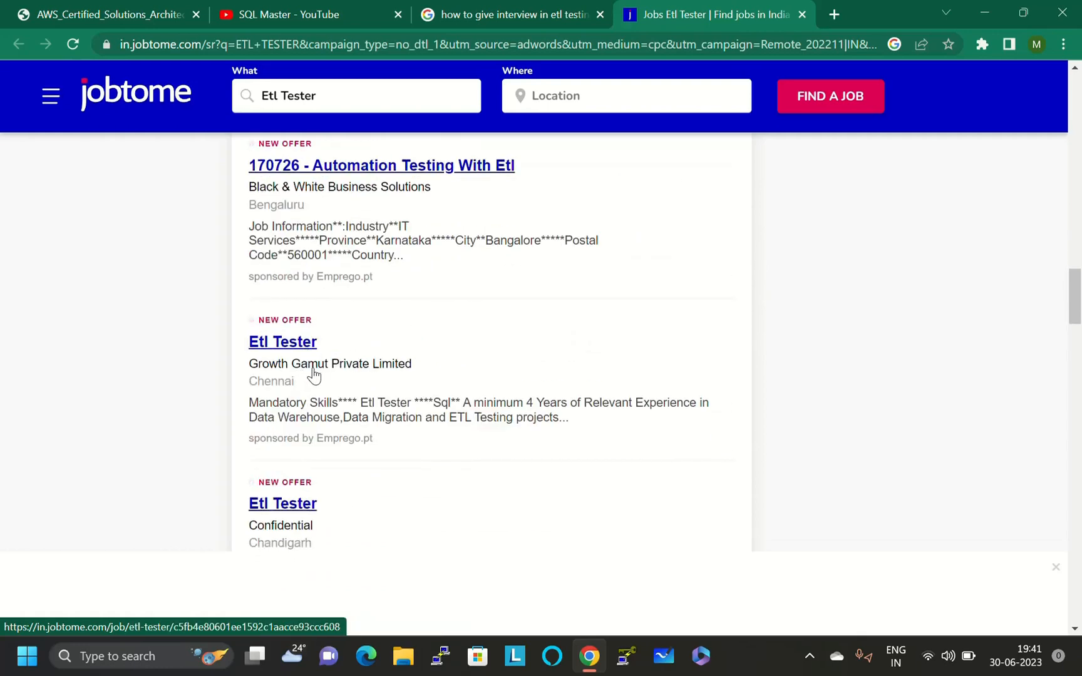
{"action": "scroll", "scroll_direction": "down", "scroll_amount": 3}
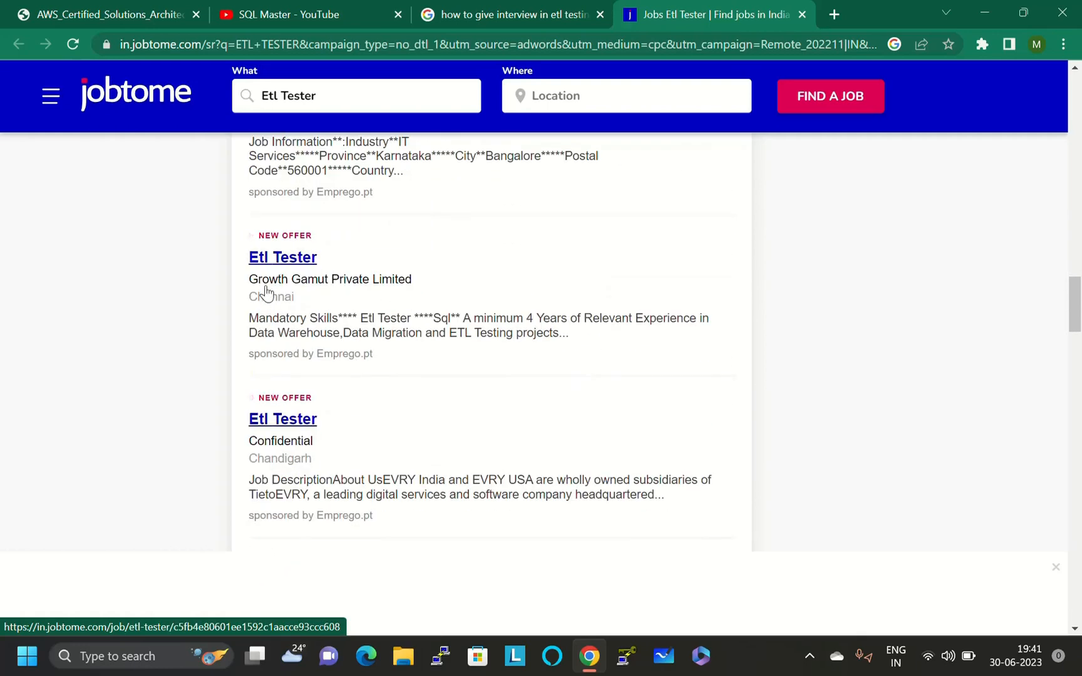
{"action": "scroll", "scroll_direction": "down", "scroll_amount": 3}
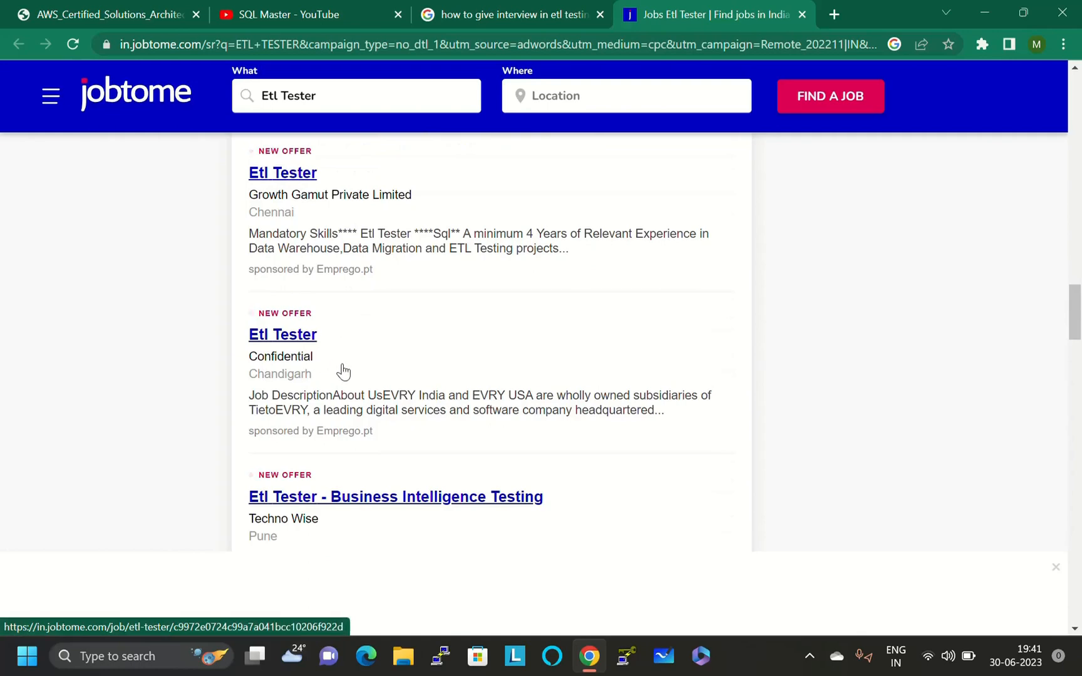
{"action": "scroll", "scroll_direction": "down", "scroll_amount": 3}
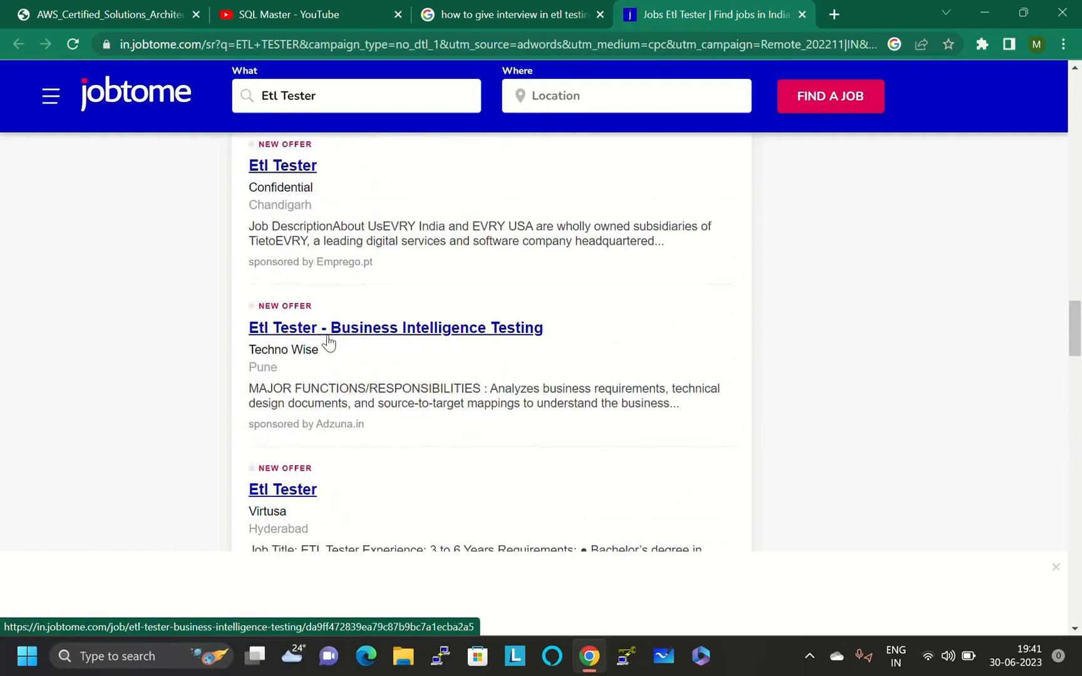
{"action": "mouse_move", "coordinate": [295, 364]}
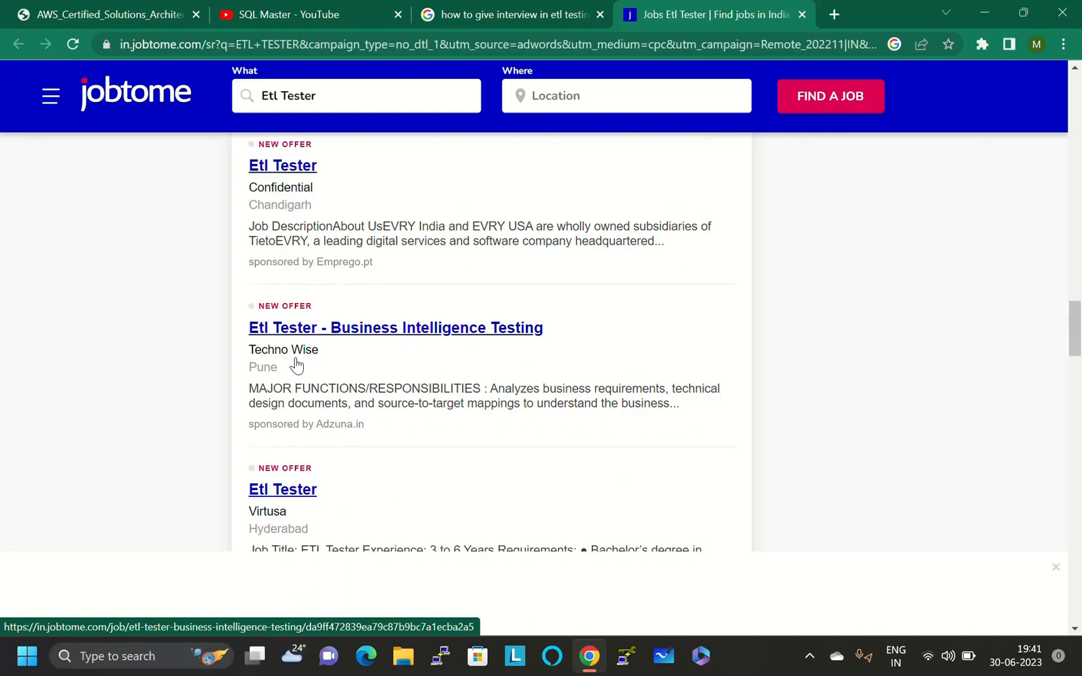
{"action": "scroll", "scroll_direction": "down", "scroll_amount": 3}
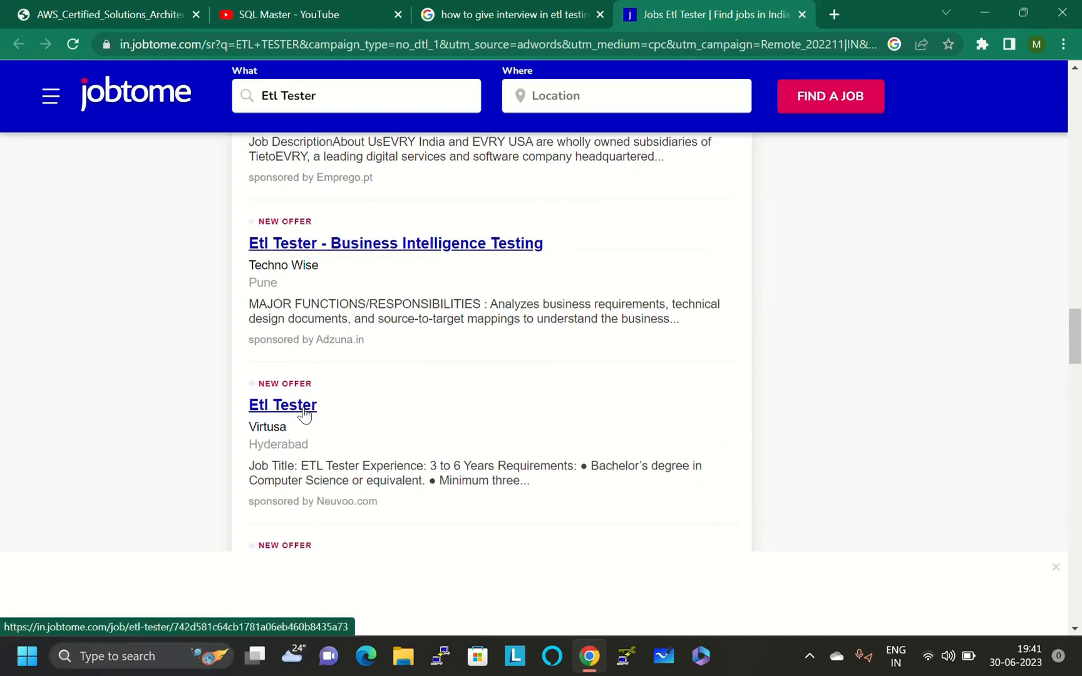
{"action": "scroll", "scroll_direction": "down", "scroll_amount": 3}
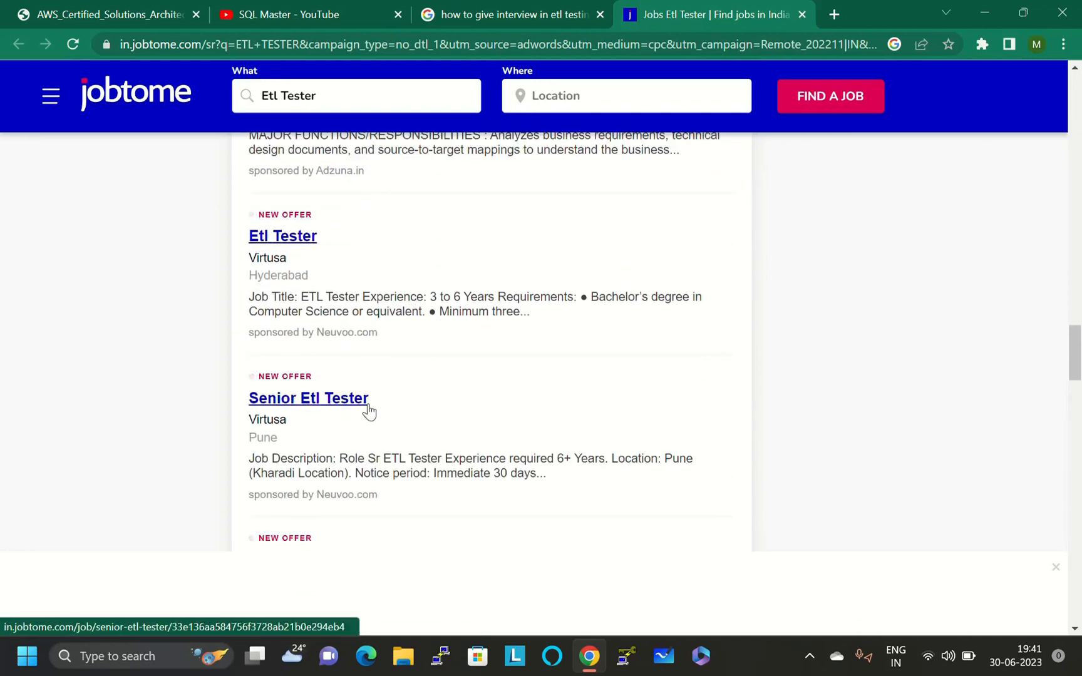
{"action": "scroll", "scroll_direction": "down", "scroll_amount": 3}
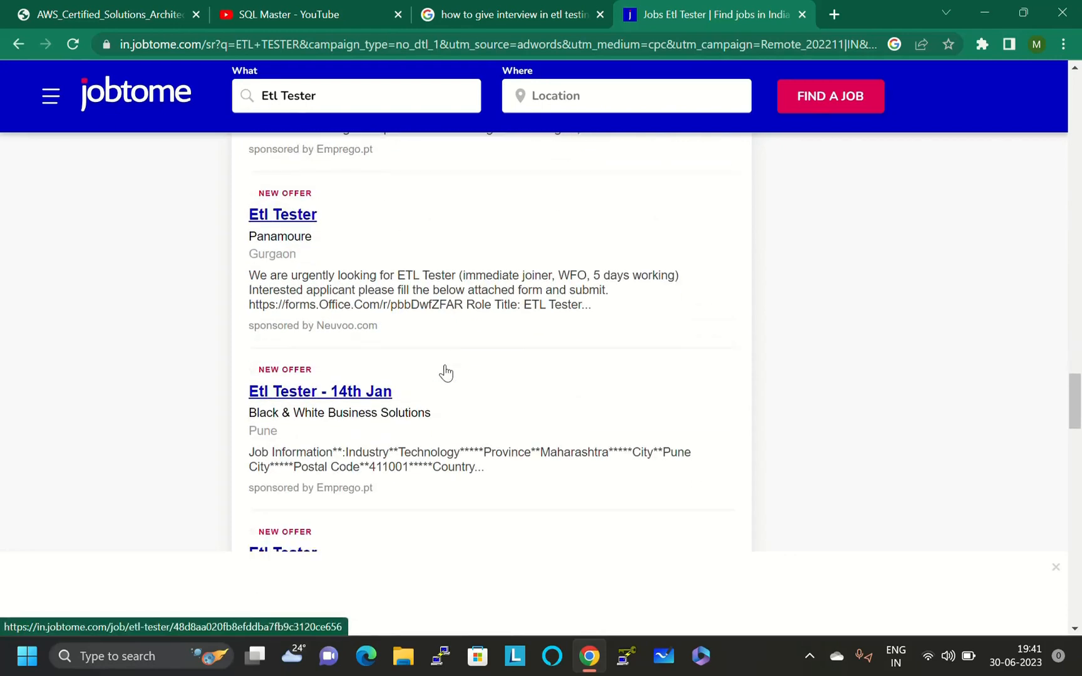
{"action": "scroll", "scroll_direction": "down", "scroll_amount": 3}
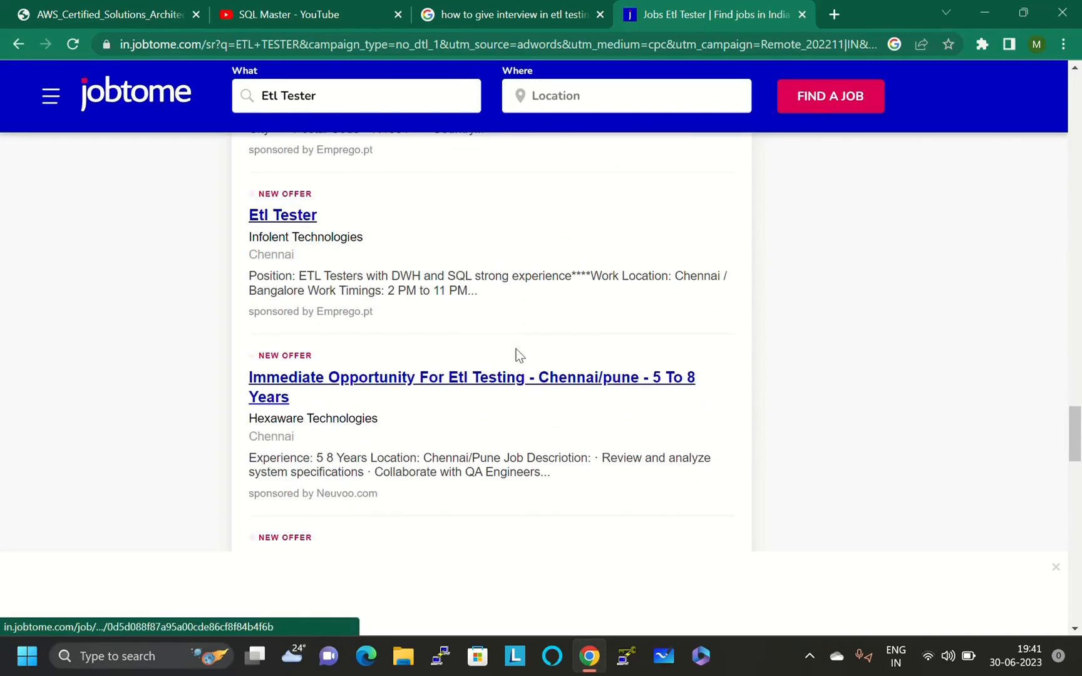
{"action": "scroll", "scroll_direction": "down", "scroll_amount": 3}
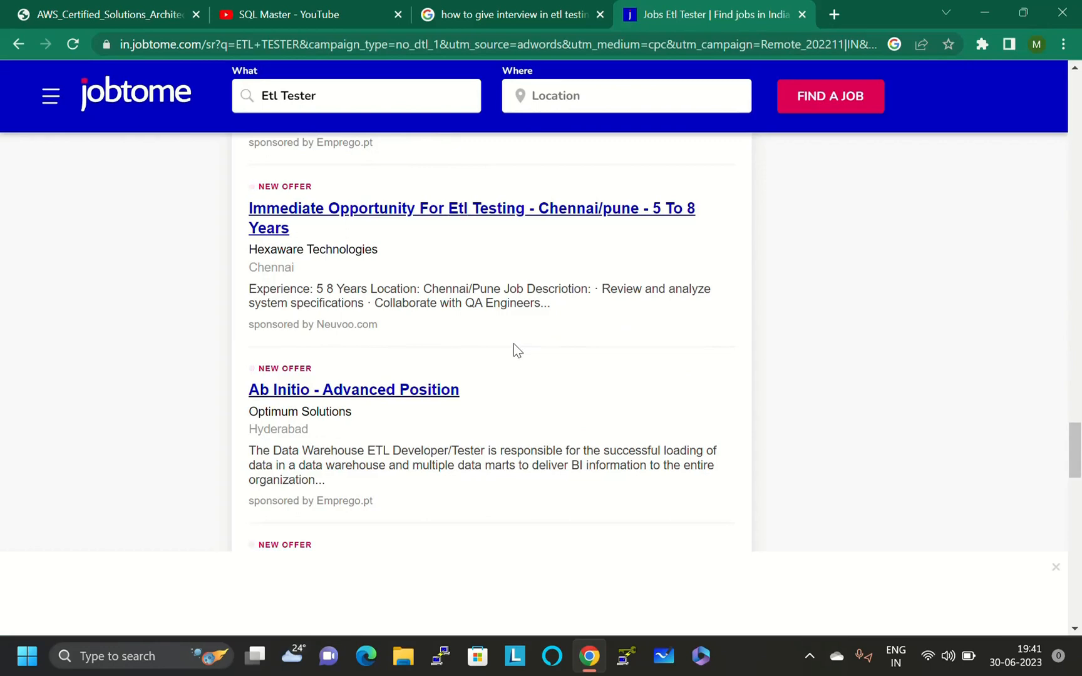
{"action": "scroll", "scroll_direction": "down", "scroll_amount": 3}
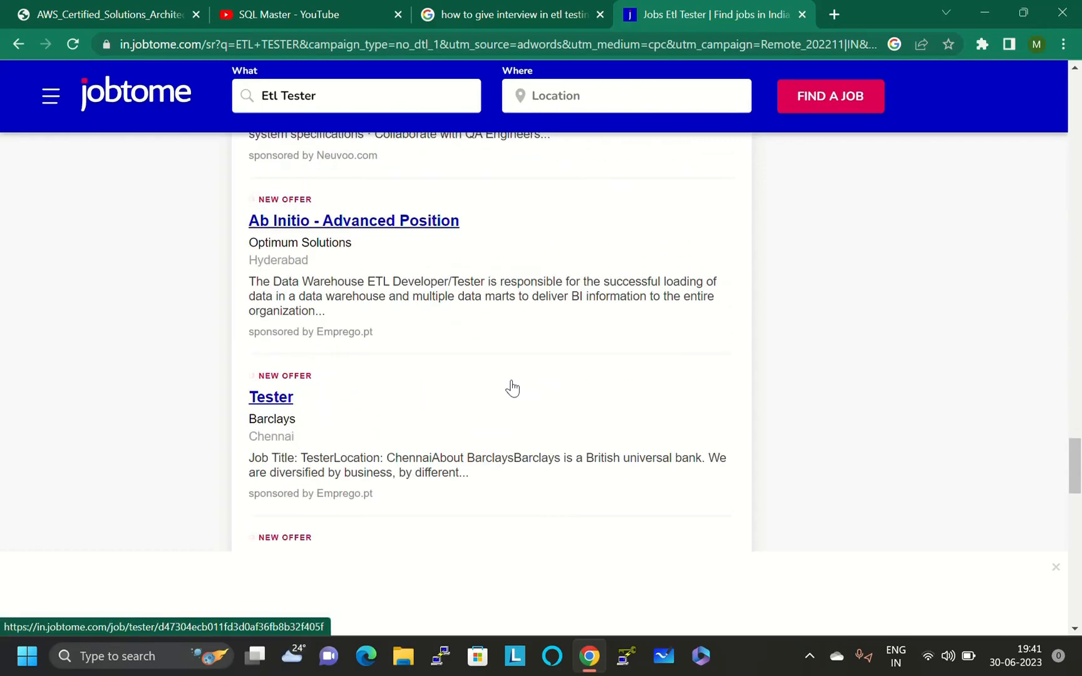
{"action": "scroll", "scroll_direction": "down", "scroll_amount": 3}
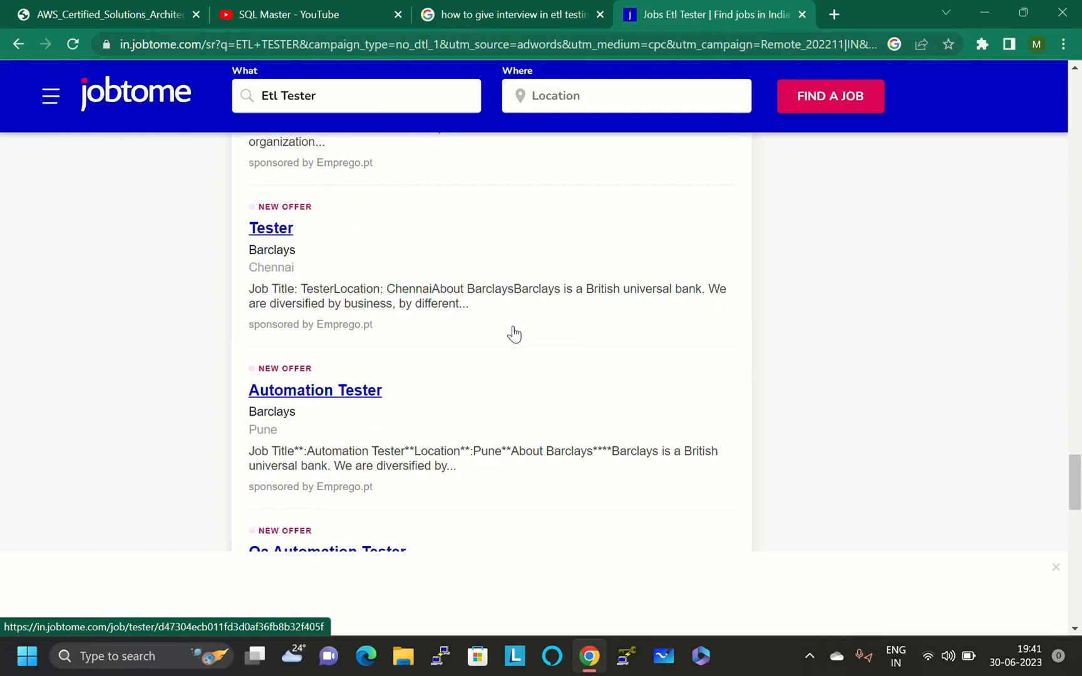
{"action": "scroll", "scroll_direction": "down", "scroll_amount": 3}
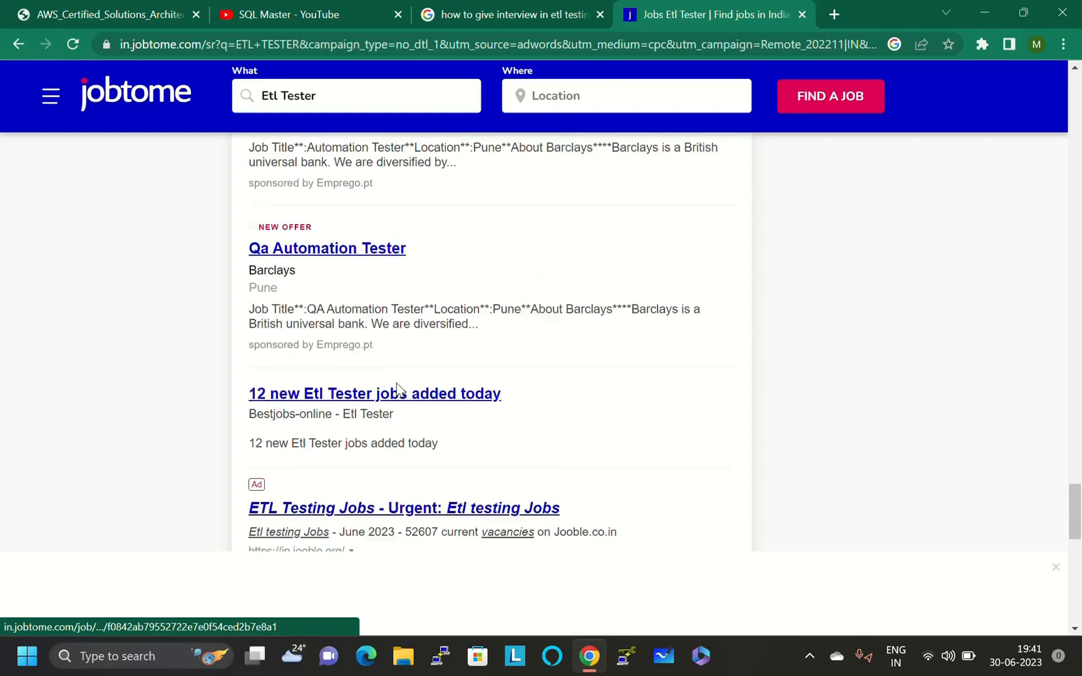
{"action": "scroll", "scroll_direction": "down", "scroll_amount": 3}
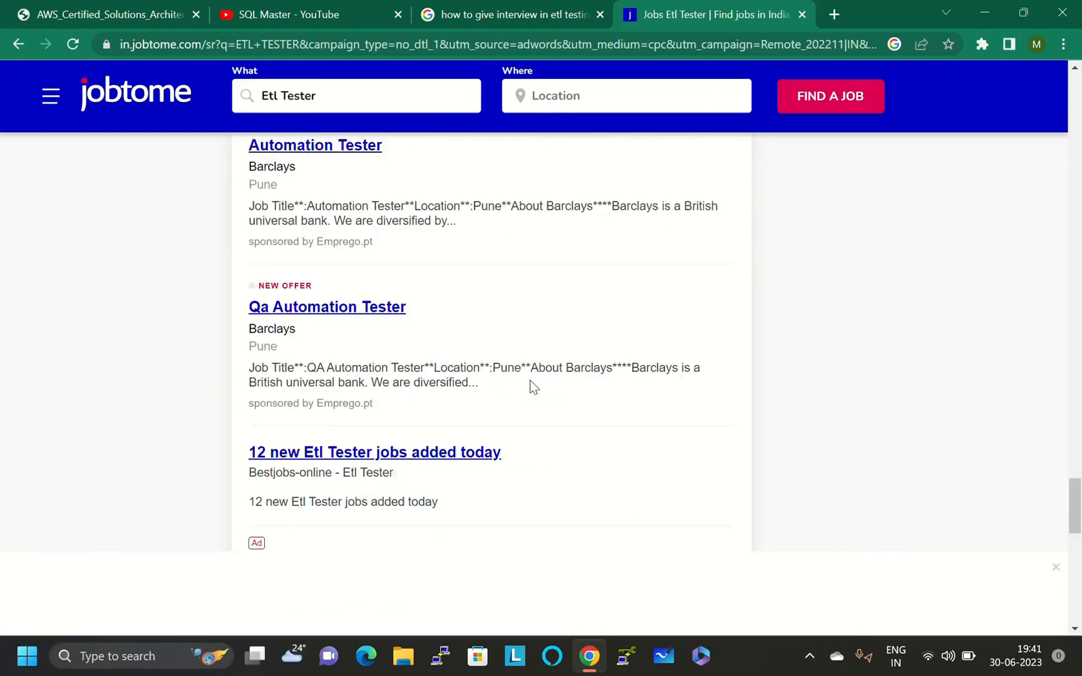
{"action": "scroll", "scroll_direction": "down", "scroll_amount": 3}
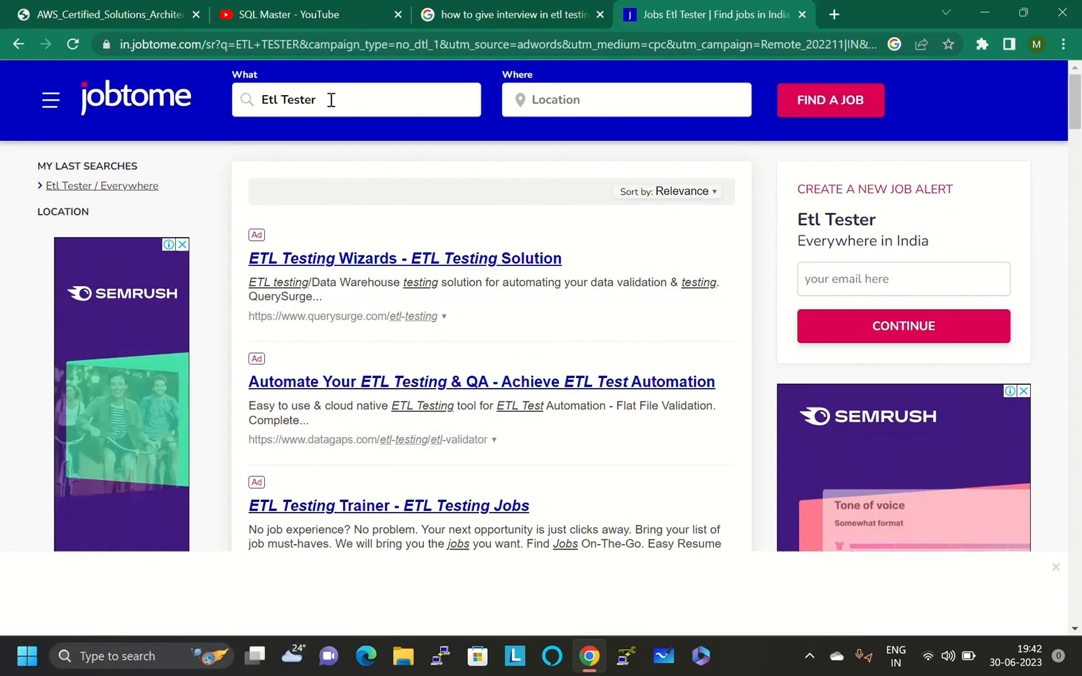
Search jobtome for Etl Tester jobs with Pune as the location
{"action": "left_click", "coordinate": [625, 100]}
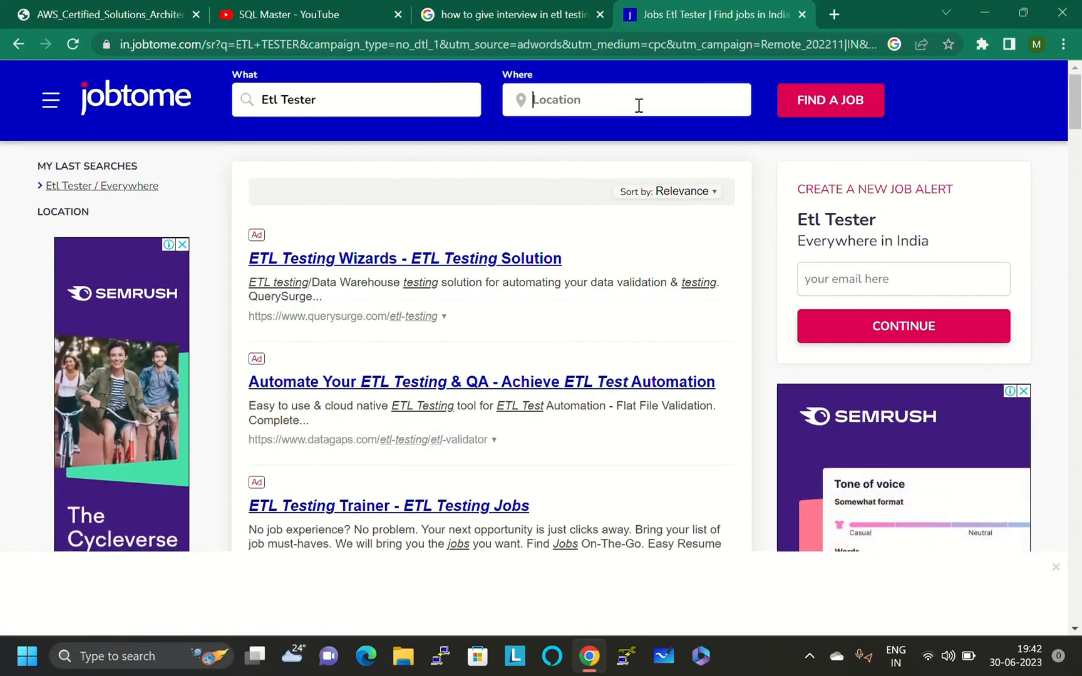
{"action": "mouse_move", "coordinate": [831, 100]}
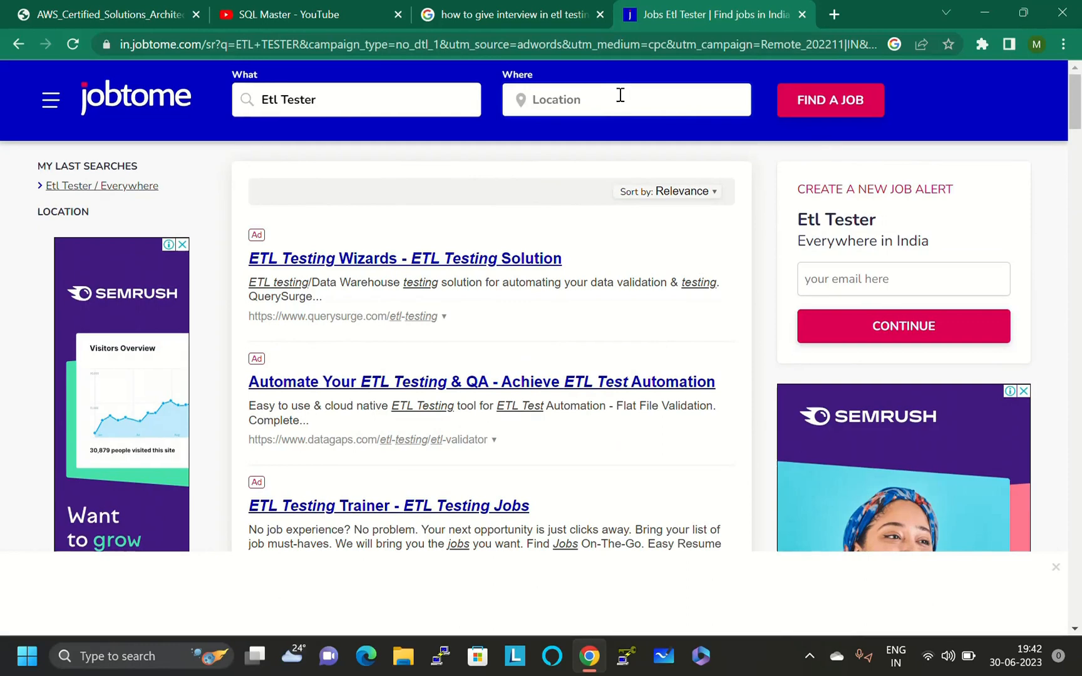
{"action": "type", "text": "Pune"}
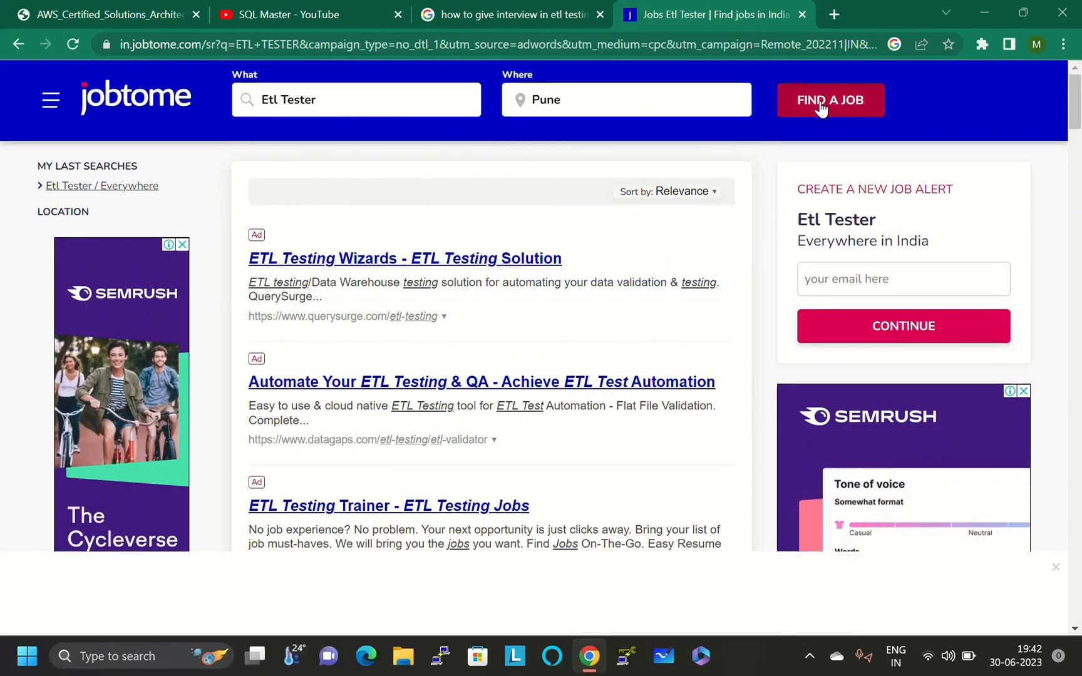
{"action": "left_click", "coordinate": [831, 100]}
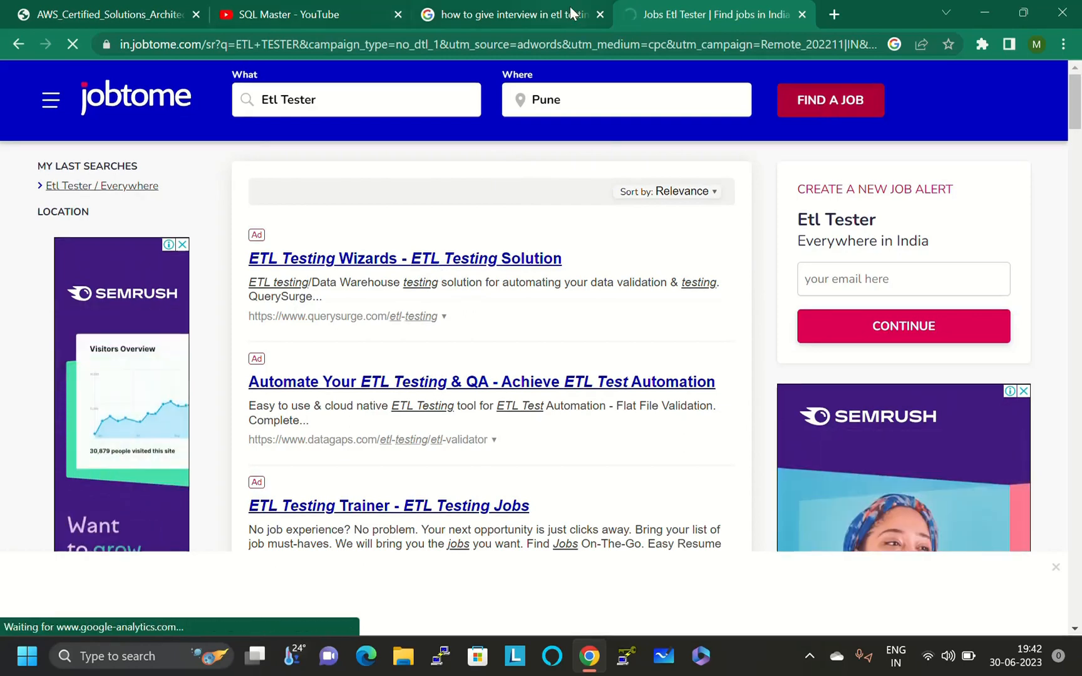
{"action": "left_click", "coordinate": [830, 100]}
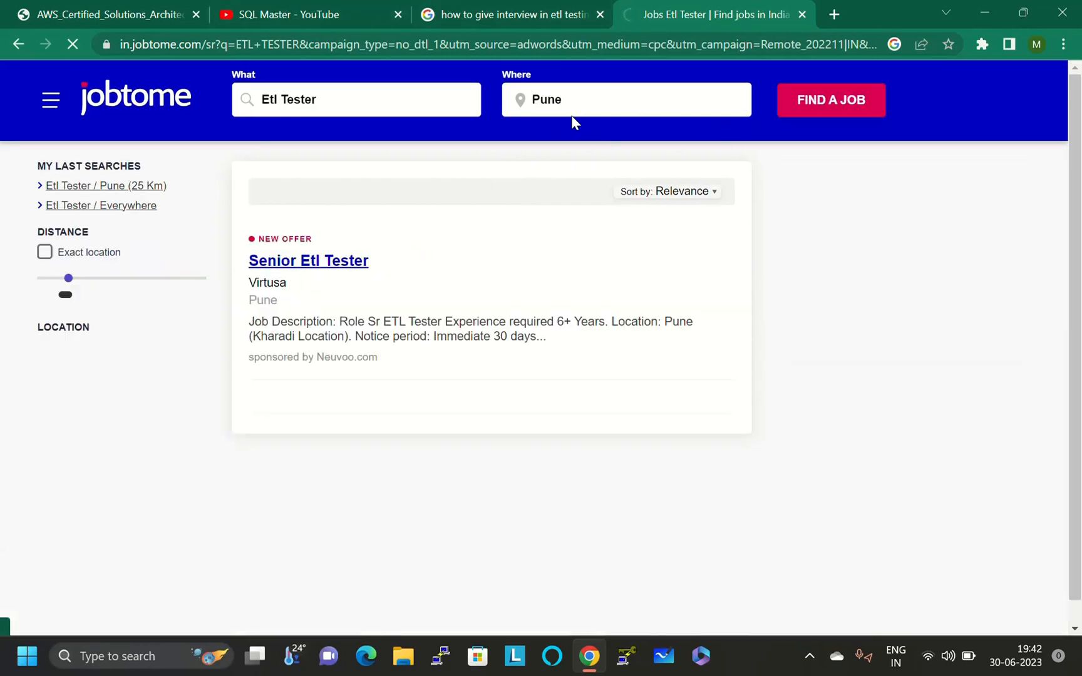
{"action": "left_click", "coordinate": [831, 101]}
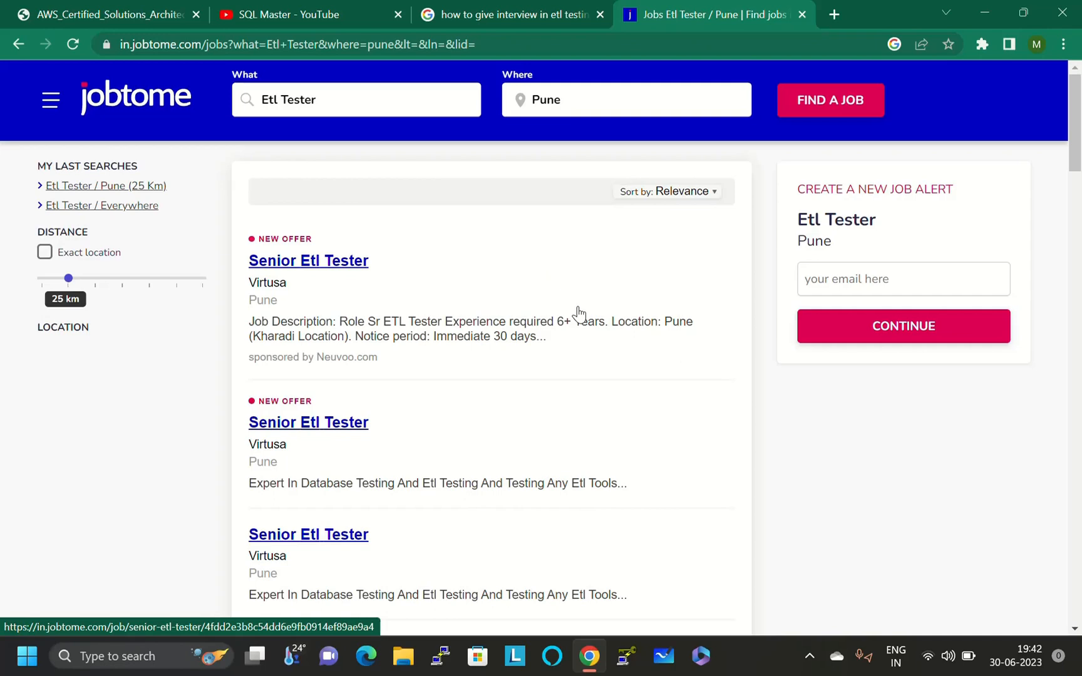
{"action": "scroll", "scroll_direction": "down", "scroll_amount": 3}
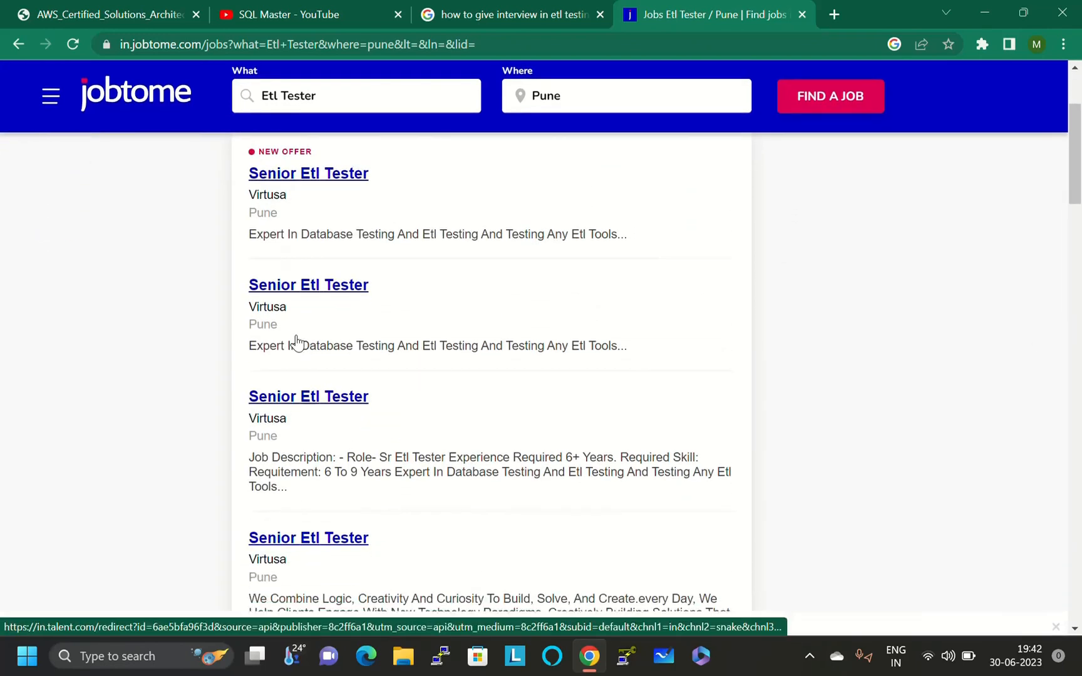
{"action": "scroll", "scroll_direction": "down", "scroll_amount": 3}
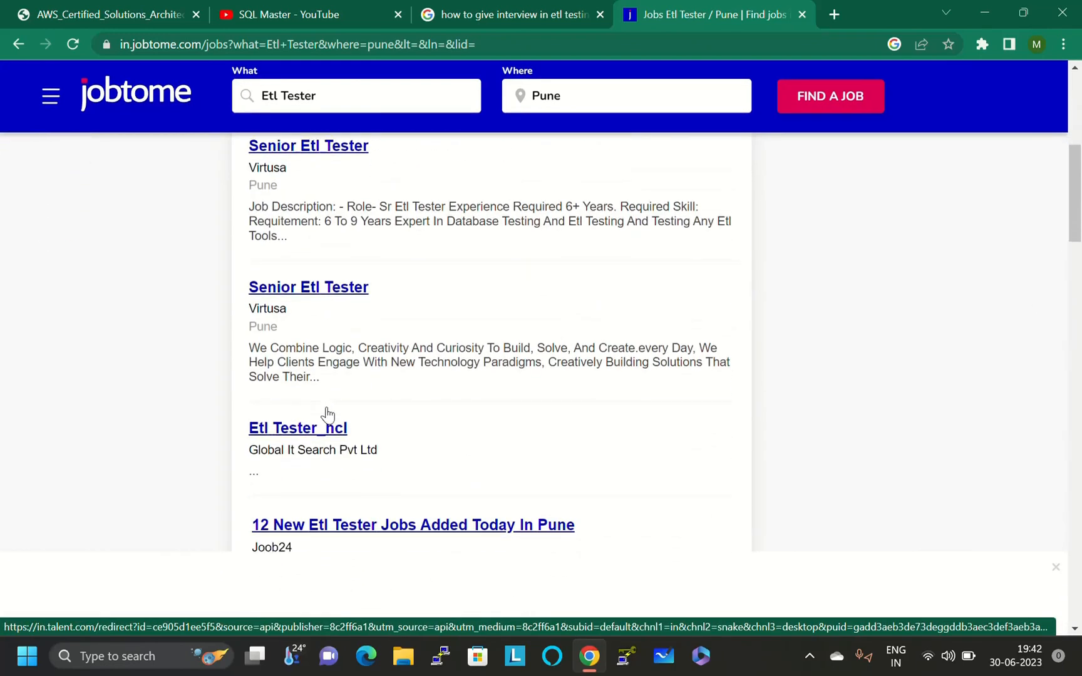
{"action": "scroll", "scroll_direction": "down", "scroll_amount": 3}
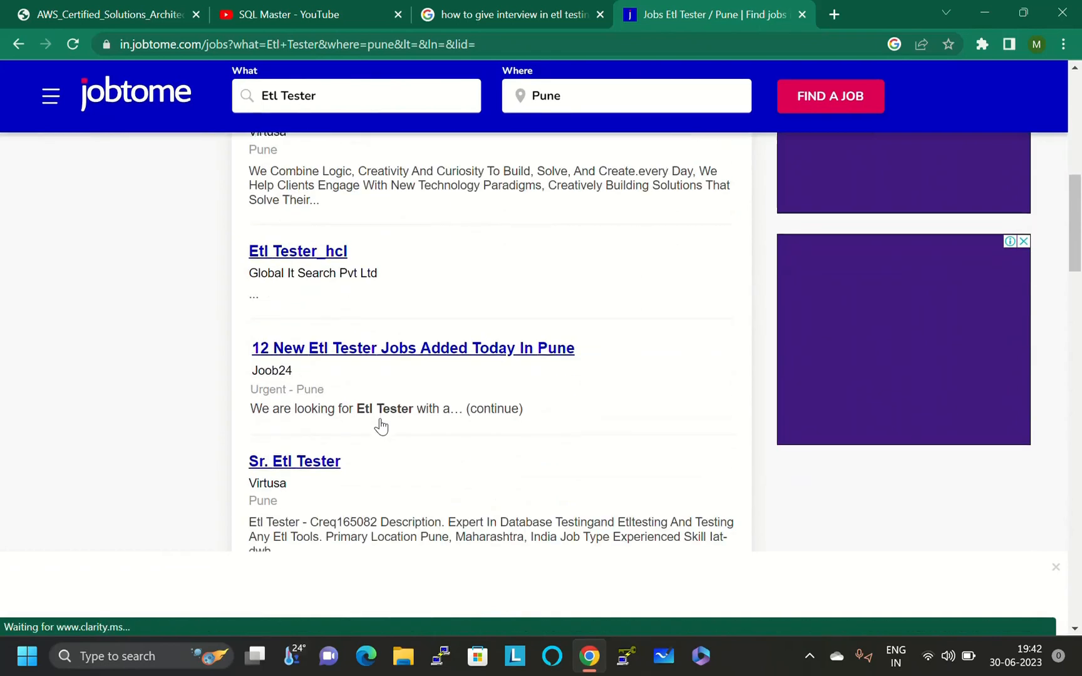
{"action": "scroll", "scroll_direction": "down", "scroll_amount": 3}
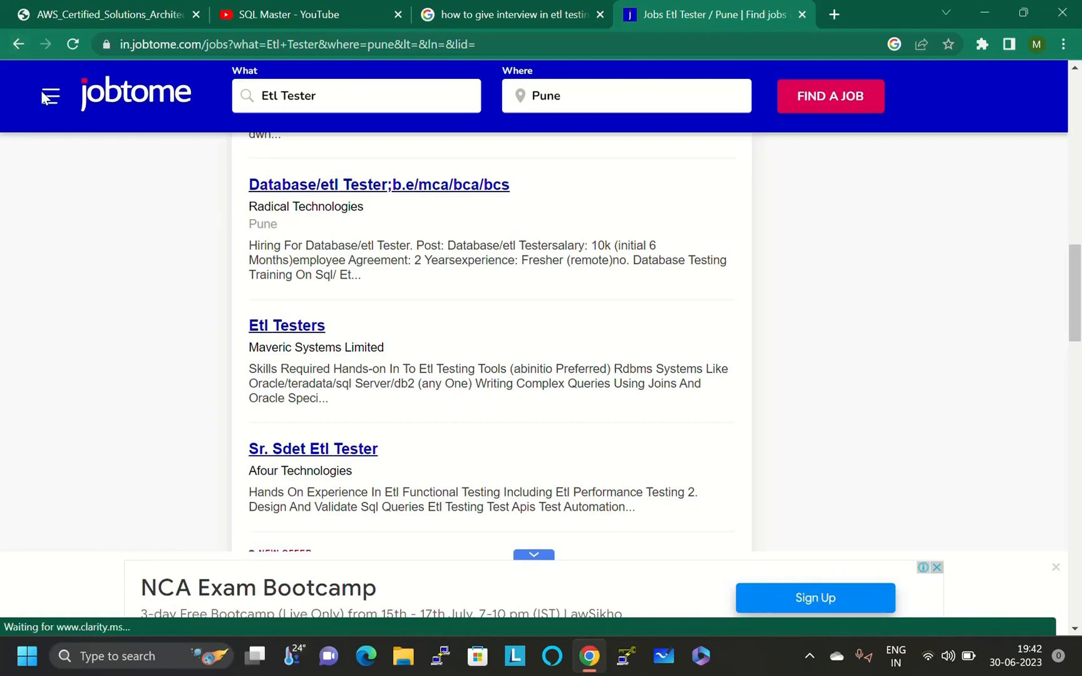
{"action": "left_click", "coordinate": [49, 95]}
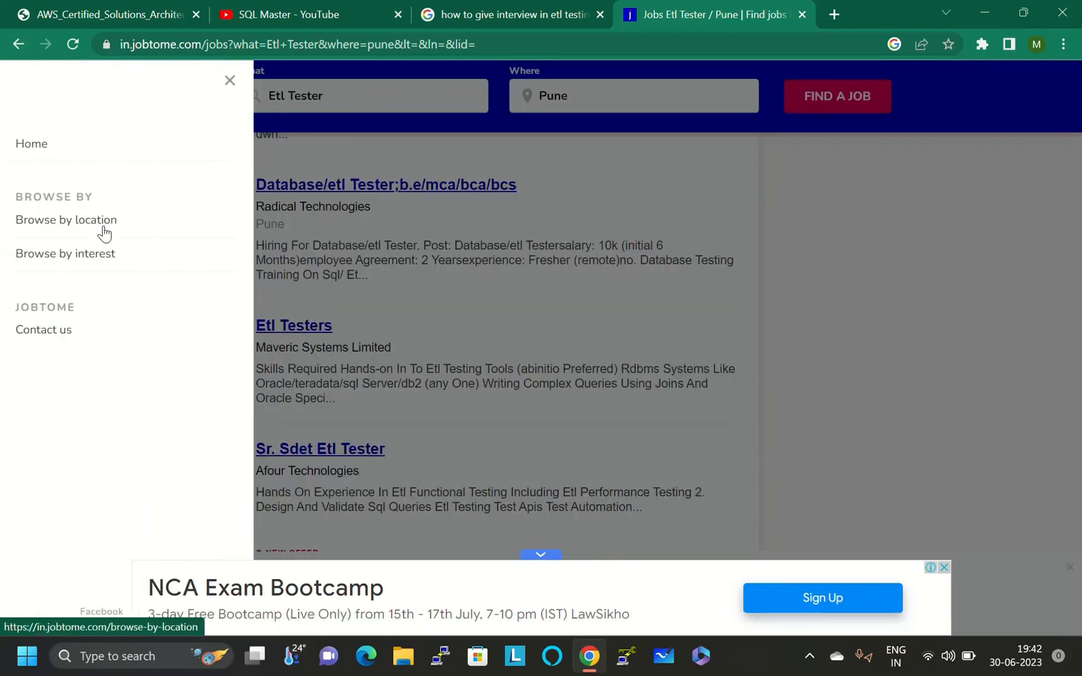
{"action": "mouse_move", "coordinate": [32, 143]}
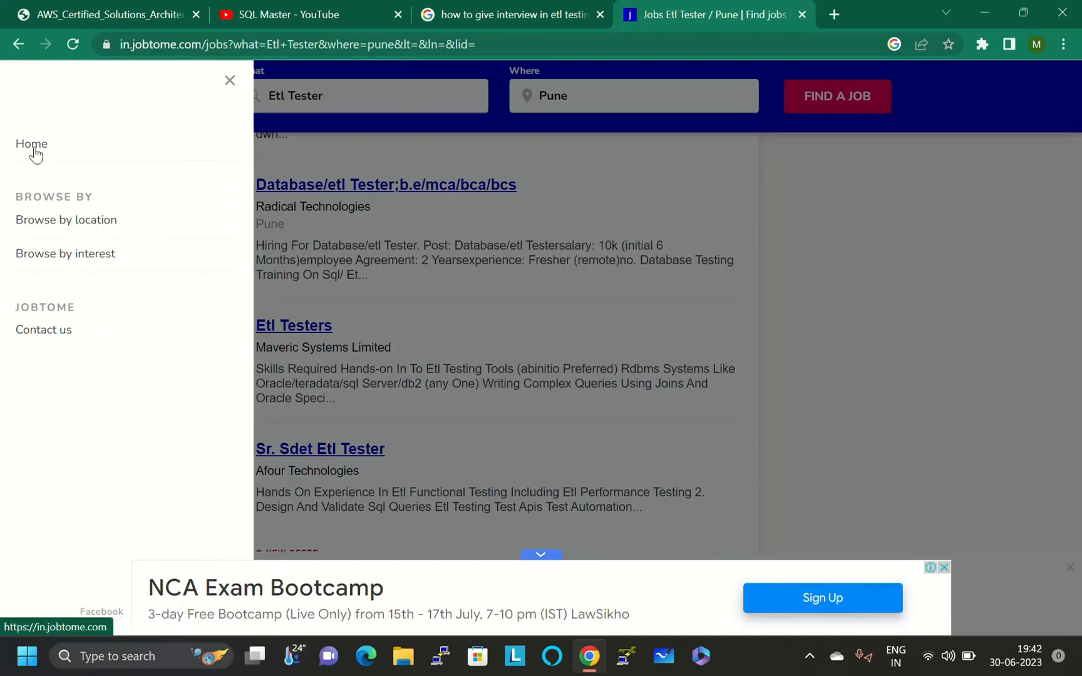
{"action": "left_click", "coordinate": [230, 81]}
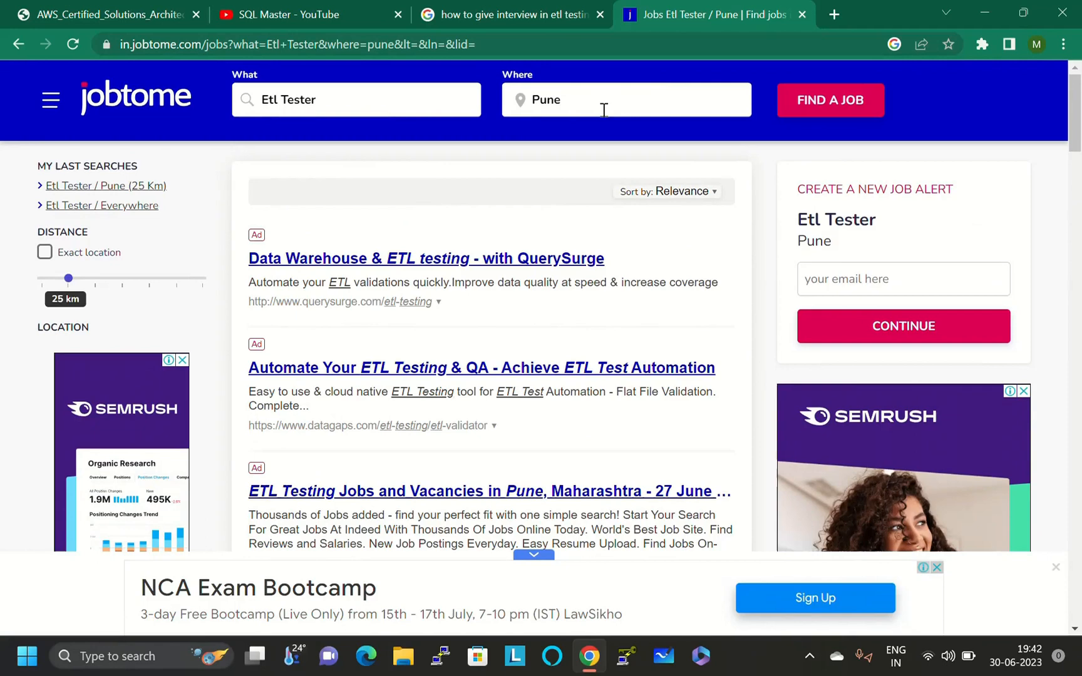
{"action": "mouse_move", "coordinate": [617, 230]}
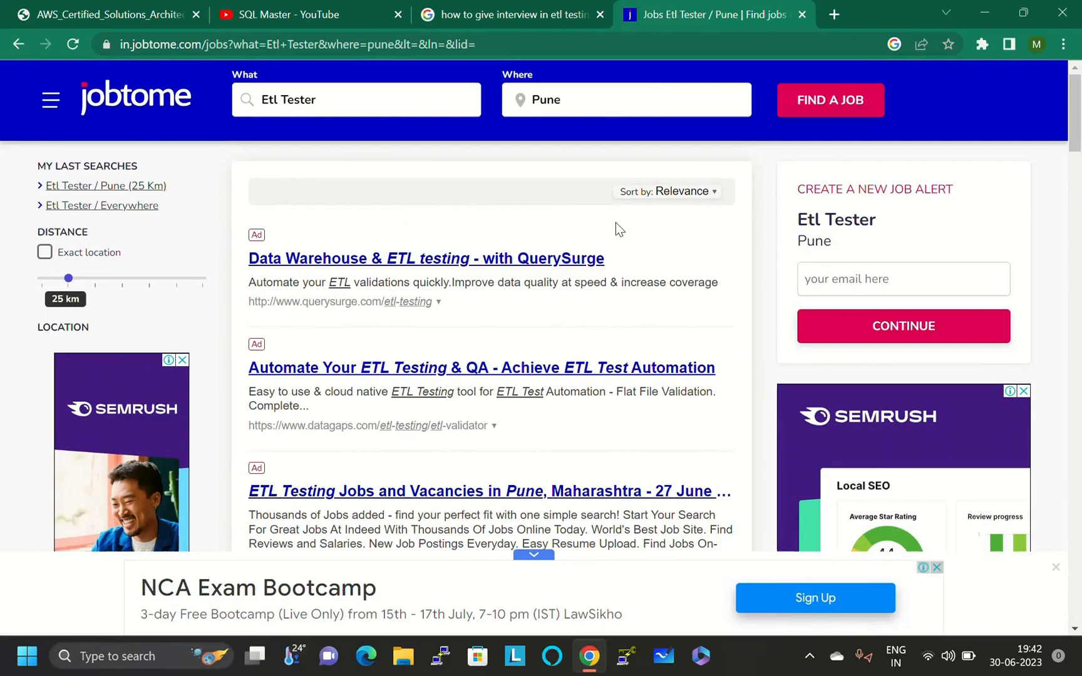
{"action": "mouse_move", "coordinate": [449, 371]}
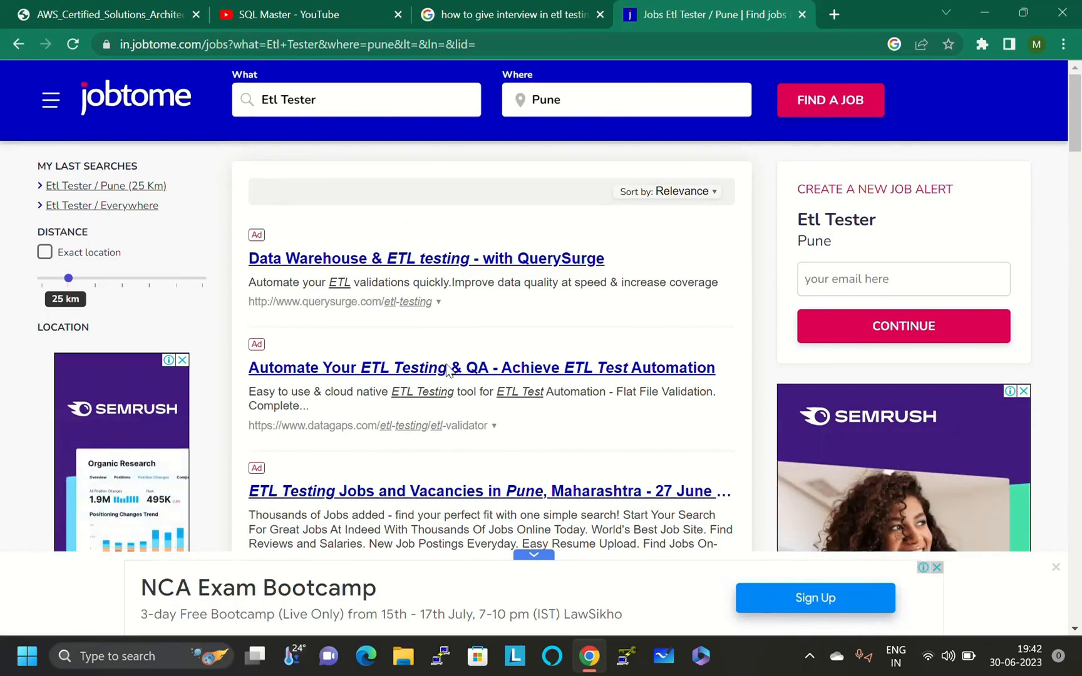
{"action": "scroll", "scroll_direction": "down", "scroll_amount": 3}
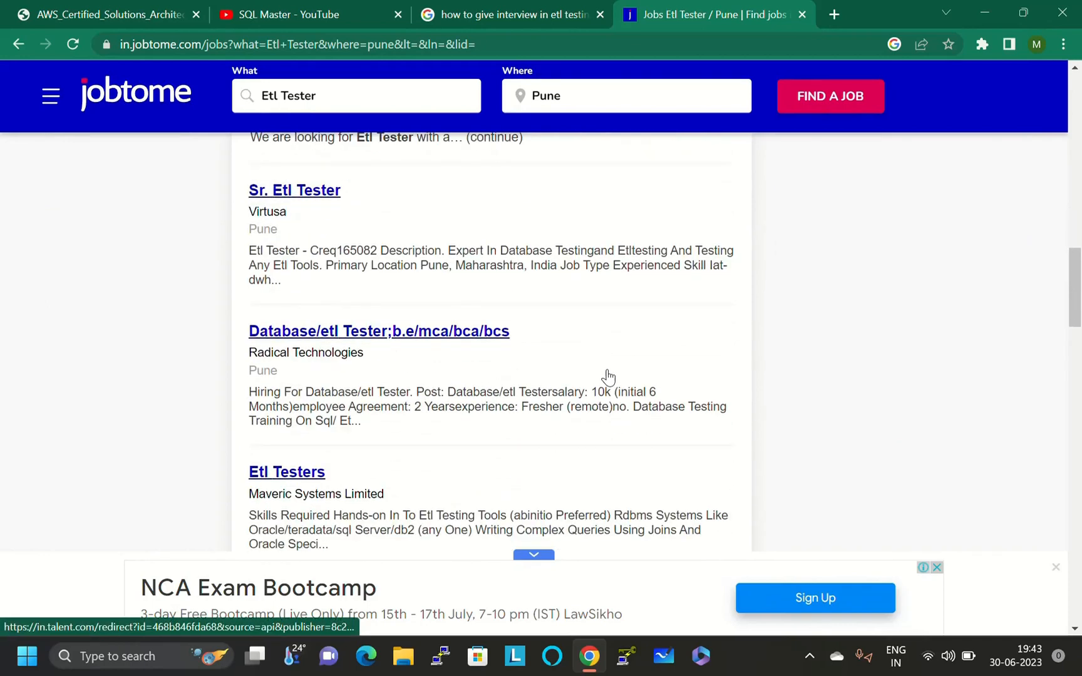
{"action": "scroll", "scroll_direction": "down", "scroll_amount": 3}
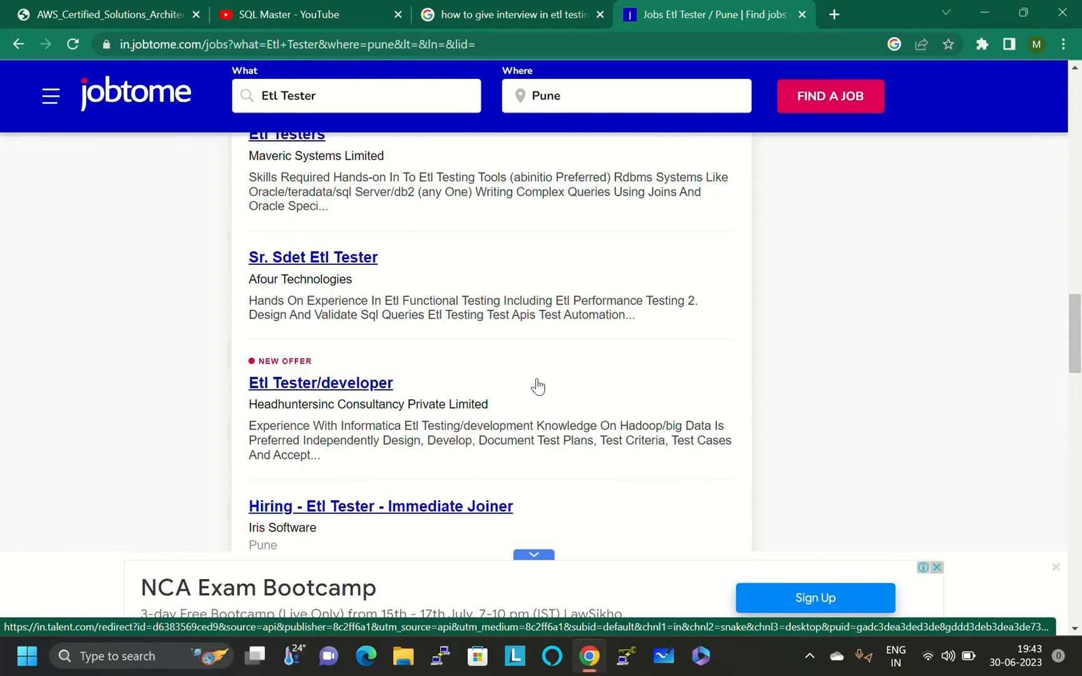
{"action": "mouse_move", "coordinate": [559, 398]}
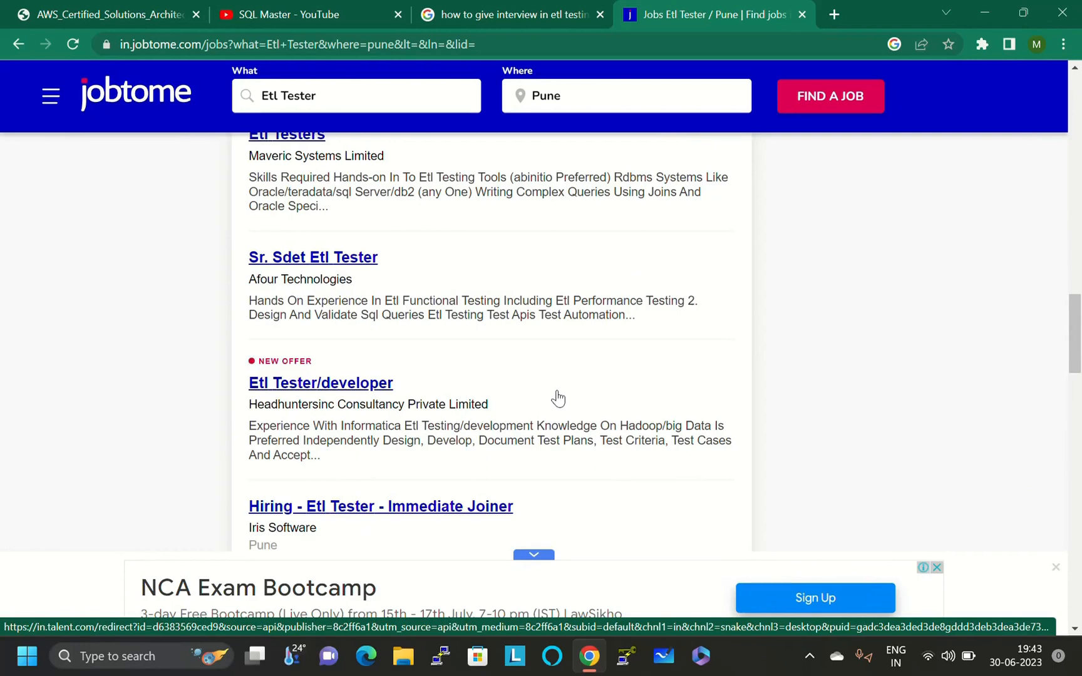
{"action": "left_click", "coordinate": [935, 567]}
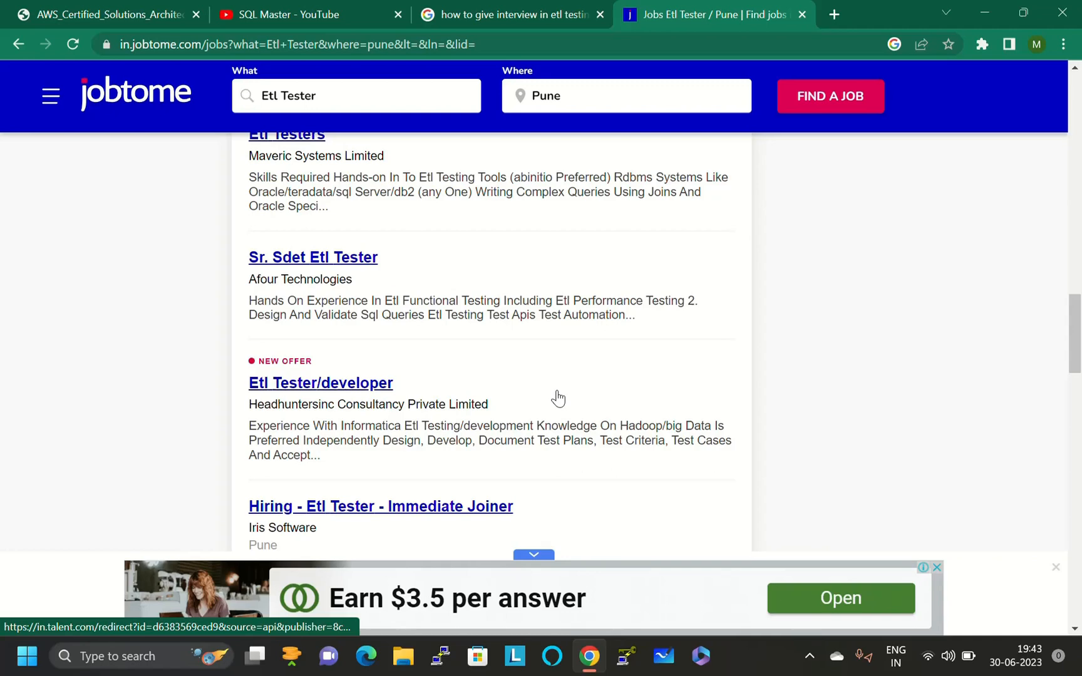
{"action": "scroll", "scroll_direction": "down", "scroll_amount": 3}
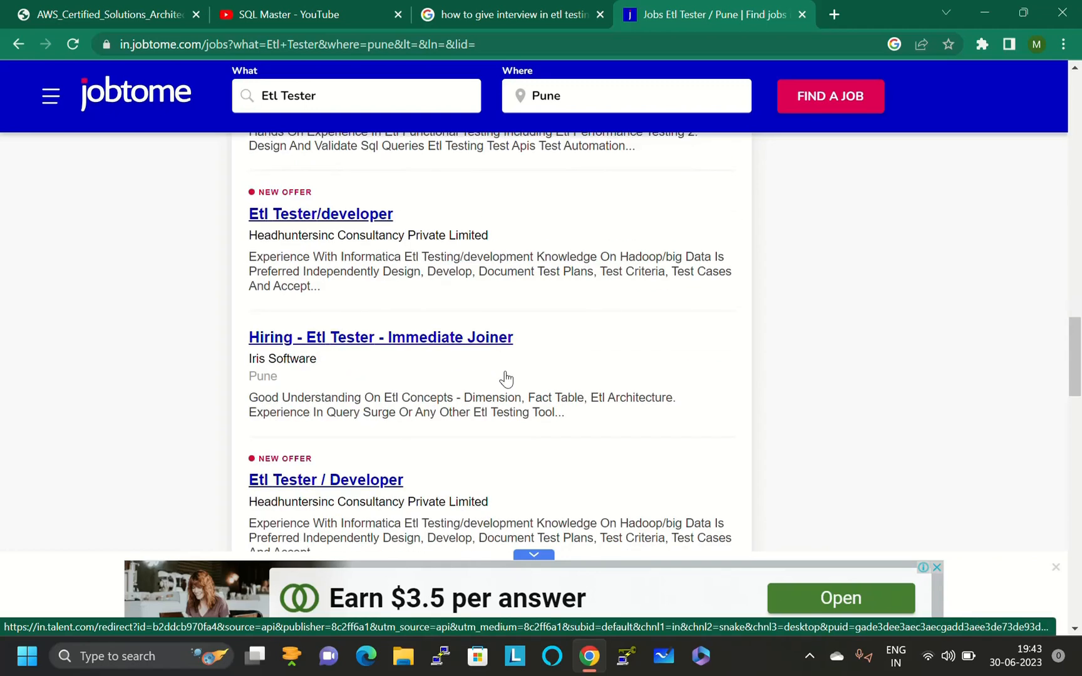
{"action": "scroll", "scroll_direction": "down", "scroll_amount": 3}
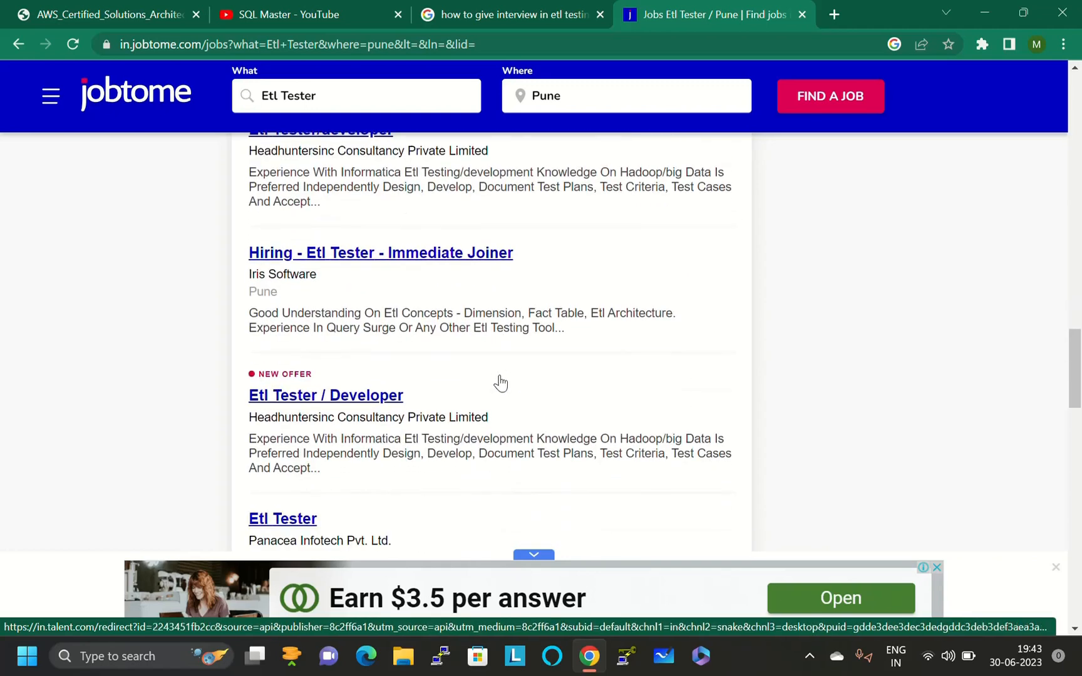
{"action": "scroll", "scroll_direction": "down", "scroll_amount": 3}
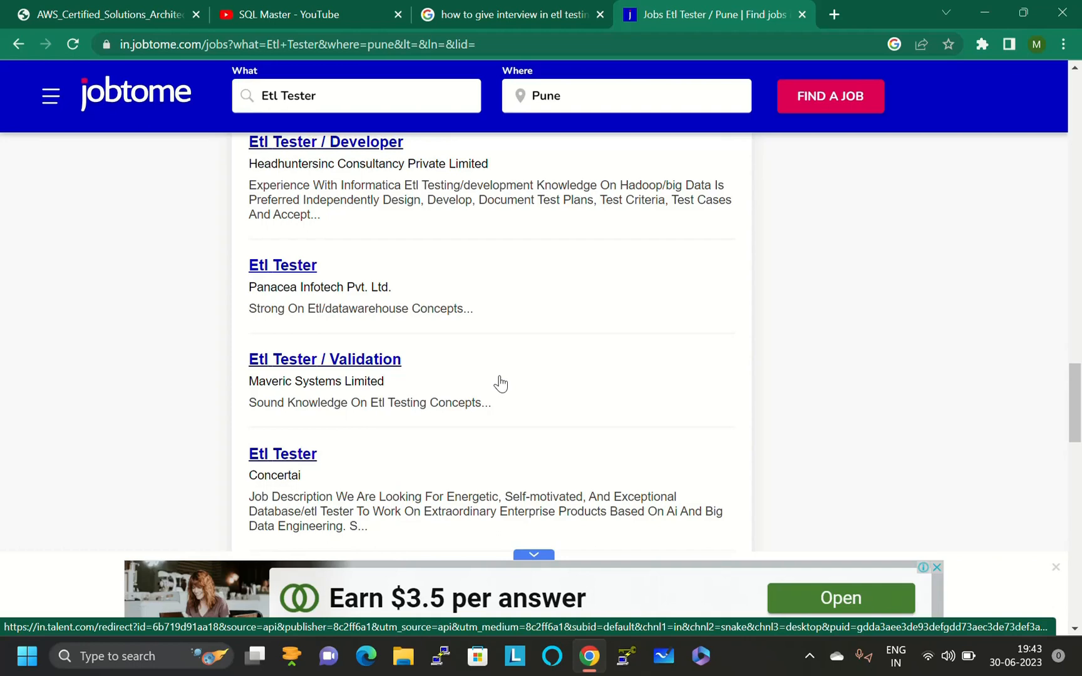
{"action": "mouse_move", "coordinate": [518, 394]}
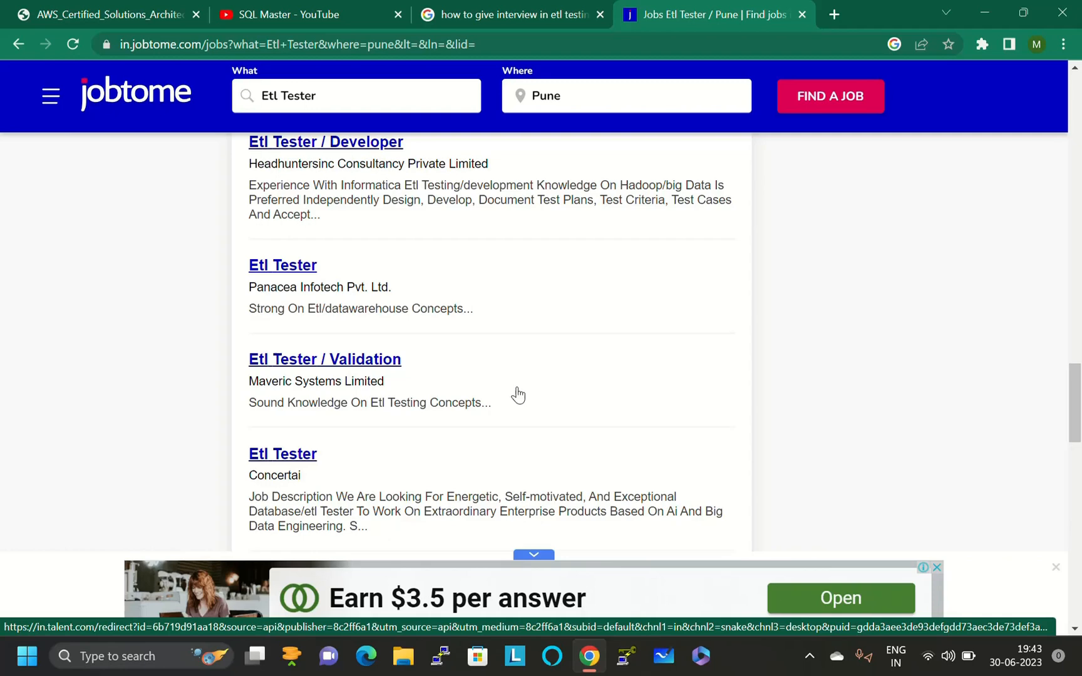
{"action": "mouse_move", "coordinate": [719, 358]}
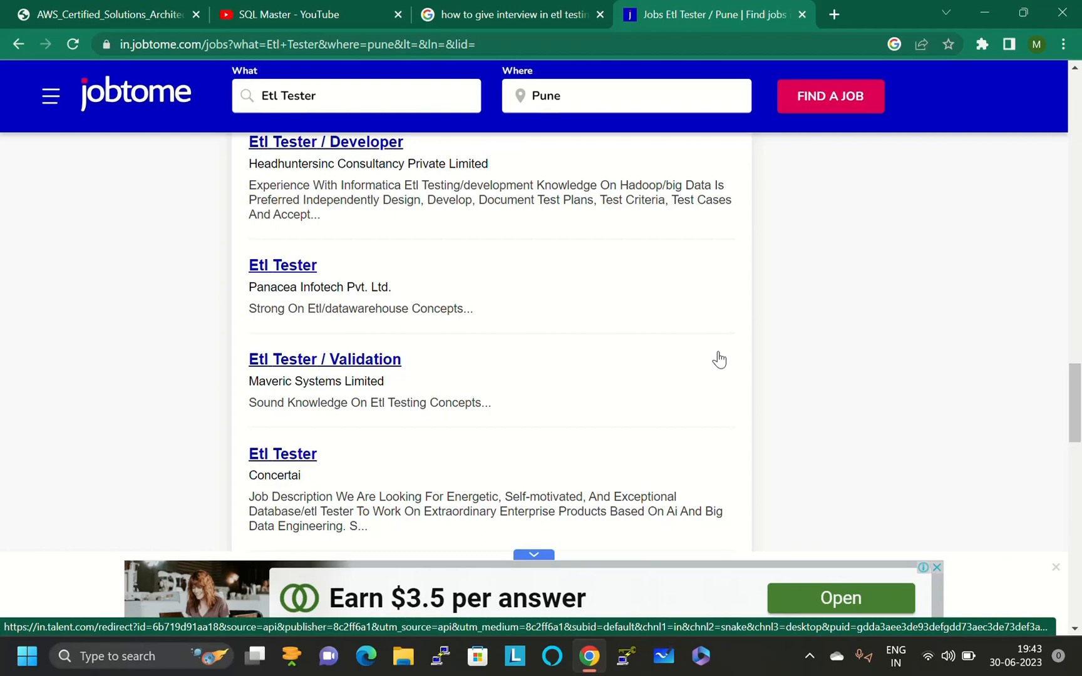
{"action": "mouse_move", "coordinate": [752, 391]}
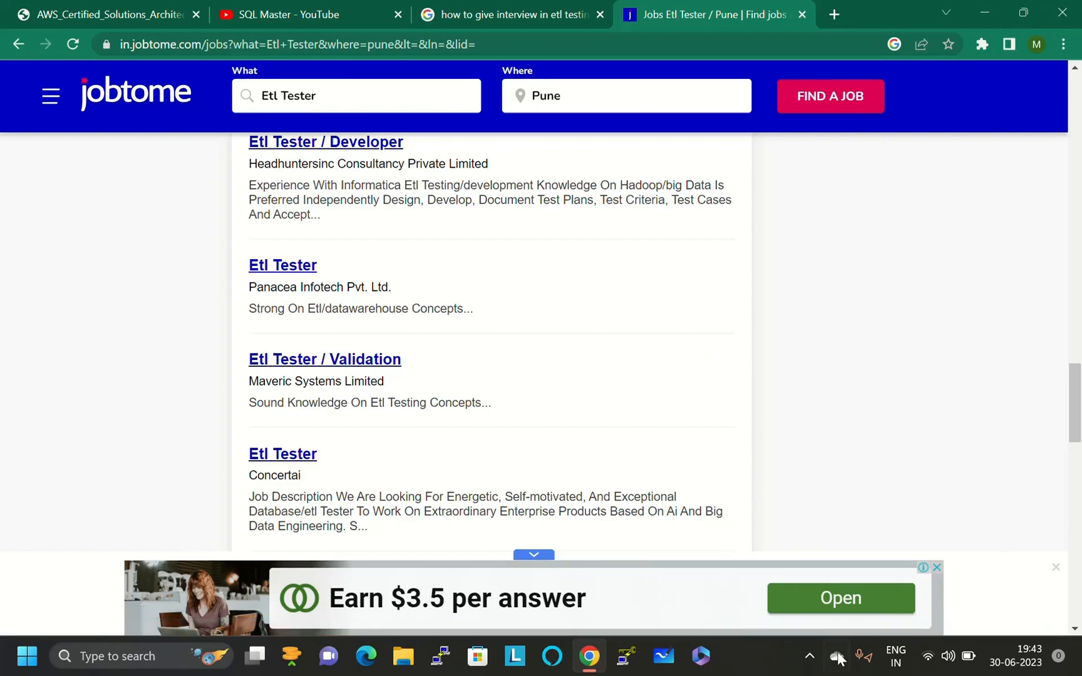
Open the system tray's hidden-icons panel over the jobtome Pune listings
{"action": "left_click", "coordinate": [808, 656]}
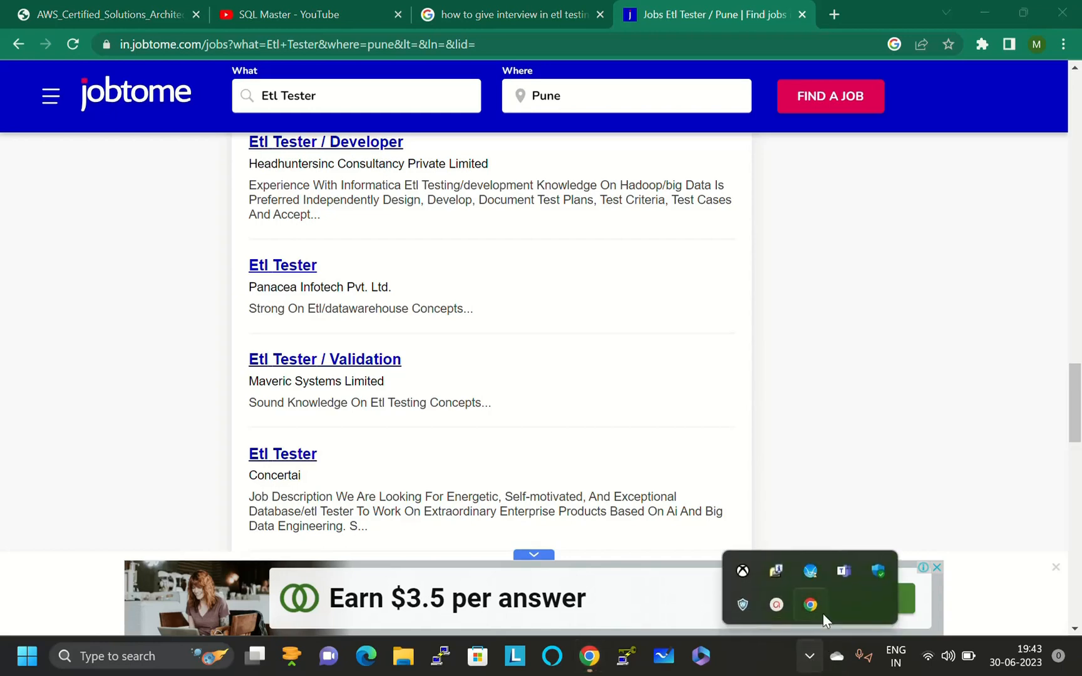
{"action": "mouse_move", "coordinate": [776, 606]}
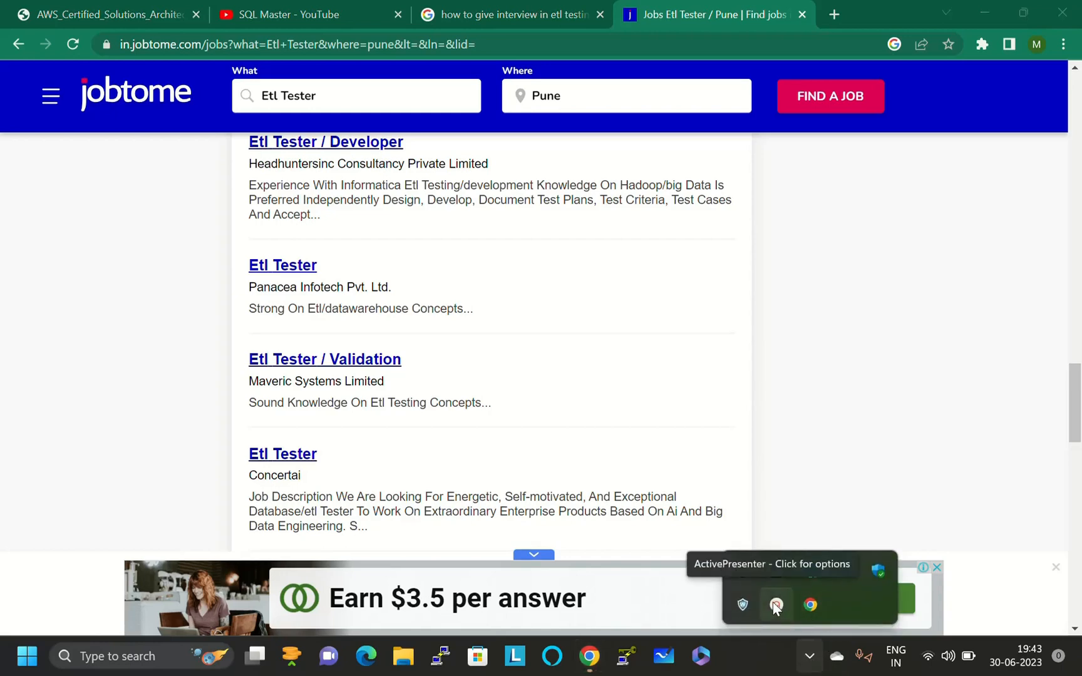